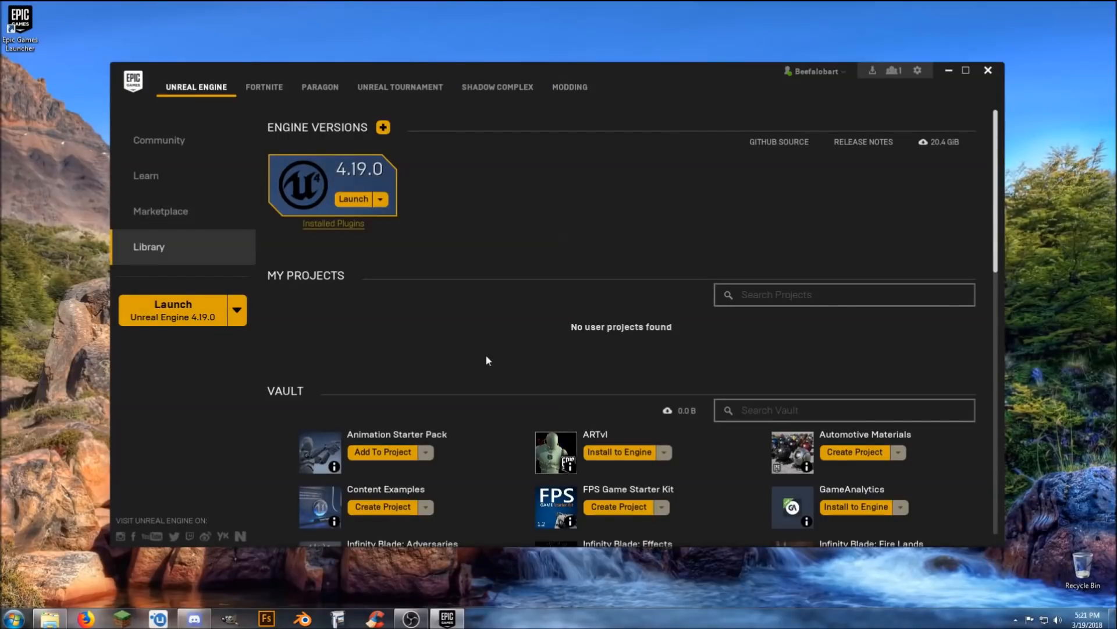
pyautogui.moveTo(490, 364)
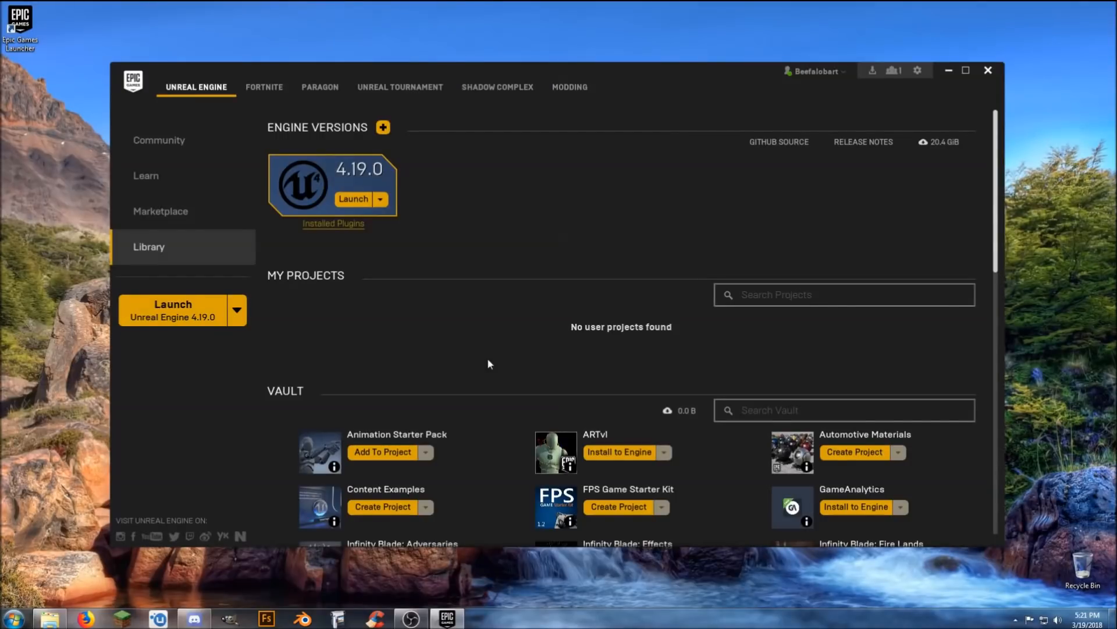
pyautogui.moveTo(496, 369)
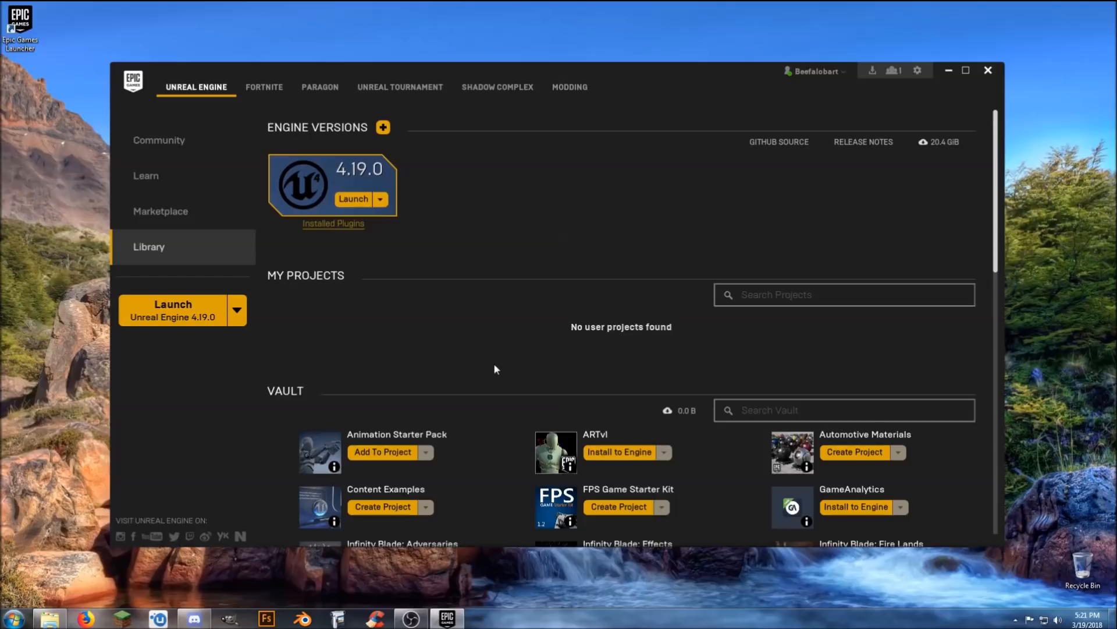
pyautogui.moveTo(491, 376)
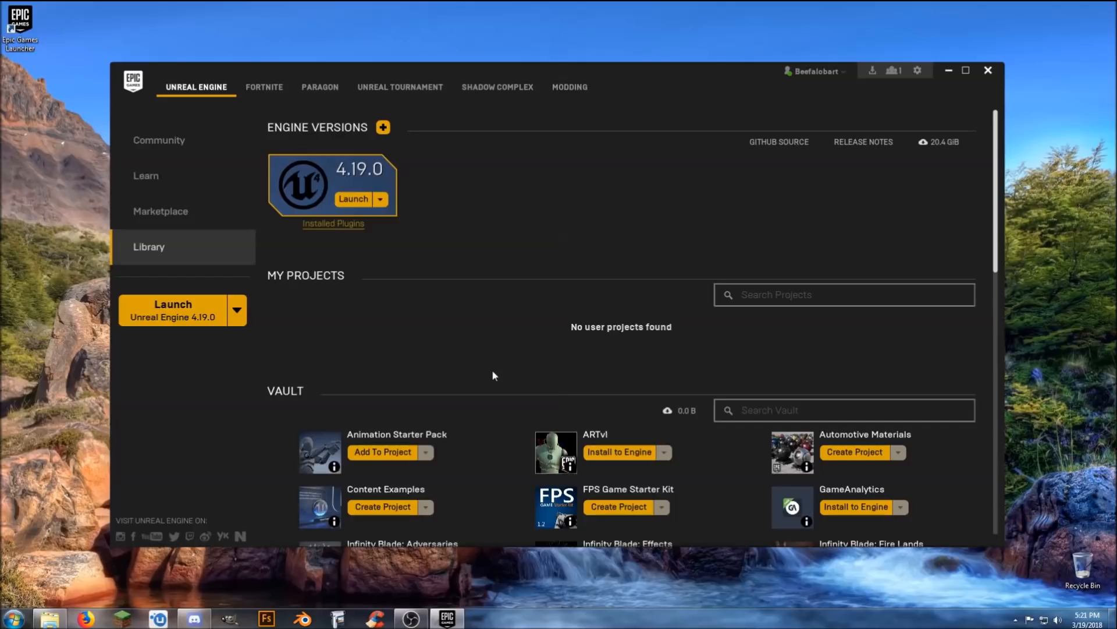
pyautogui.moveTo(504, 374)
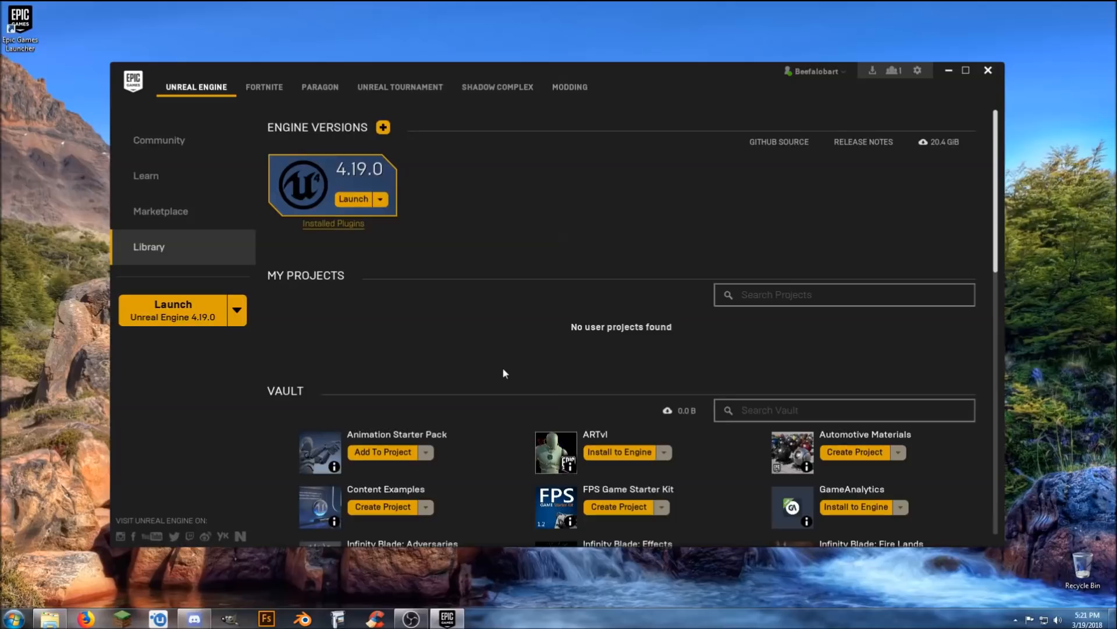
pyautogui.moveTo(497, 378)
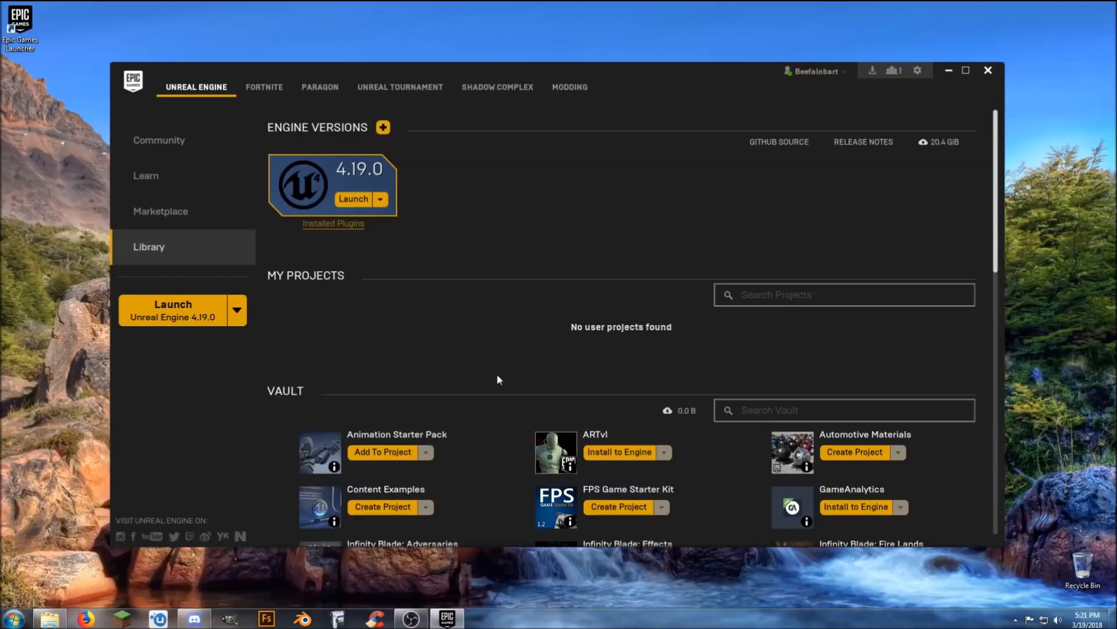
pyautogui.moveTo(497, 376)
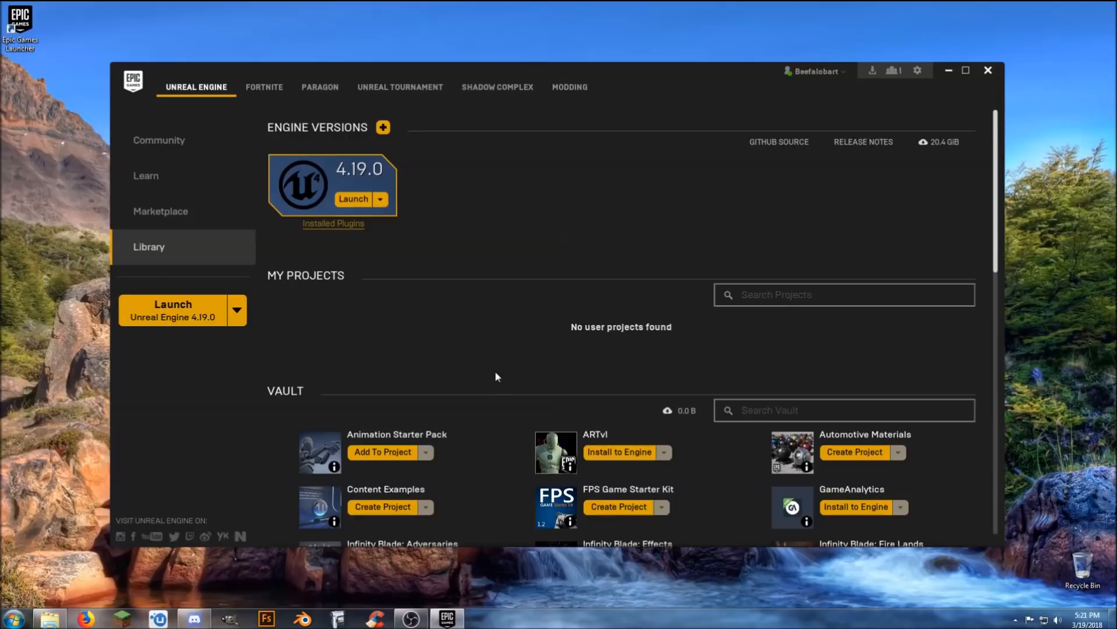
pyautogui.moveTo(538, 360)
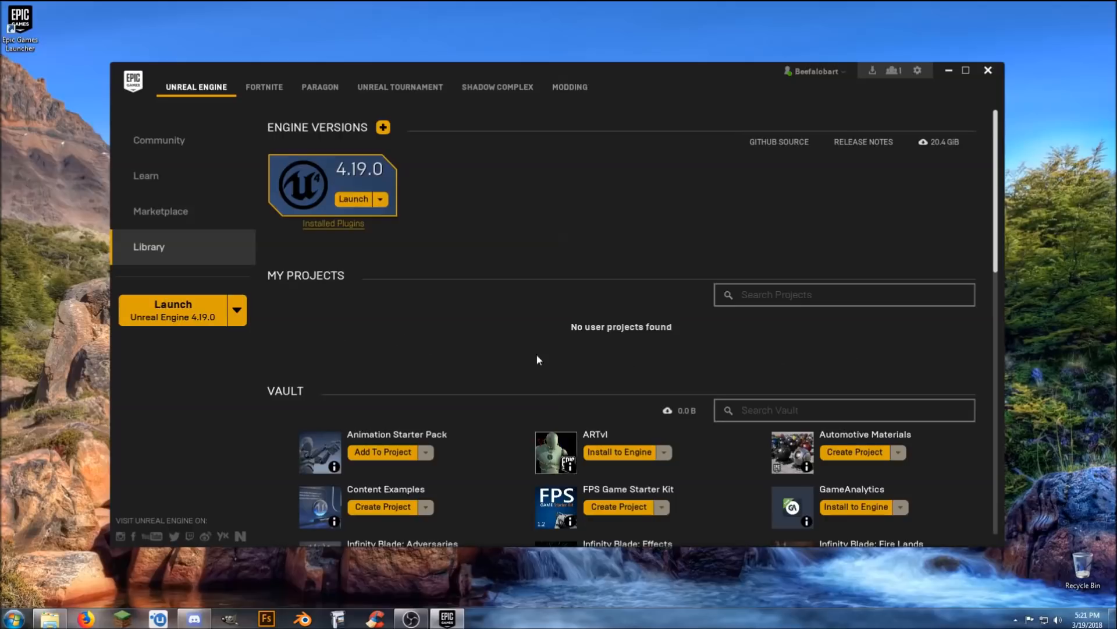
# - Go to the Marketplace and filter it to show only free content
pyautogui.scroll(-3)
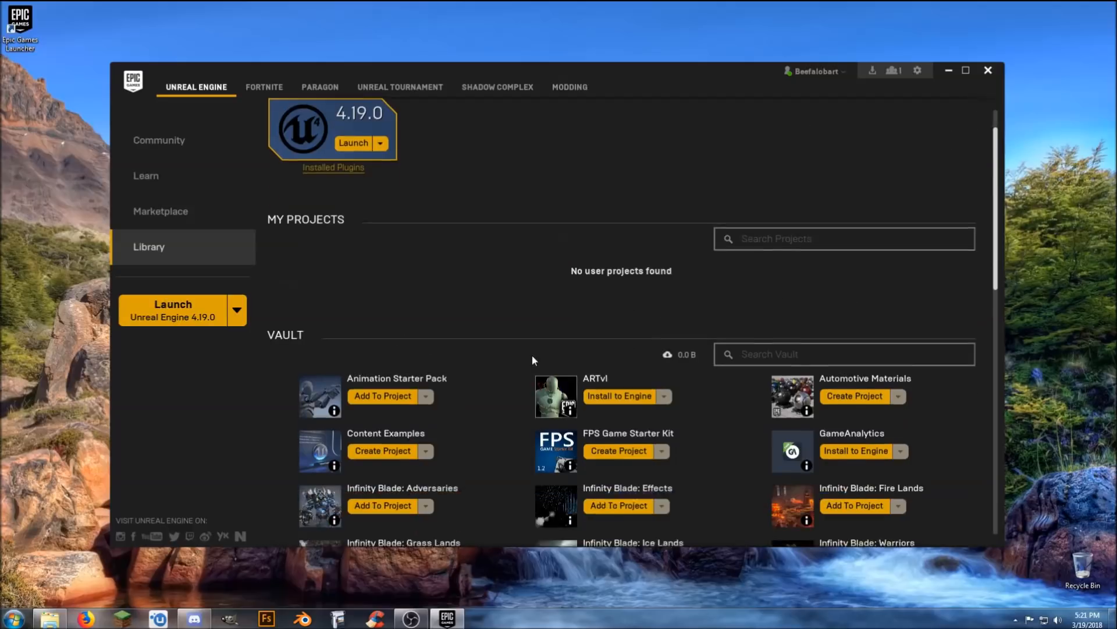
pyautogui.scroll(-3)
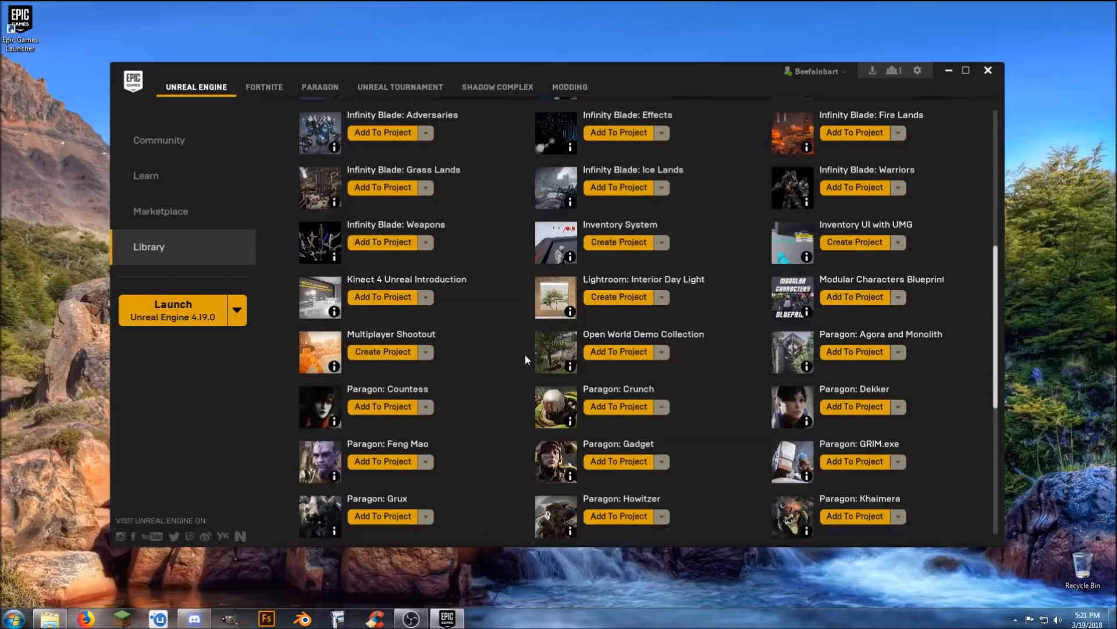
pyautogui.scroll(-3)
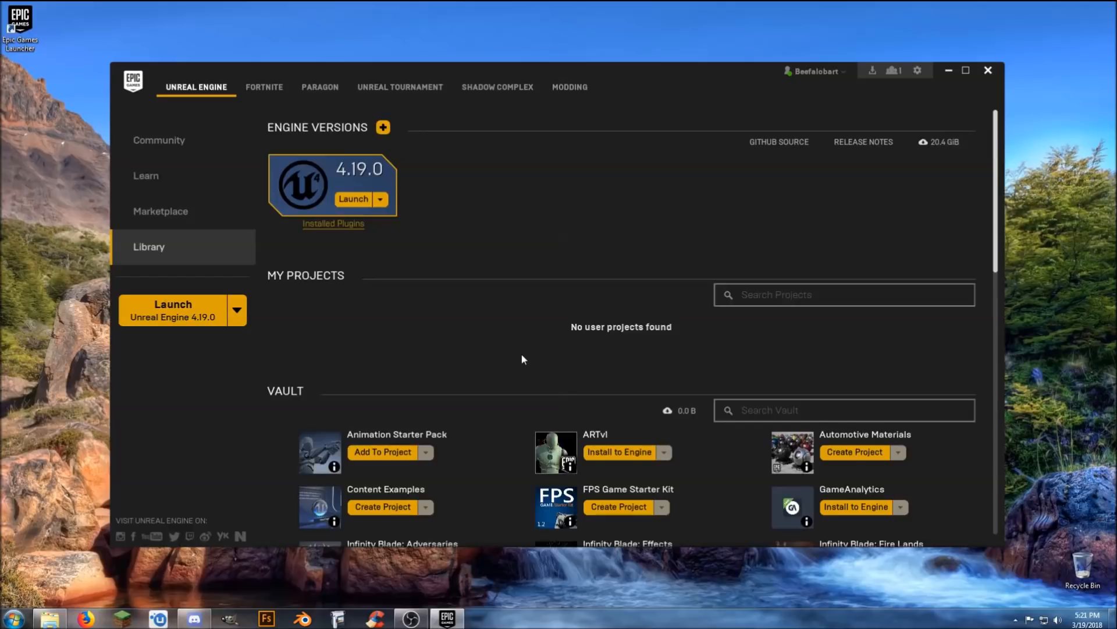
pyautogui.moveTo(528, 354)
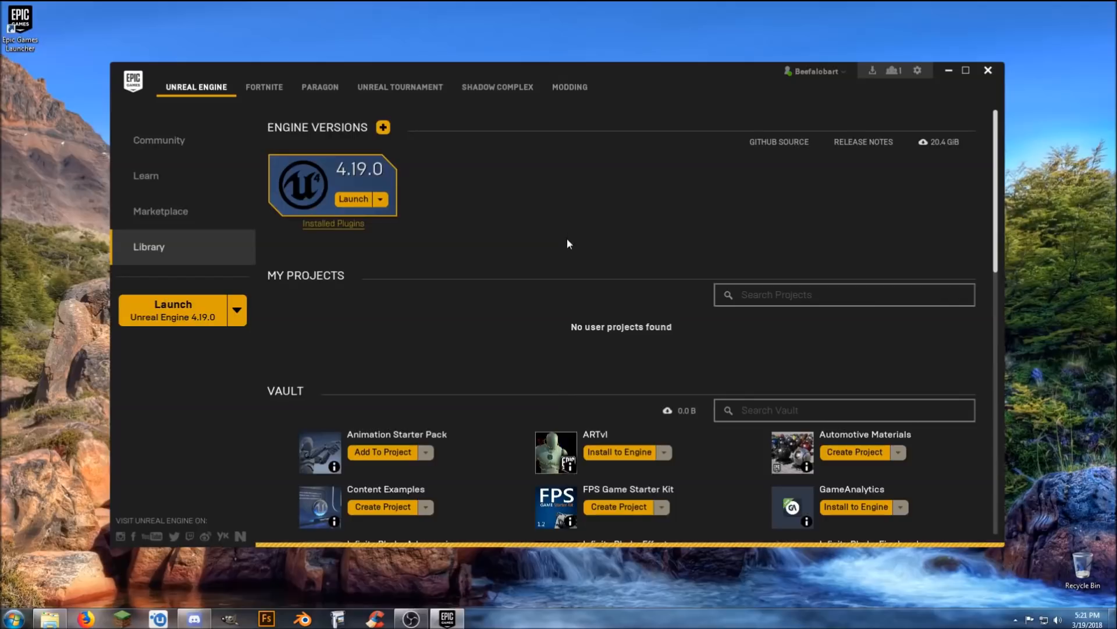
pyautogui.moveTo(584, 266)
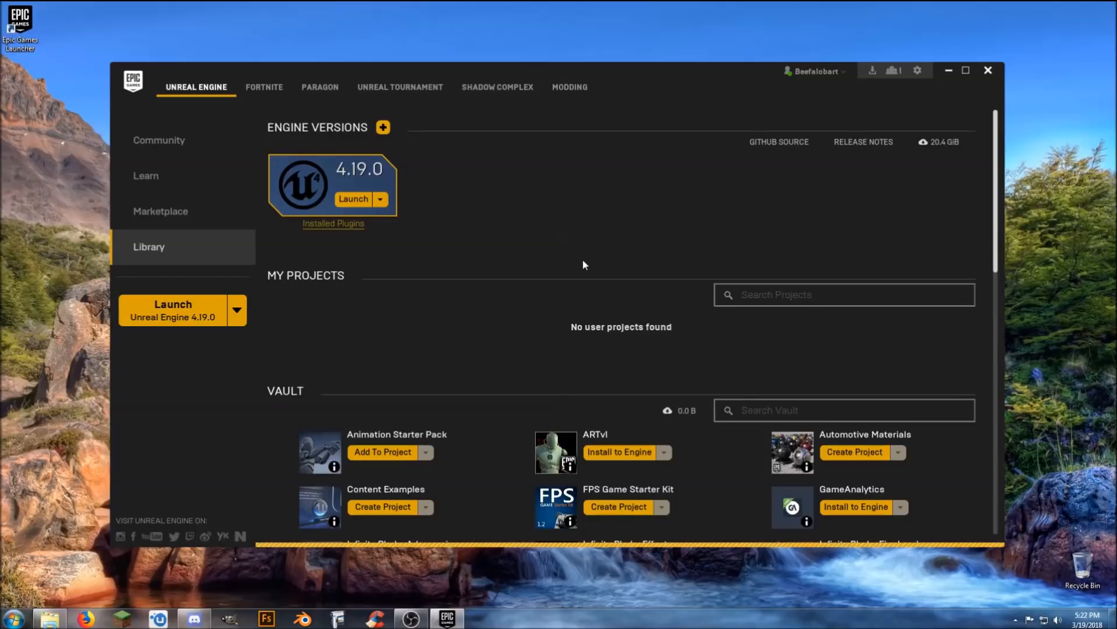
pyautogui.click(161, 211)
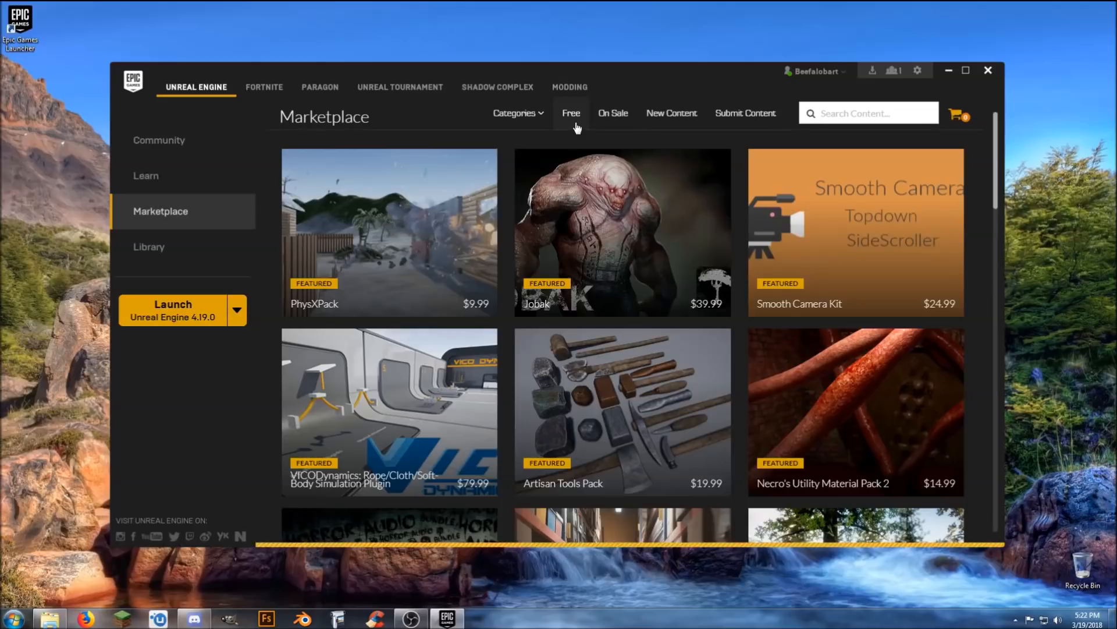
pyautogui.click(570, 113)
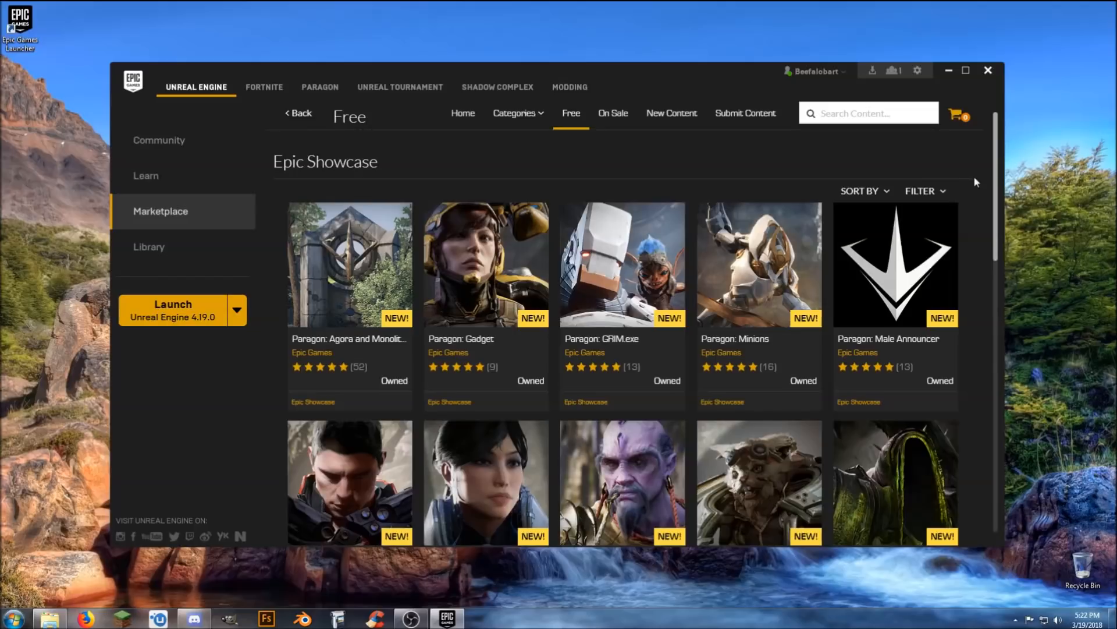
pyautogui.moveTo(980, 205)
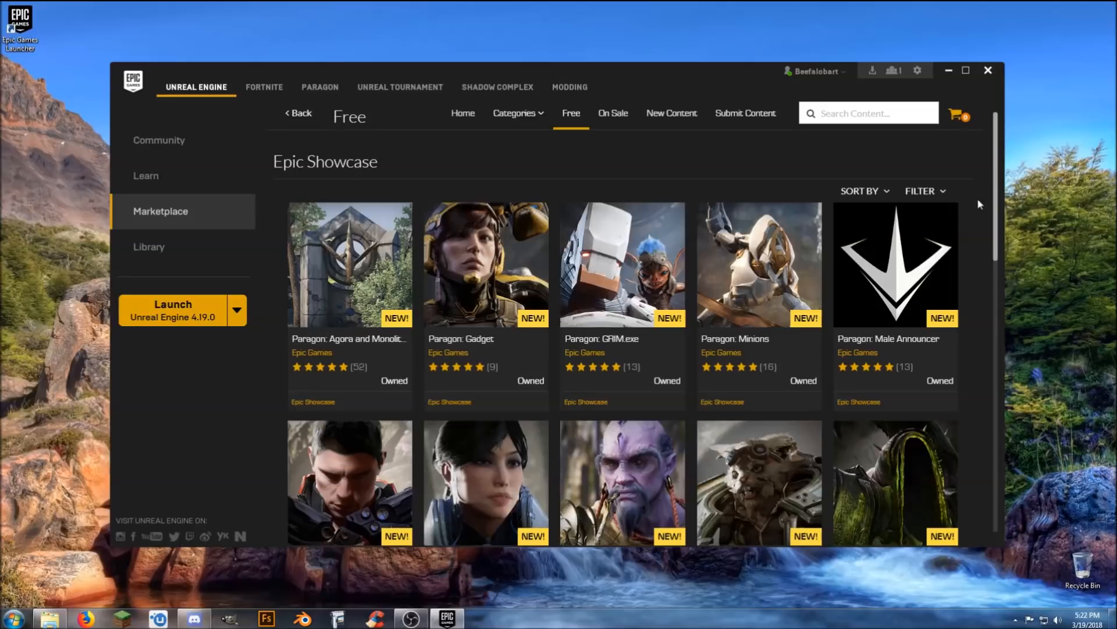
pyautogui.moveTo(355, 271)
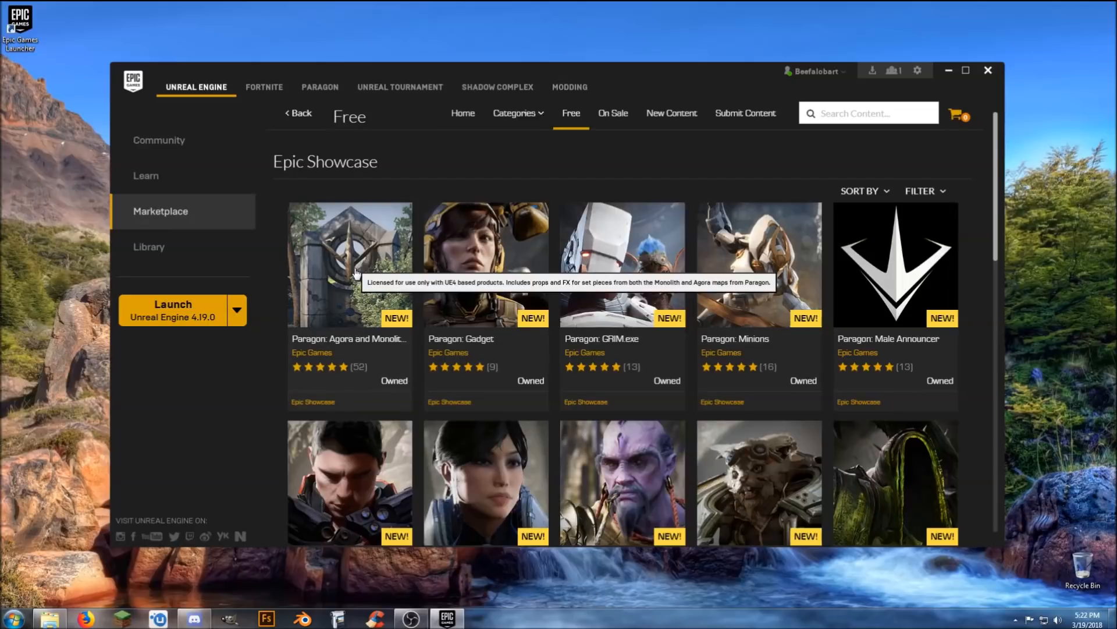
pyautogui.moveTo(345, 278)
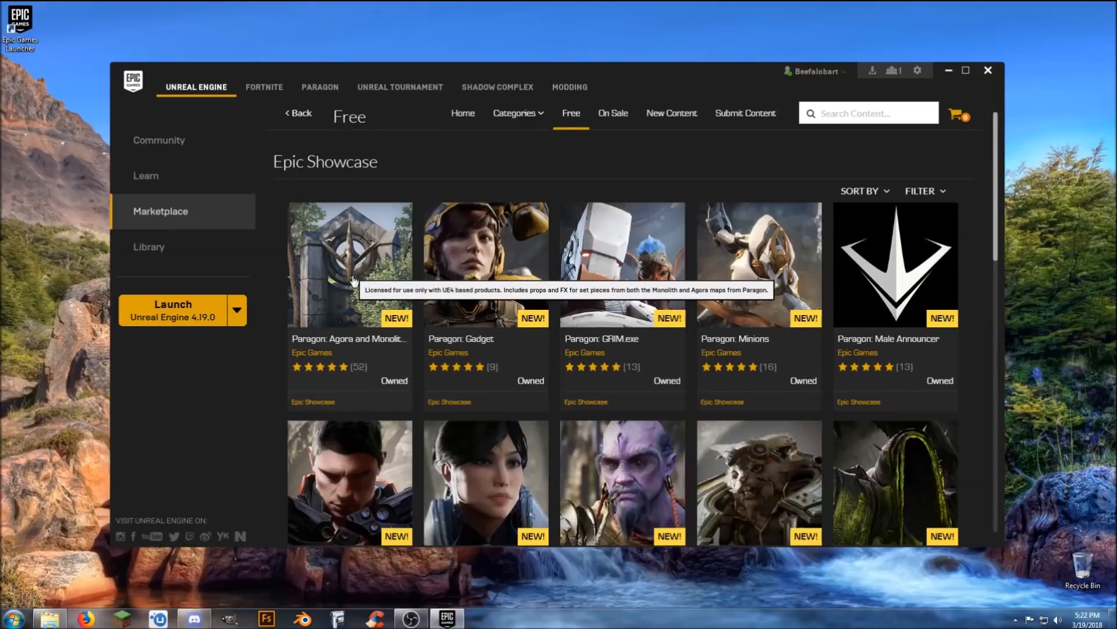
pyautogui.moveTo(836, 269)
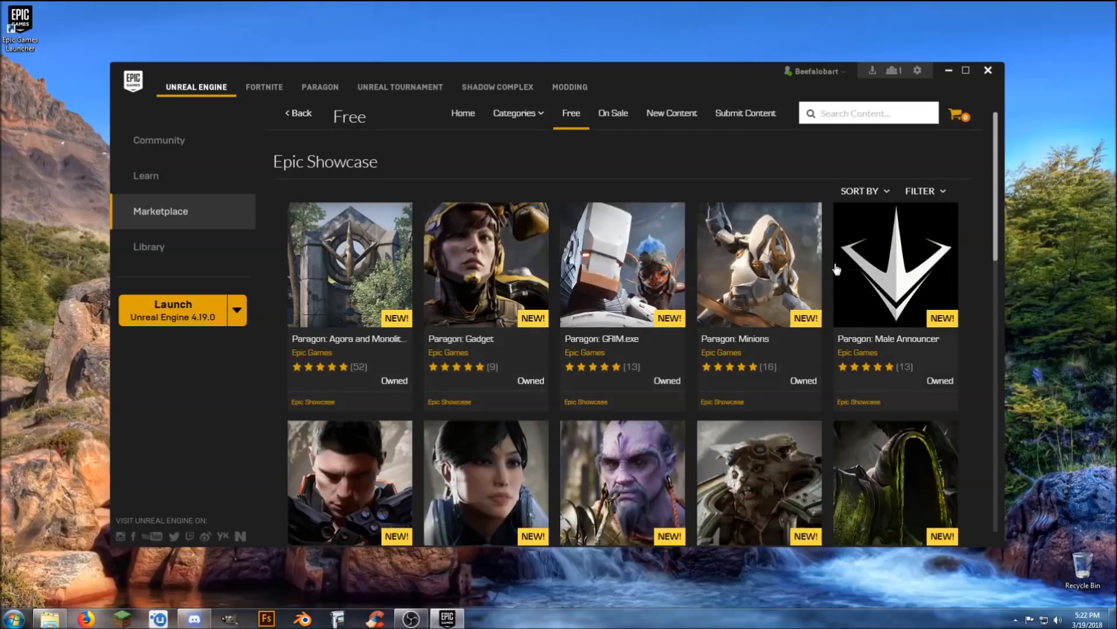
pyautogui.moveTo(982, 264)
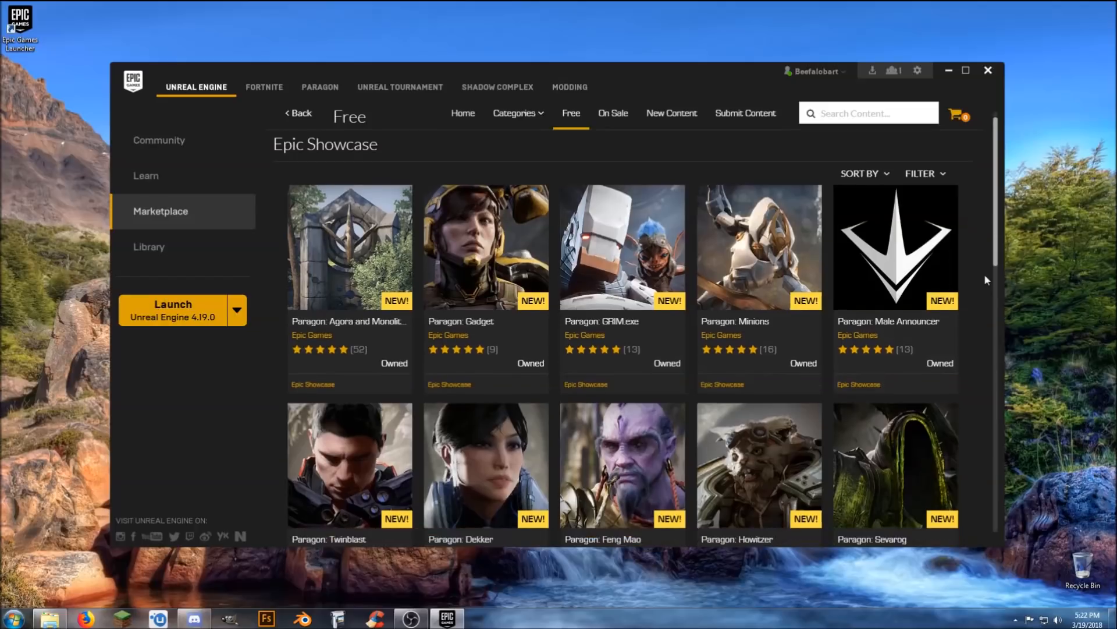
# - Scroll through the Epic Showcase Paragon listings and back up to the top
pyautogui.scroll(-3)
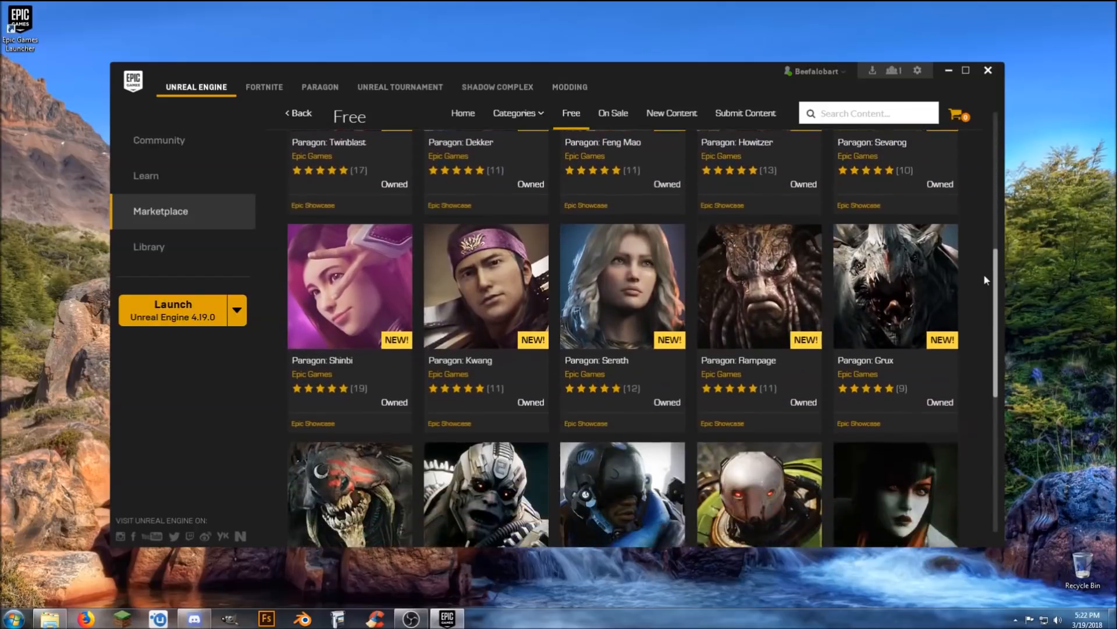
pyautogui.scroll(-3)
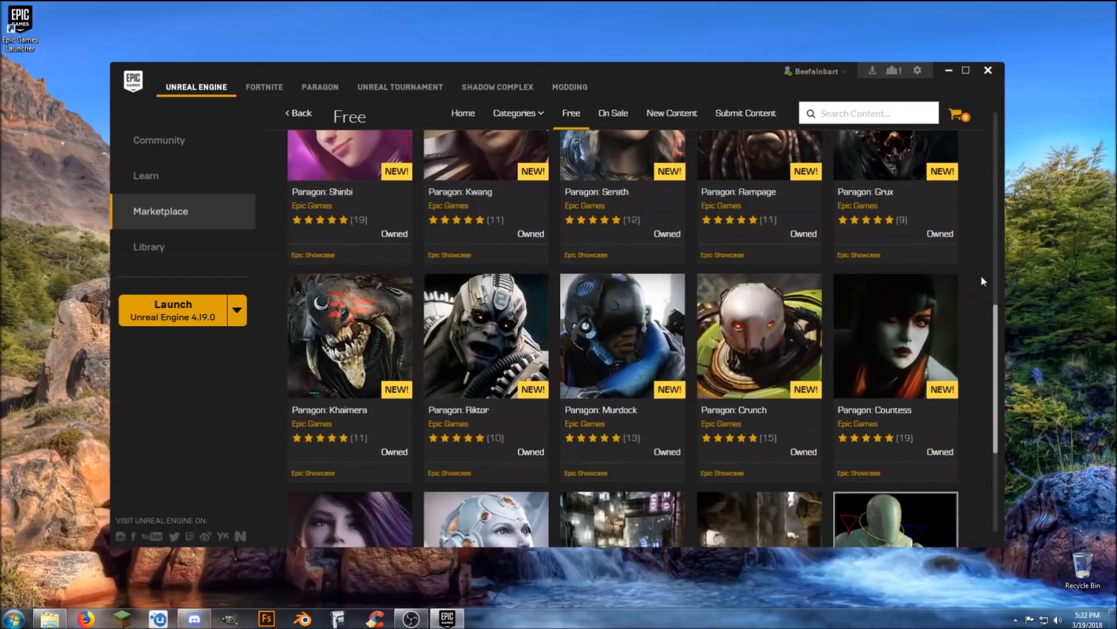
pyautogui.scroll(-3)
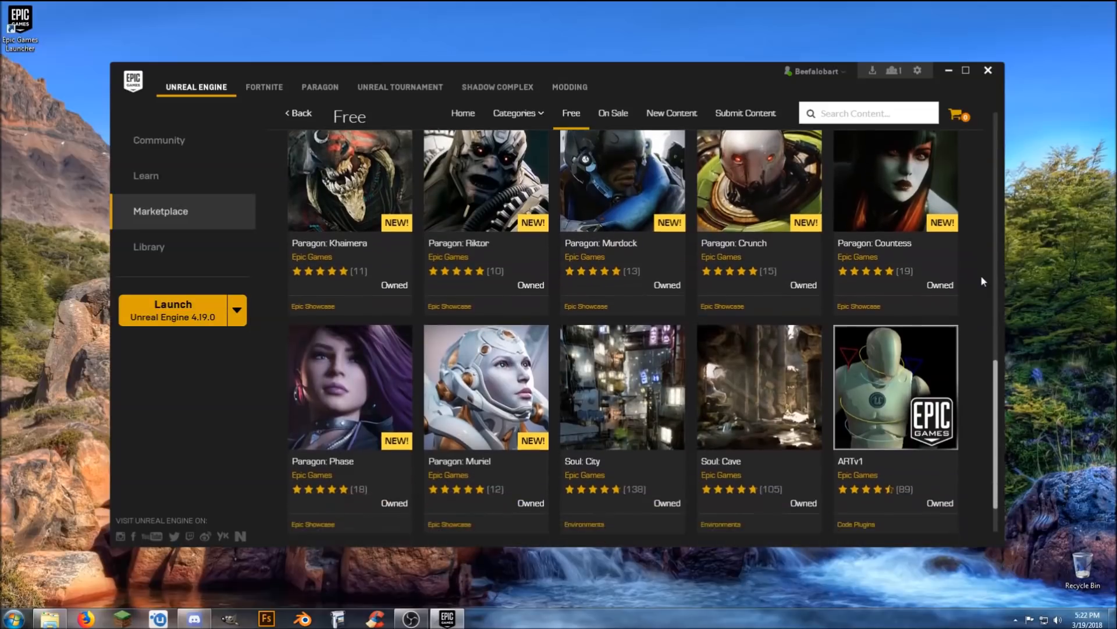
pyautogui.scroll(-3)
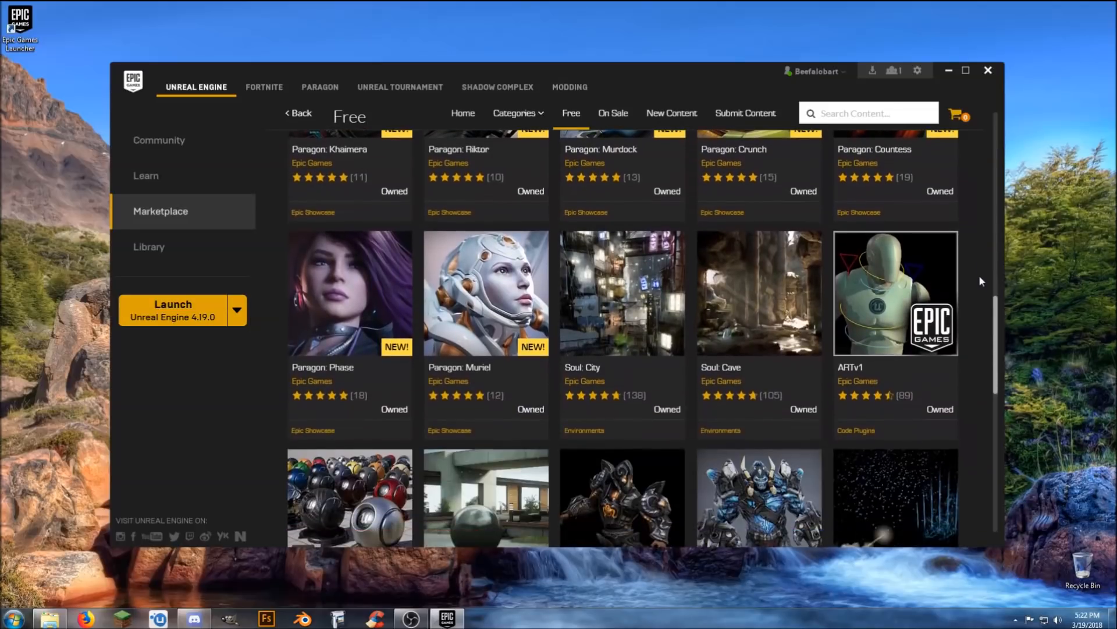
pyautogui.scroll(-3)
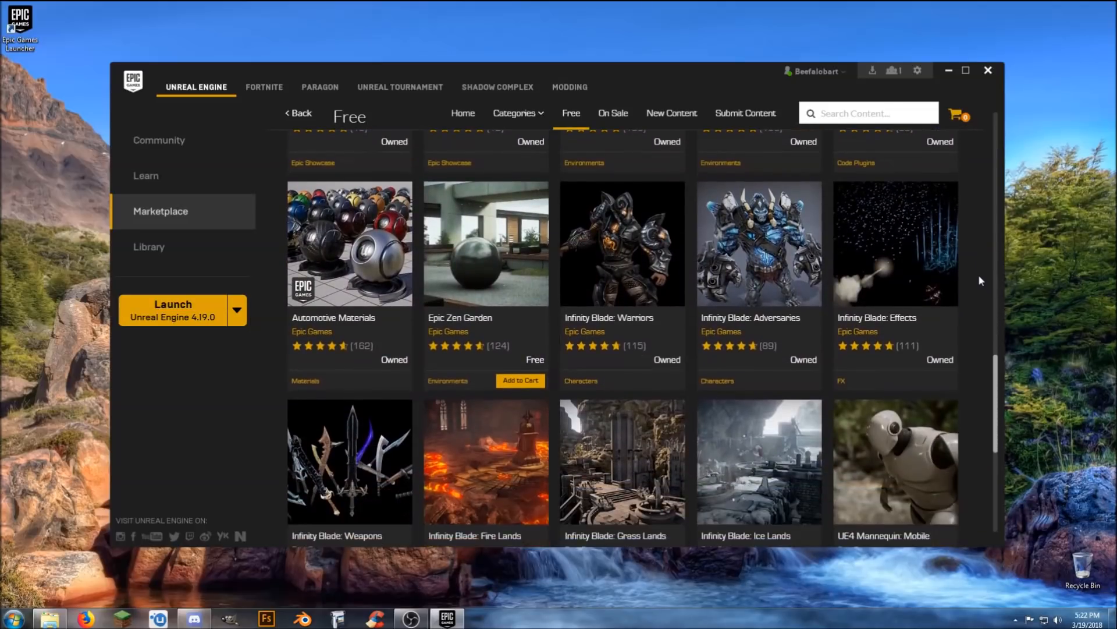
pyautogui.scroll(-3)
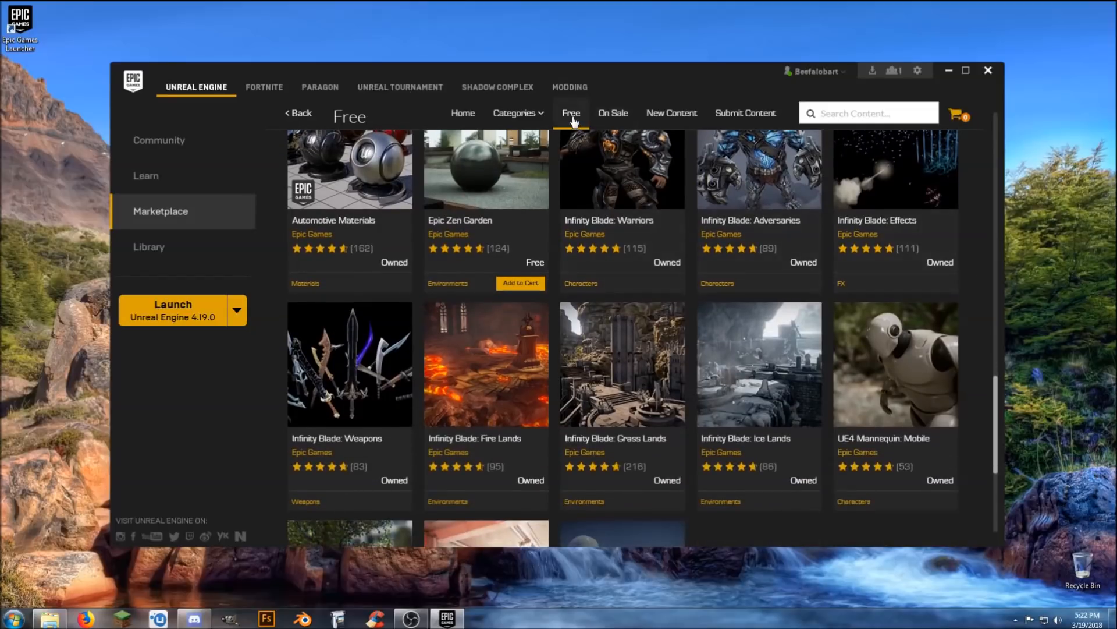
pyautogui.scroll(-3)
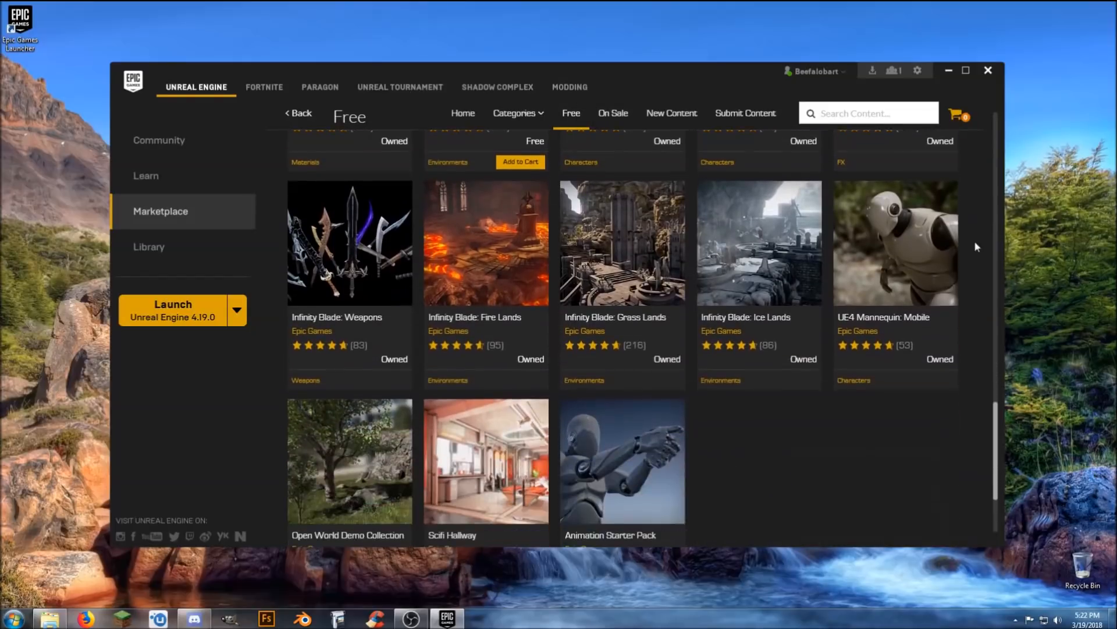
pyautogui.scroll(-3)
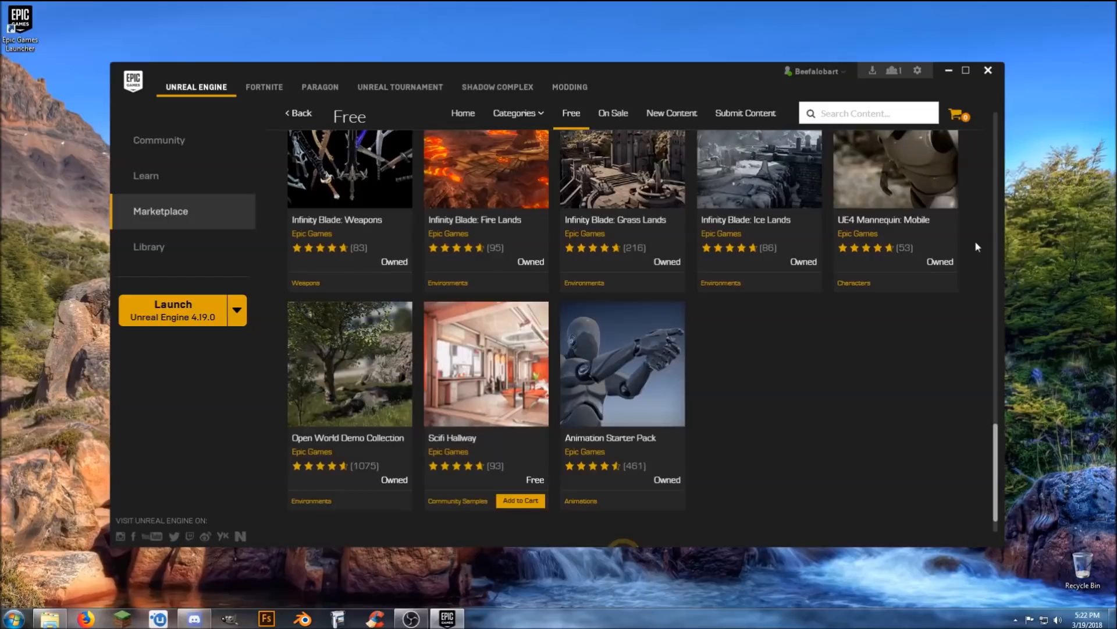
pyautogui.scroll(-3)
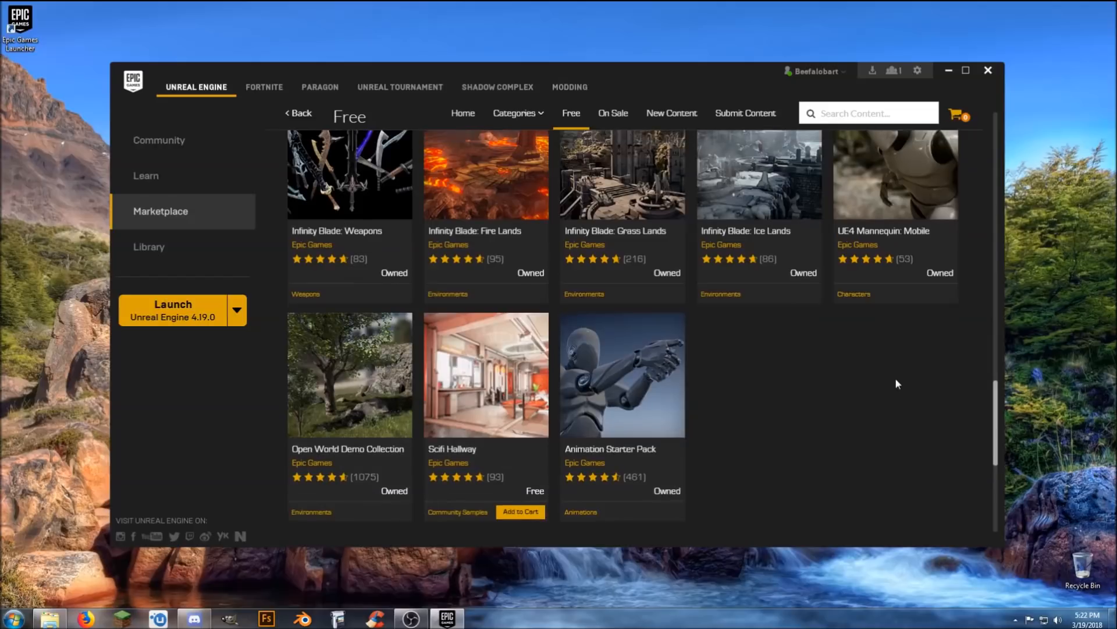
pyautogui.scroll(3)
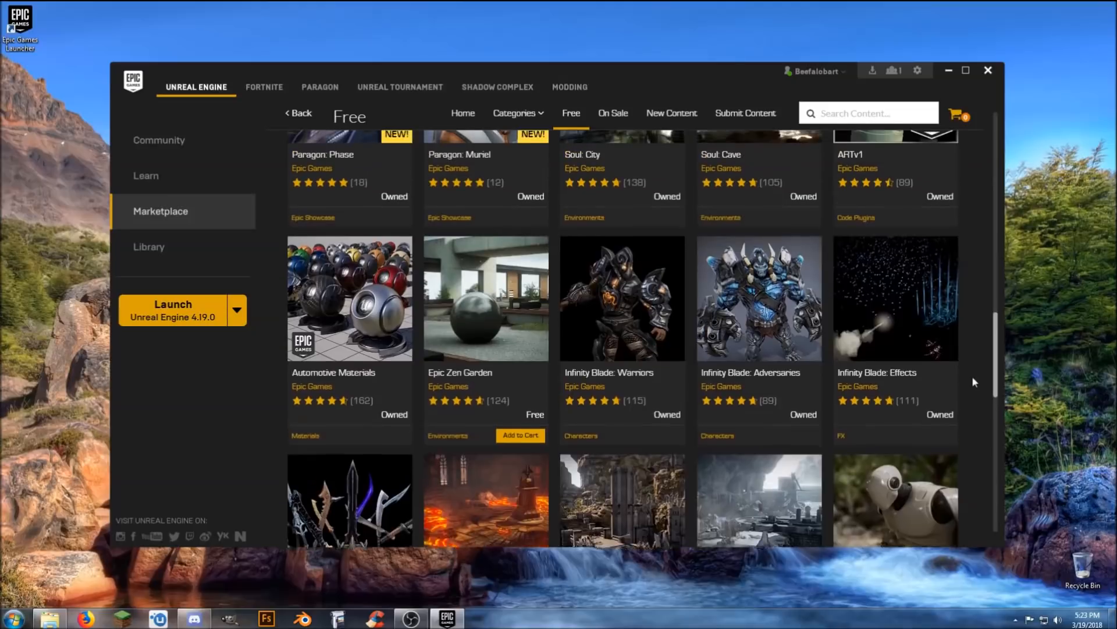
pyautogui.scroll(-3)
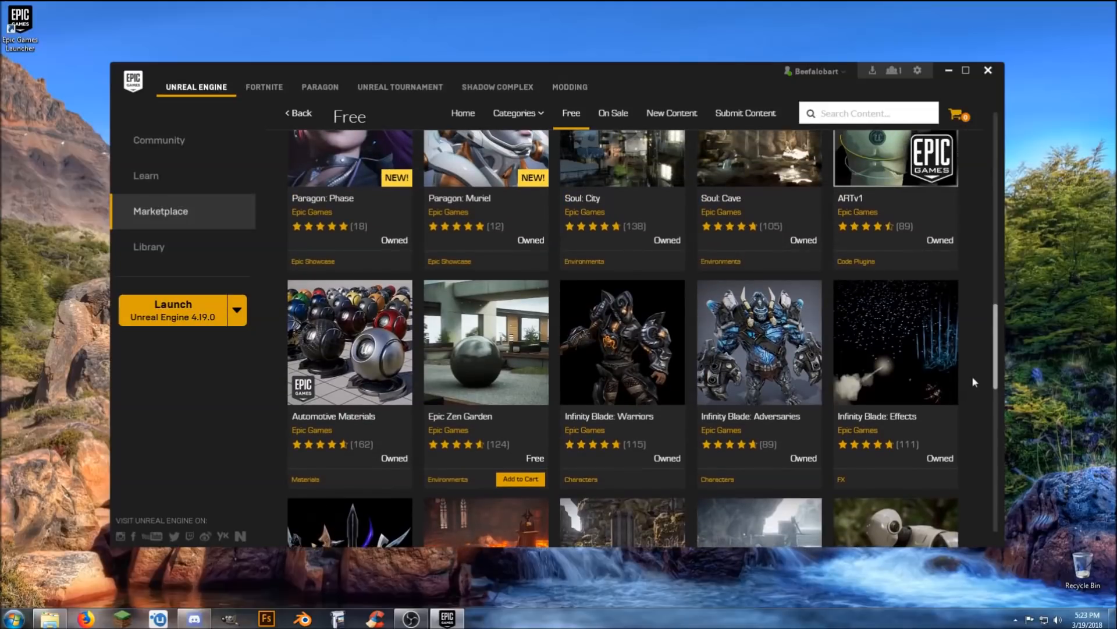
pyautogui.scroll(3)
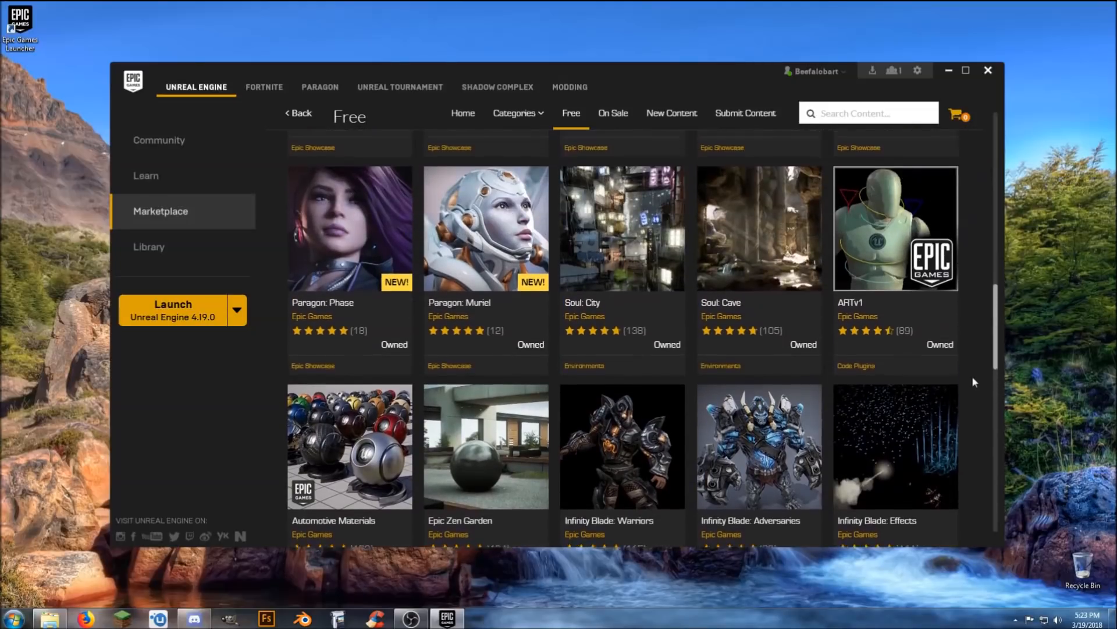
pyautogui.scroll(-3)
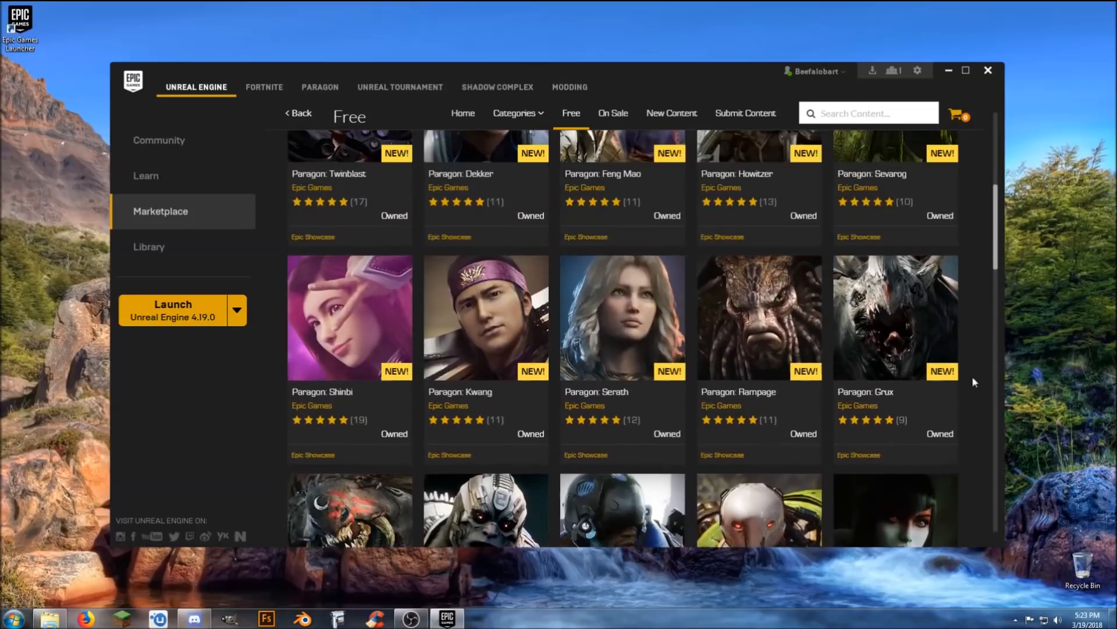
pyautogui.scroll(3)
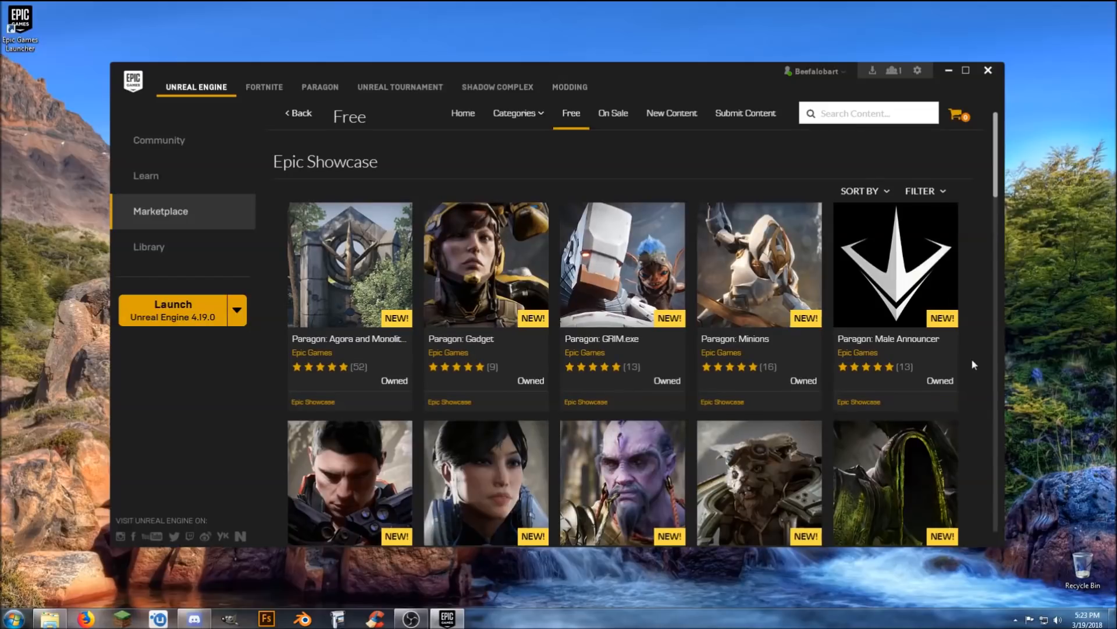
pyautogui.moveTo(192, 392)
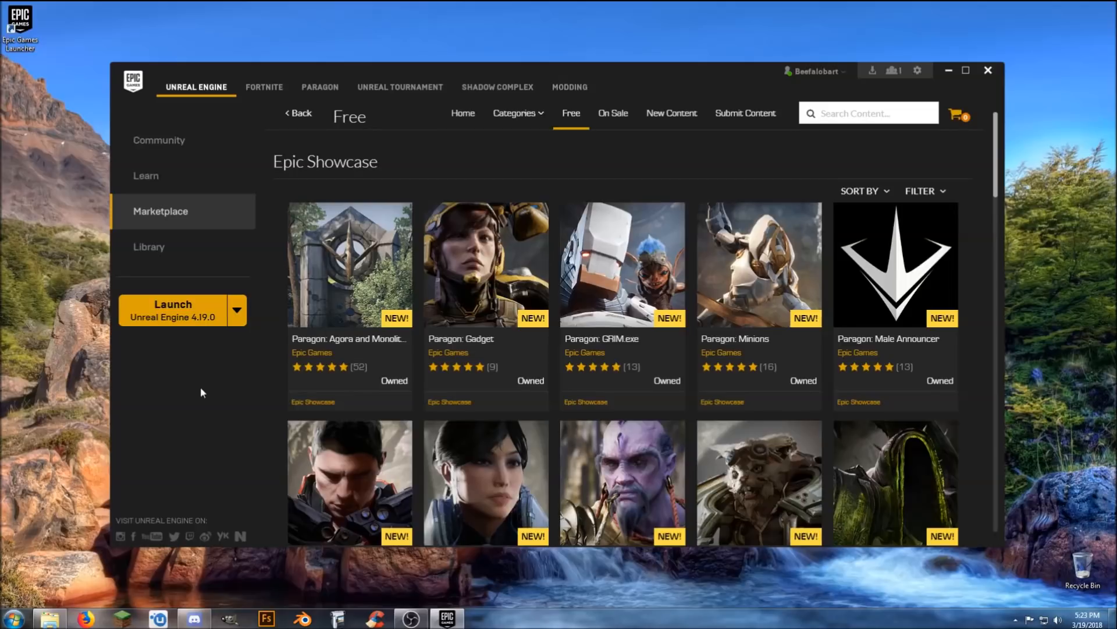
# - Switch to the Library showing engine 4.19.0, no projects, and the vault contents
pyautogui.click(149, 247)
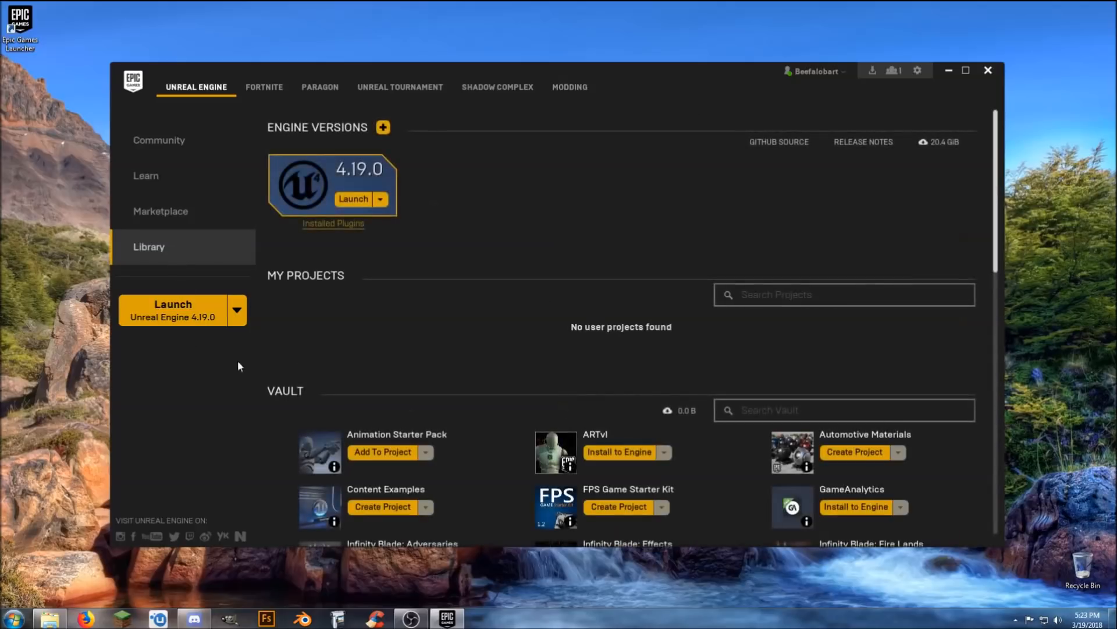
pyautogui.moveTo(464, 335)
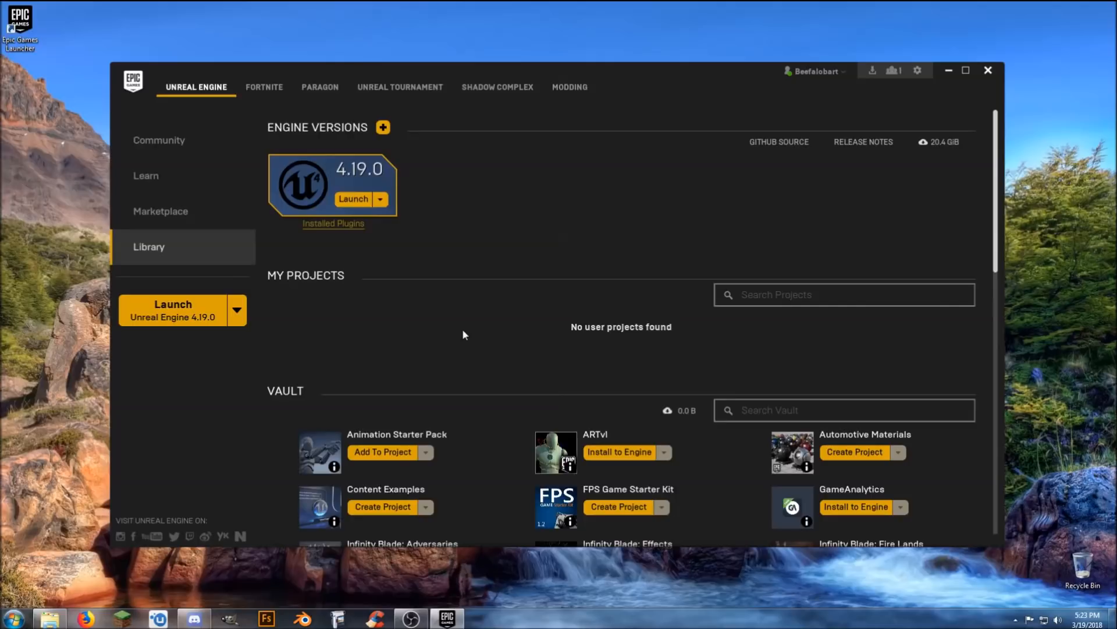
pyautogui.moveTo(500, 347)
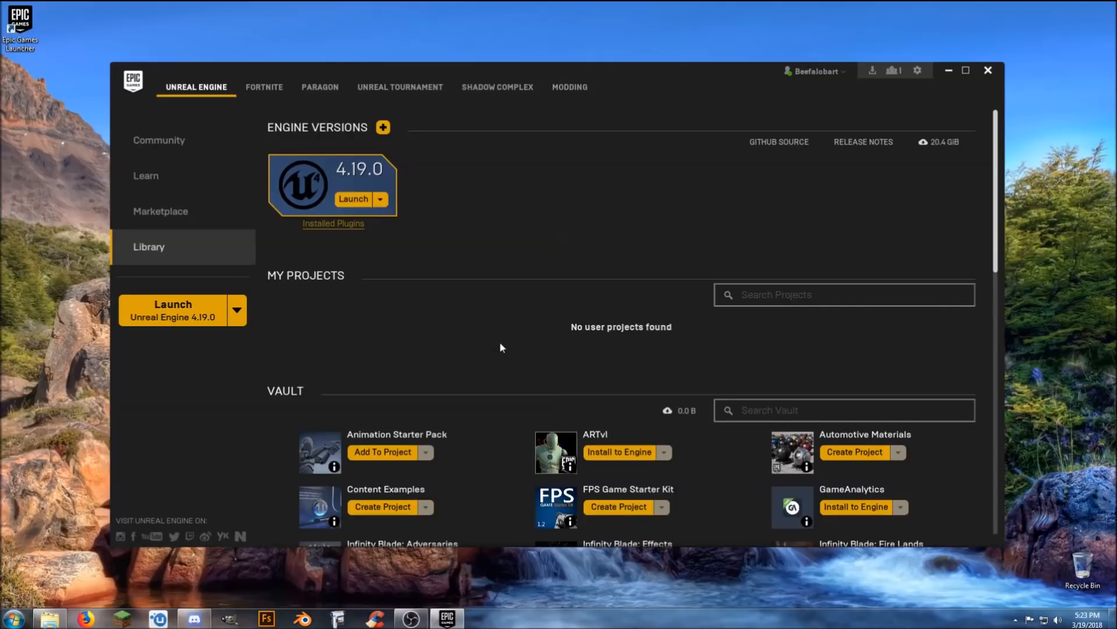
pyautogui.scroll(-3)
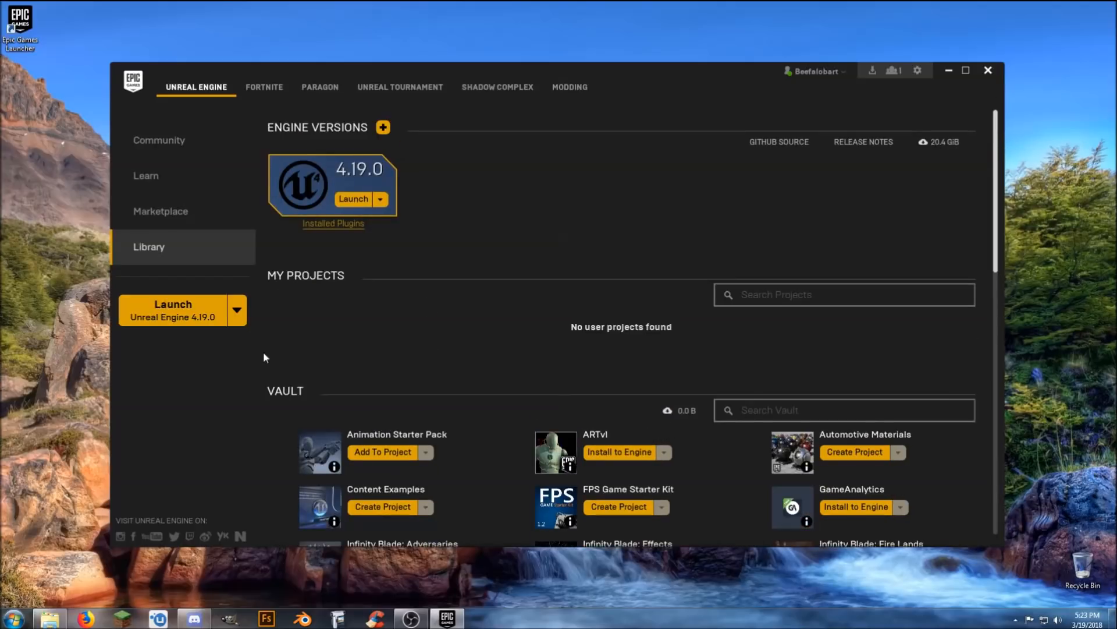
pyautogui.moveTo(576, 326)
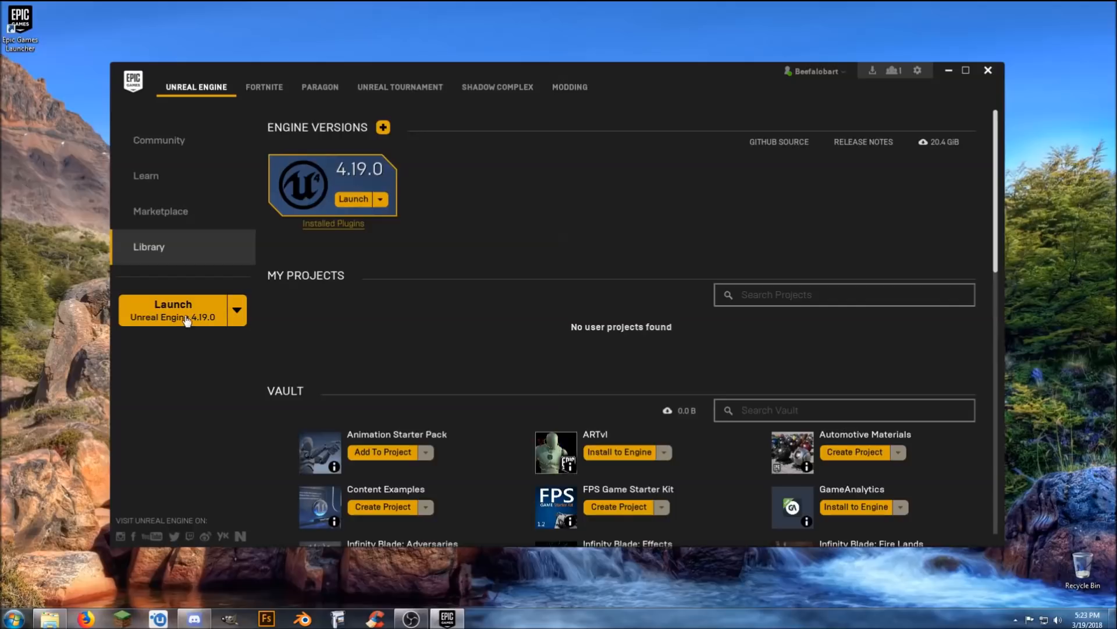
# - Launch Unreal Engine 4.19.0 and allow it through the Windows firewall alert
pyautogui.click(173, 304)
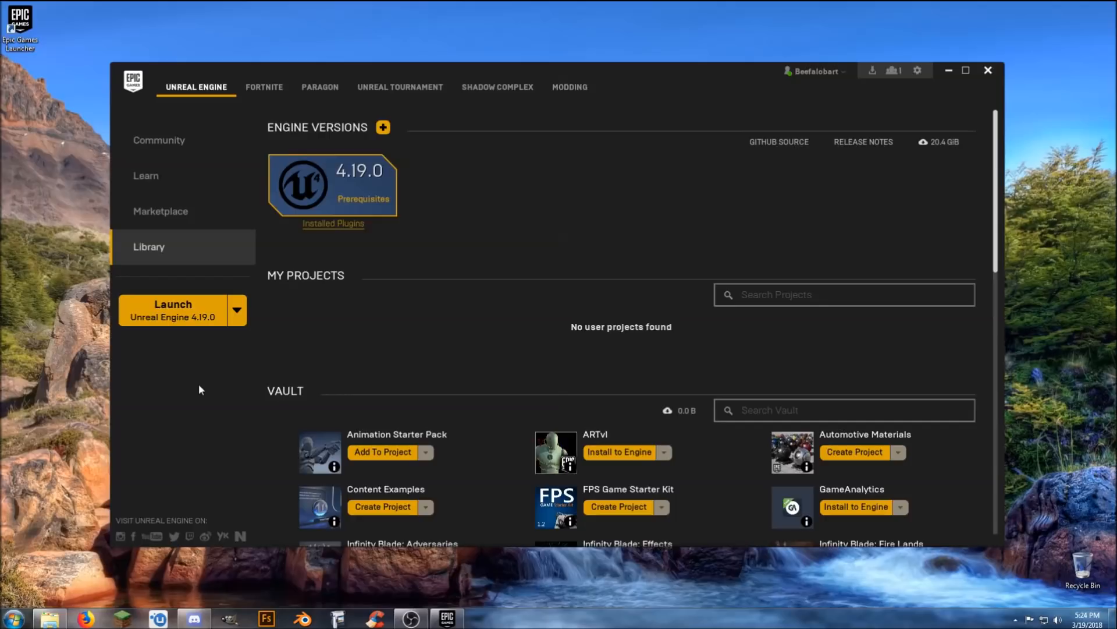
pyautogui.click(362, 199)
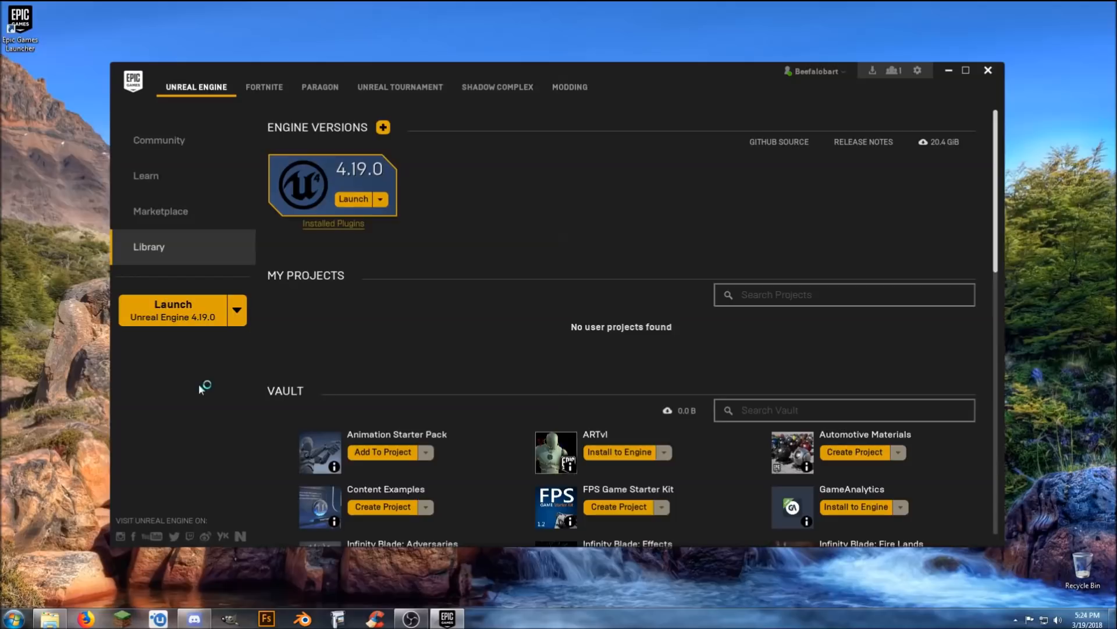
pyautogui.moveTo(436, 356)
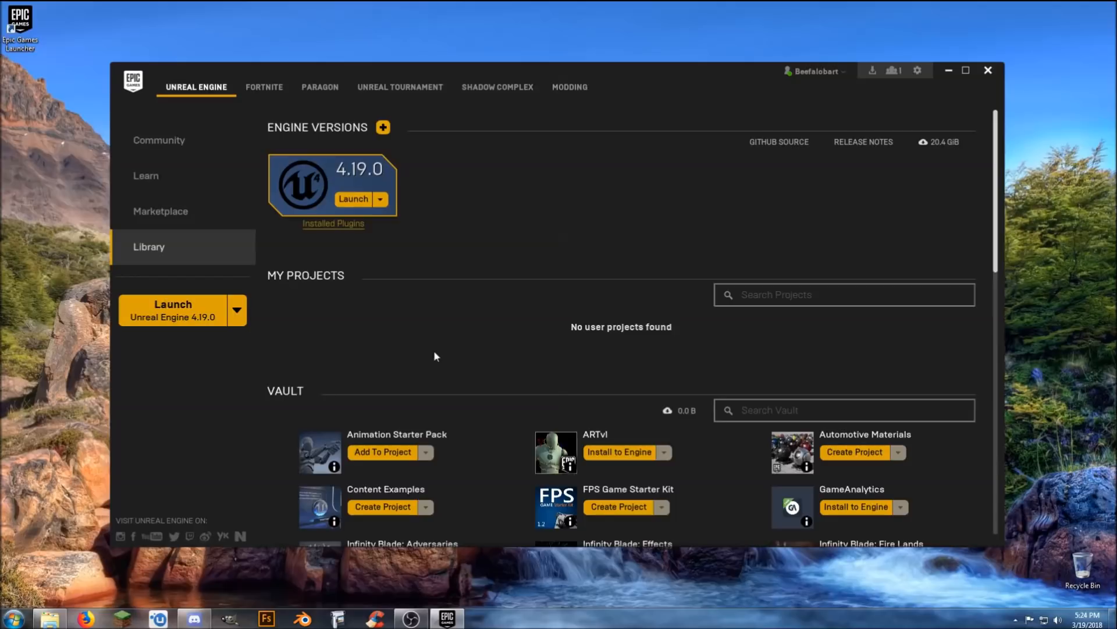
pyautogui.moveTo(489, 357)
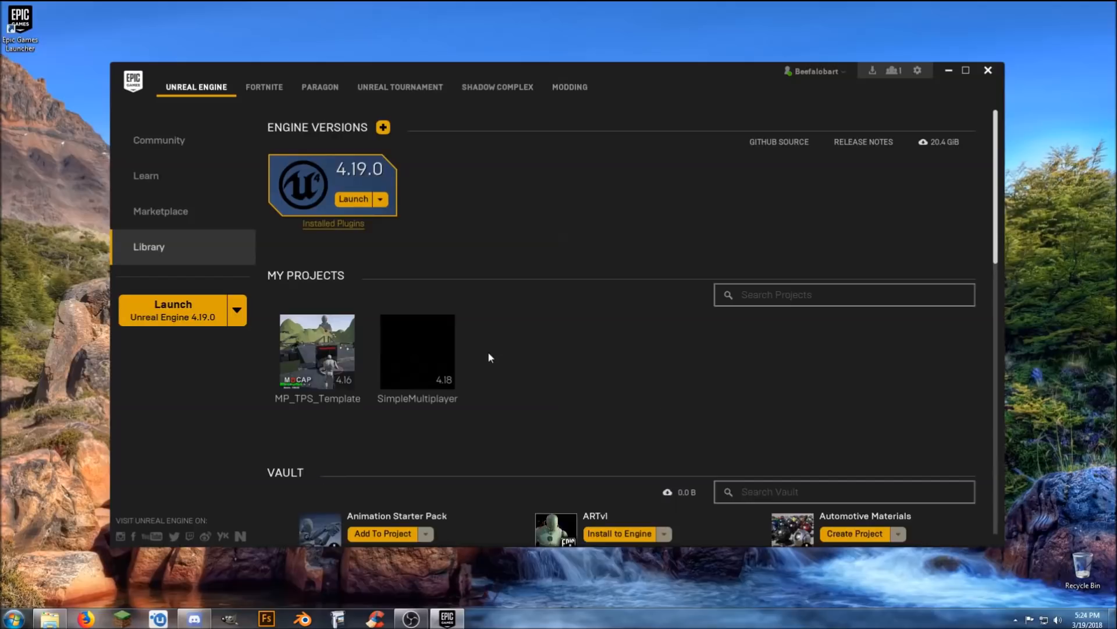
pyautogui.click(353, 199)
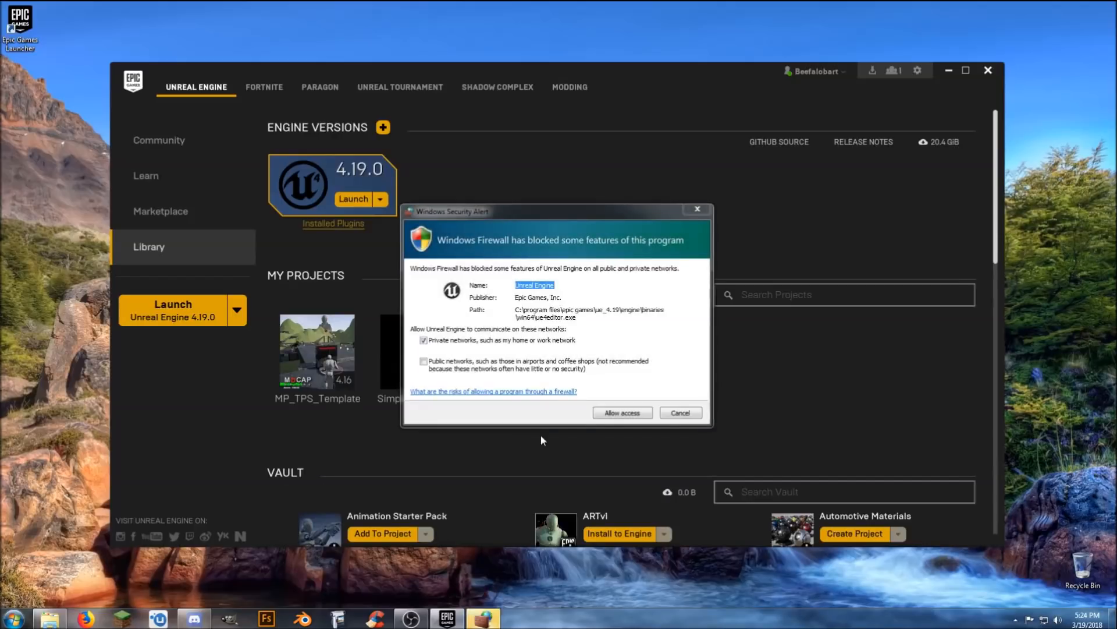
pyautogui.click(620, 412)
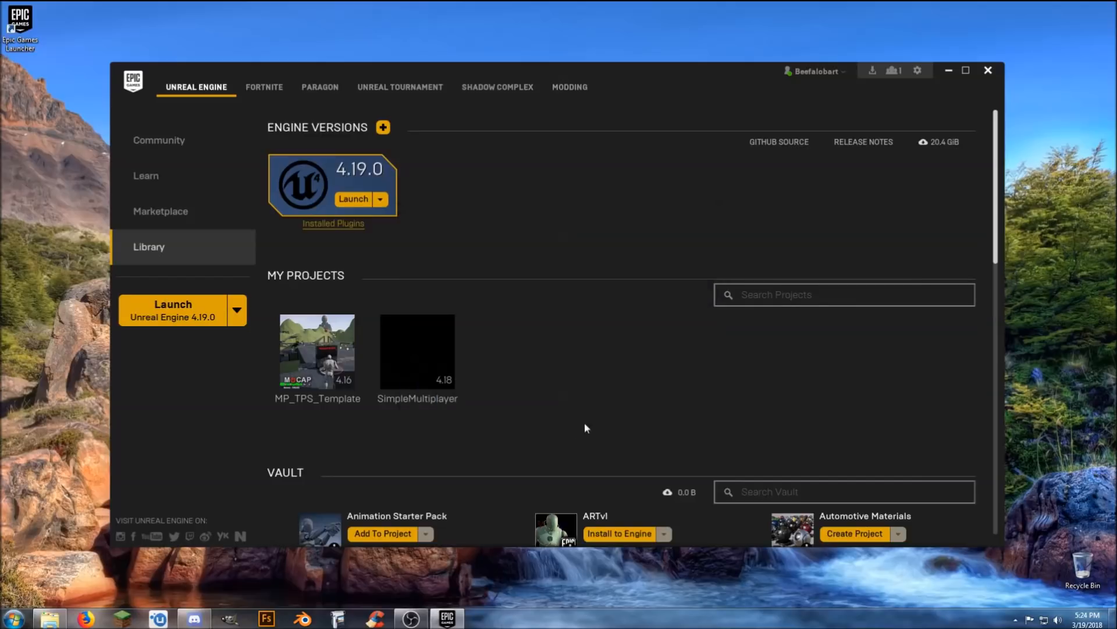
pyautogui.moveTo(497, 426)
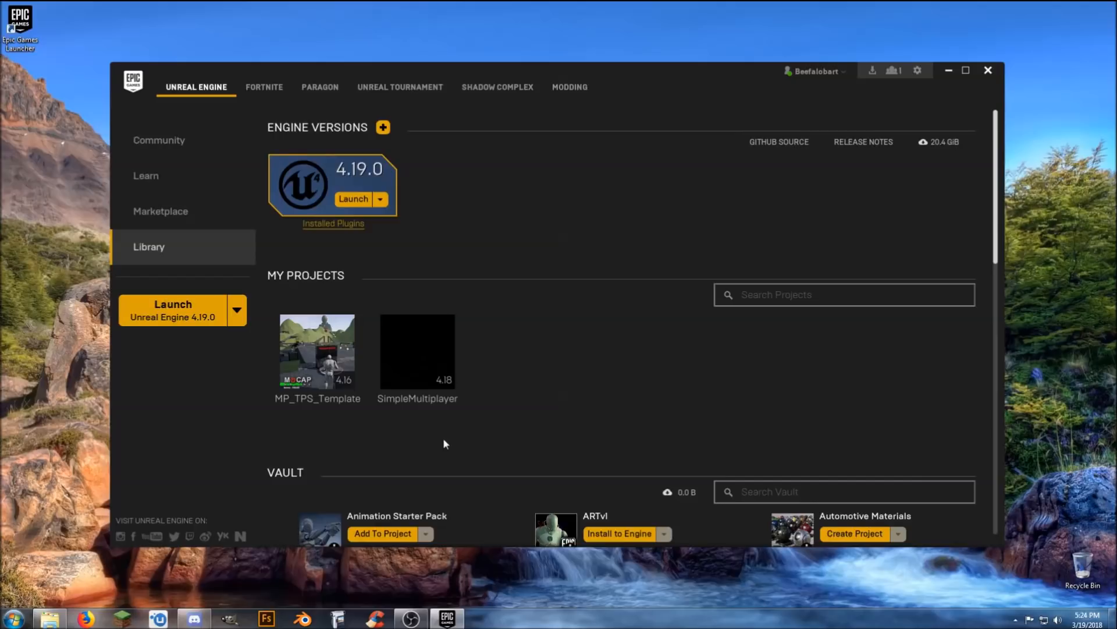
pyautogui.moveTo(324, 435)
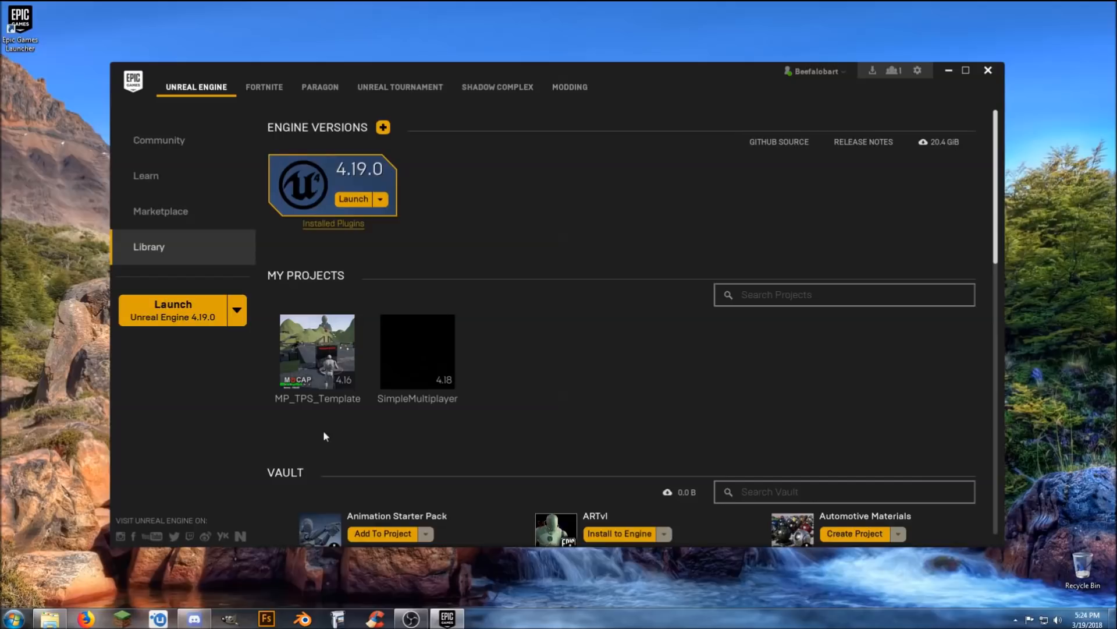
pyautogui.moveTo(536, 411)
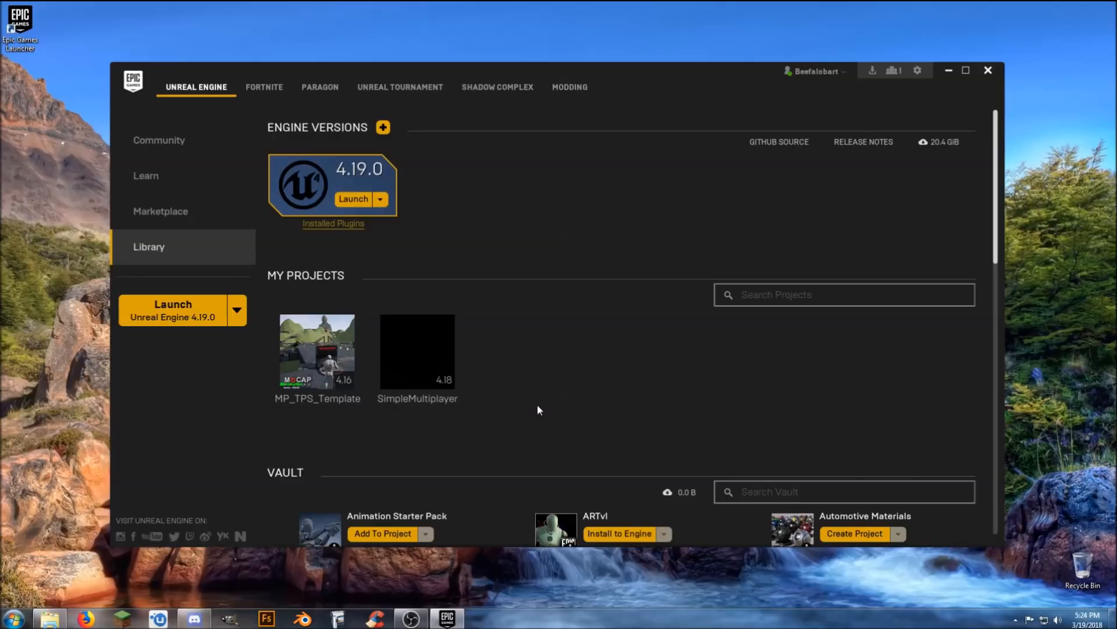
pyautogui.moveTo(434, 417)
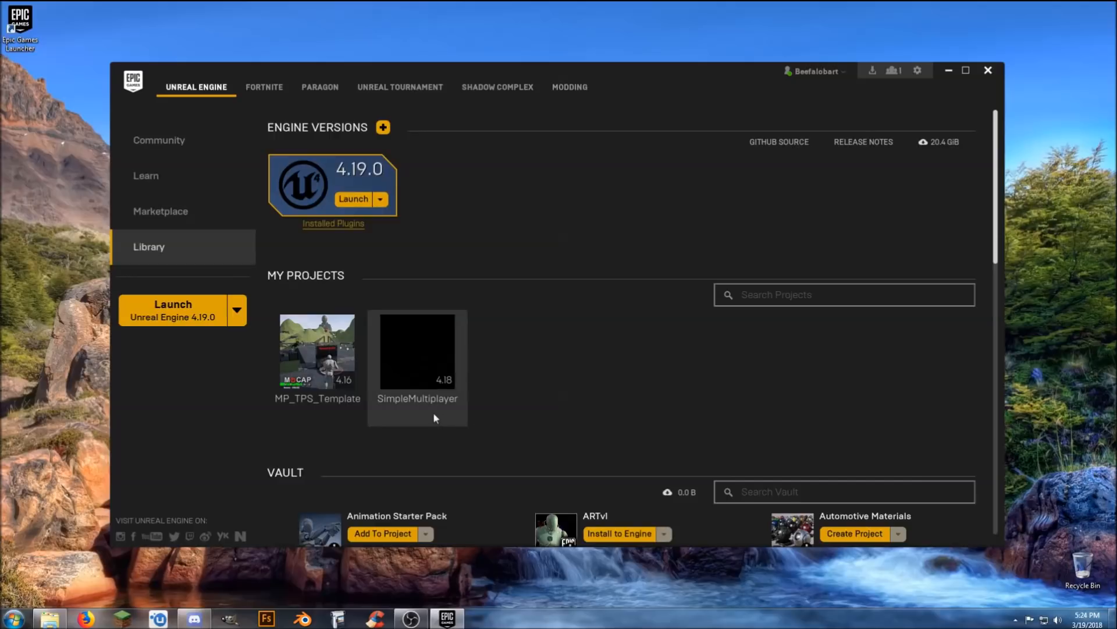
# - Select the SimpleMultiplayer project and launch the Unreal Editor again
pyautogui.click(417, 353)
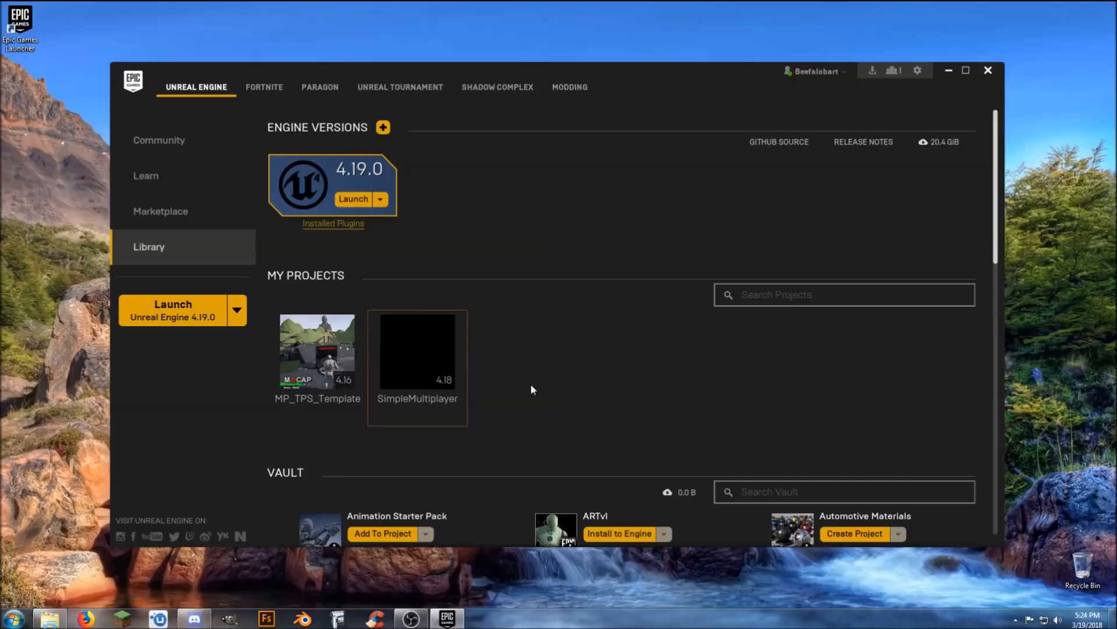
pyautogui.moveTo(524, 377)
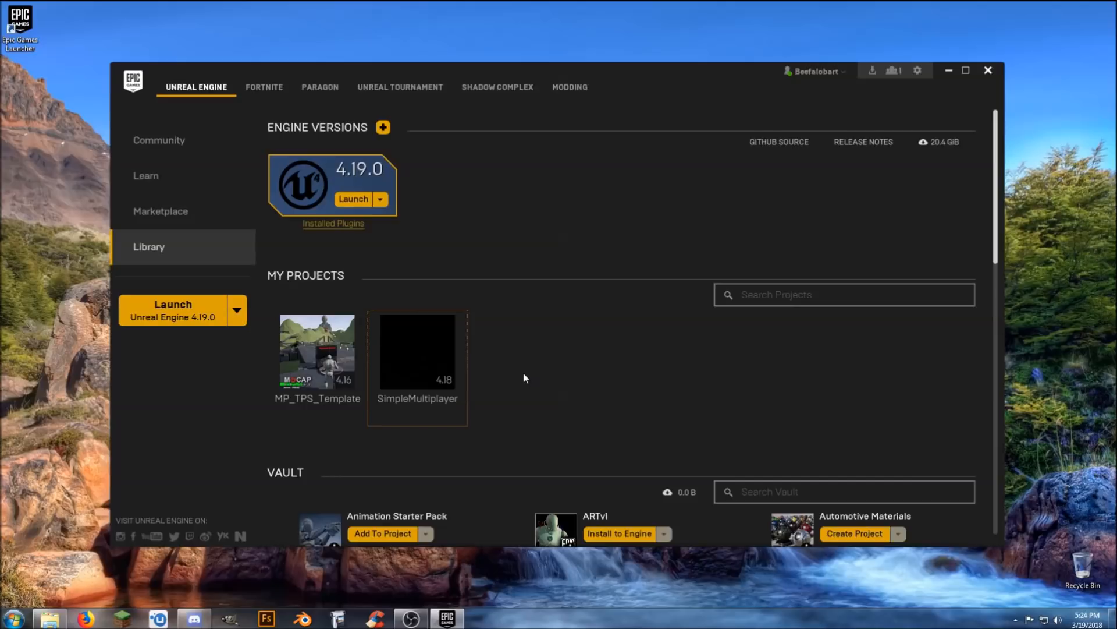
pyautogui.moveTo(524, 376)
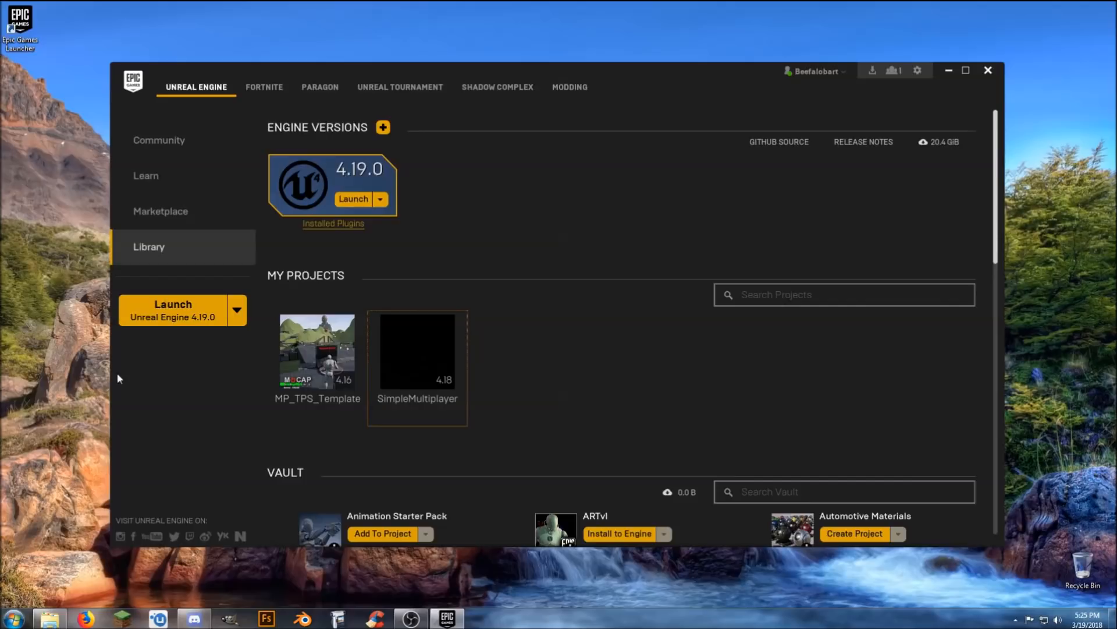
pyautogui.click(173, 303)
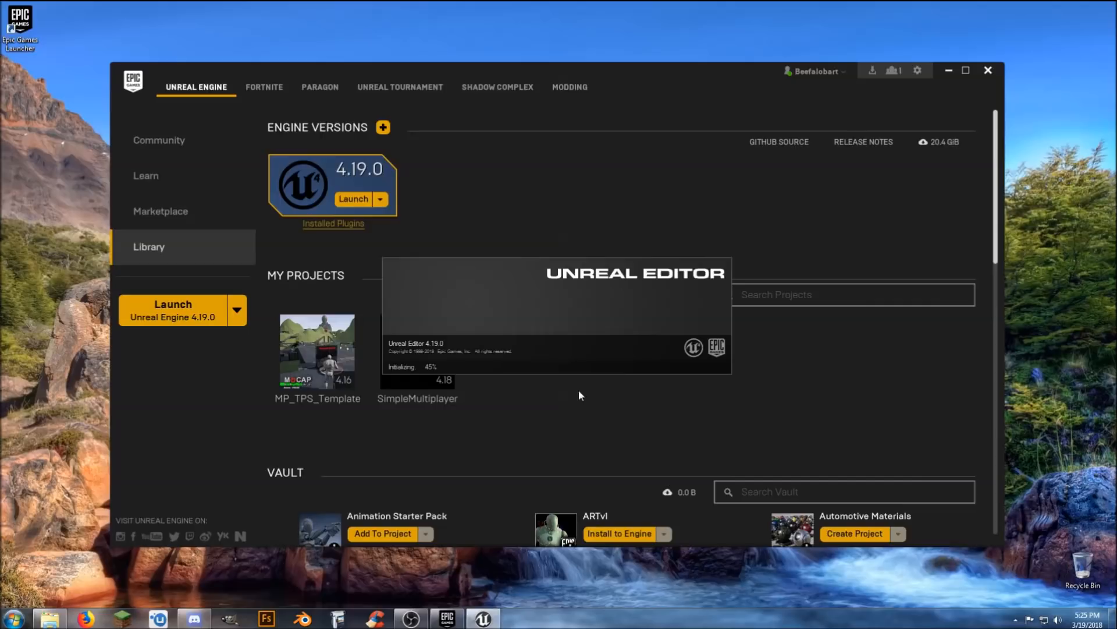
pyautogui.moveTo(746, 420)
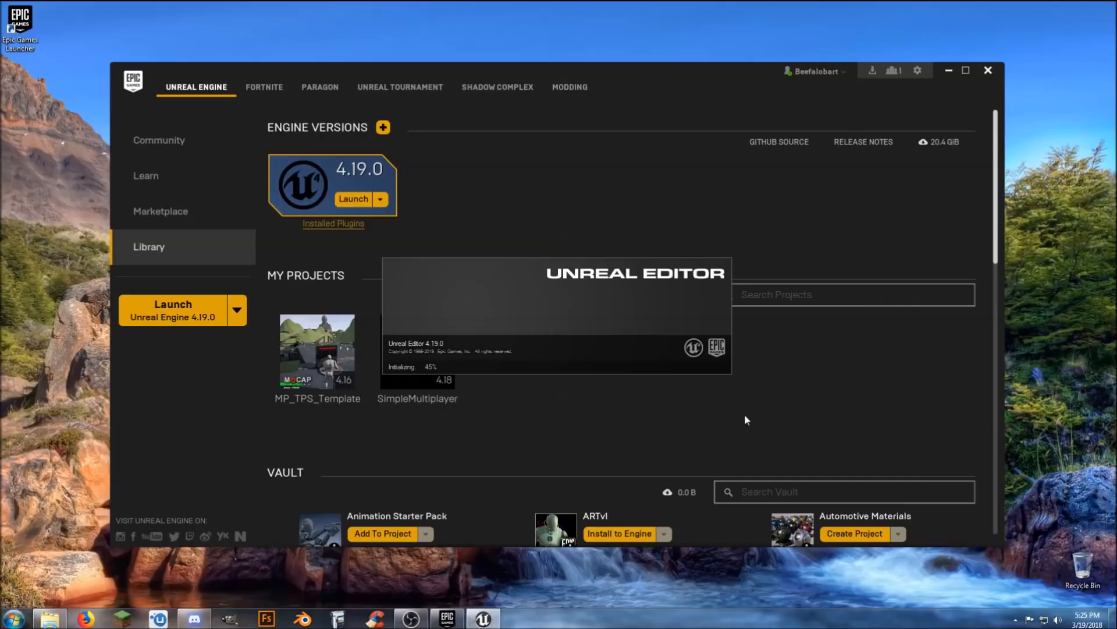
pyautogui.moveTo(446, 450)
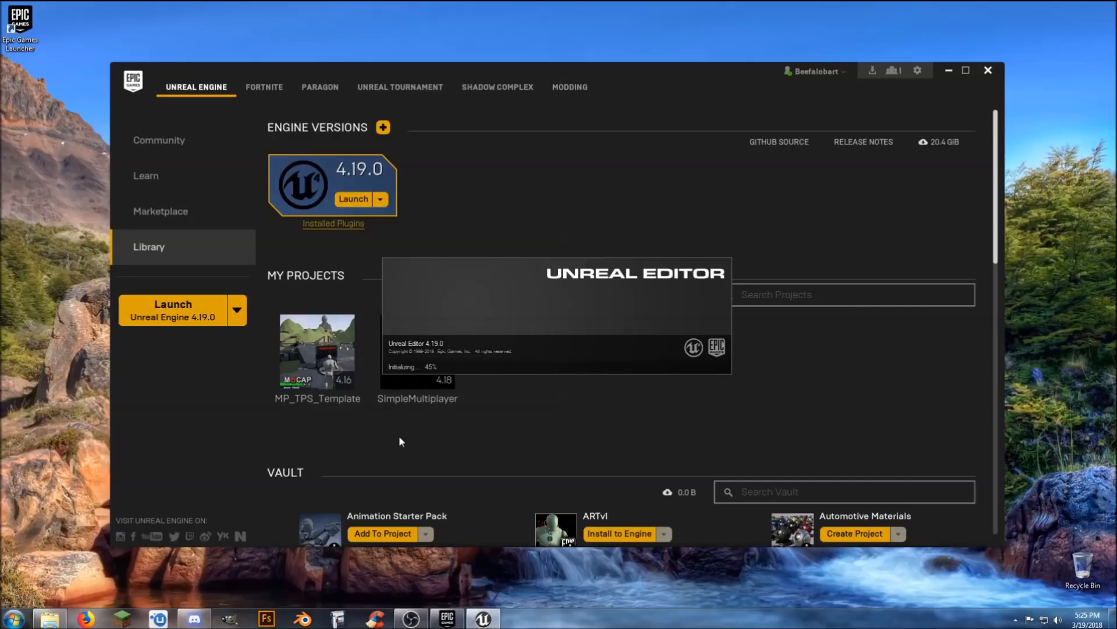
pyautogui.moveTo(609, 440)
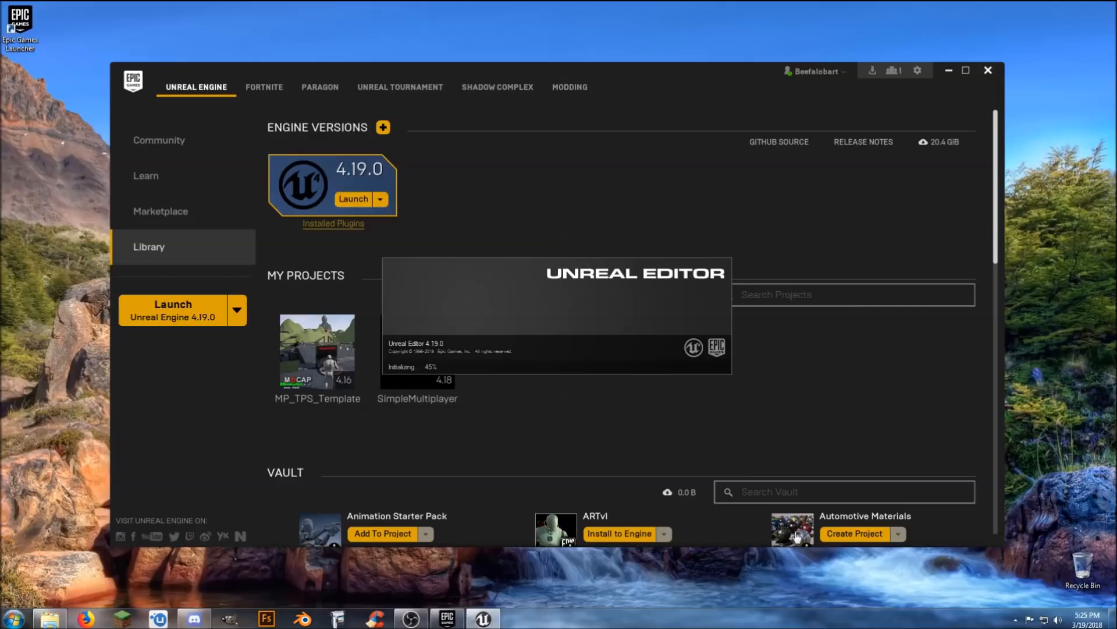
pyautogui.moveTo(725, 522)
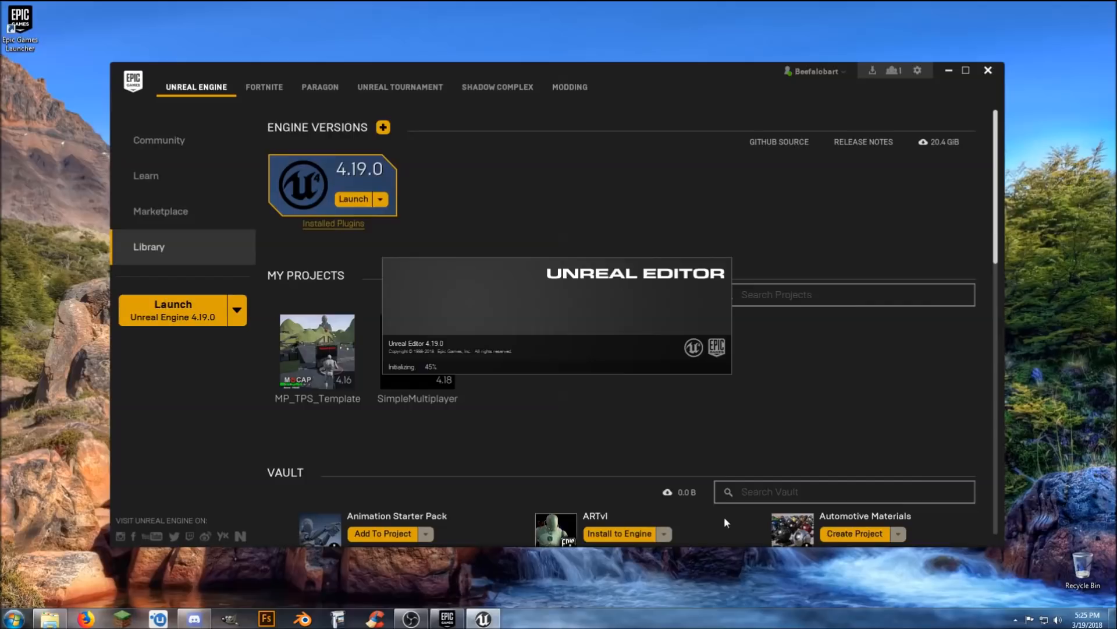
pyautogui.moveTo(683, 452)
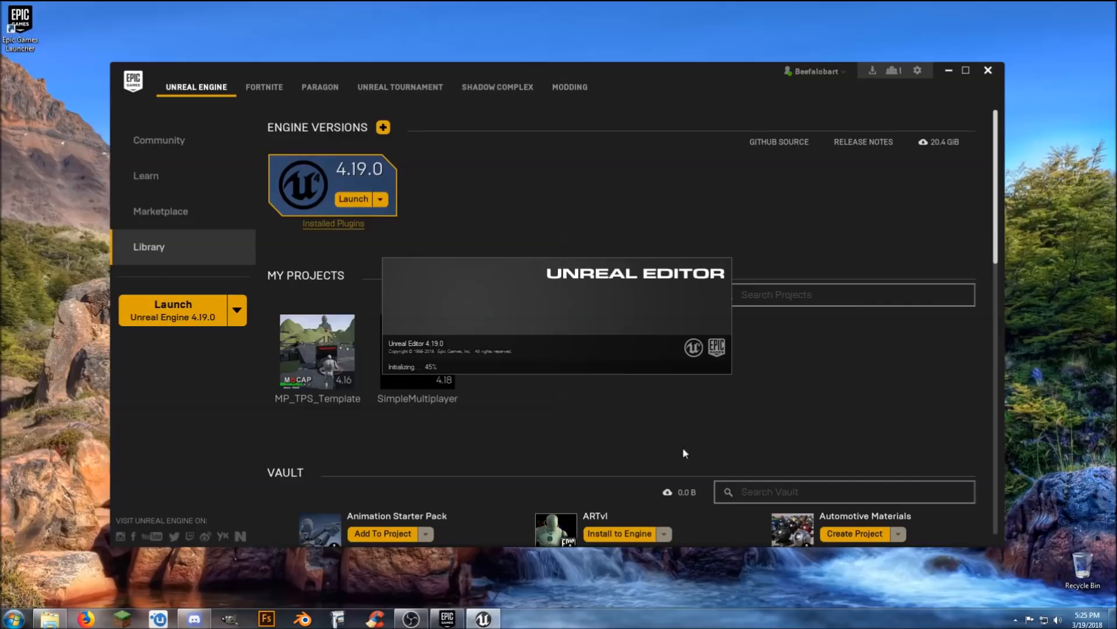
pyautogui.moveTo(688, 429)
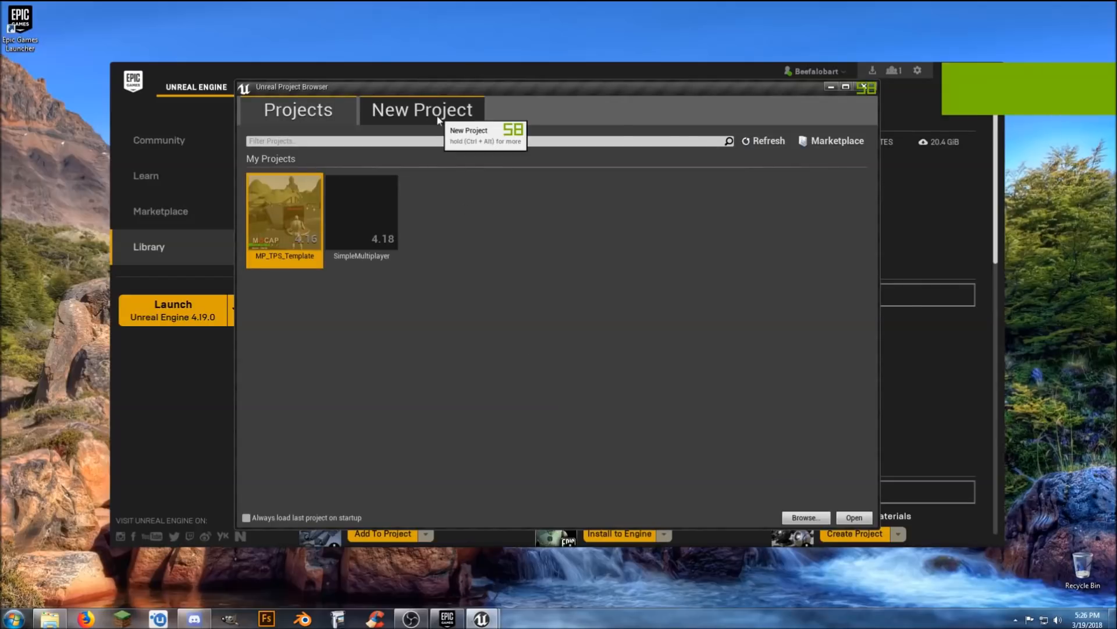
# - Choose a new Blueprint Third Person project with No Starter Content
pyautogui.click(422, 109)
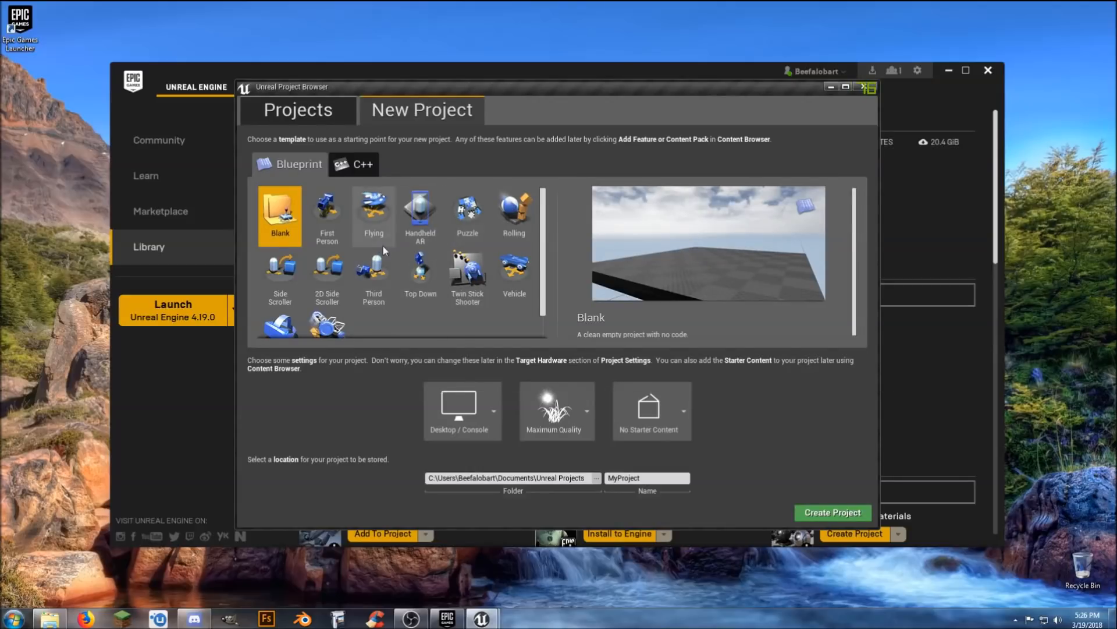
pyautogui.moveTo(372, 229)
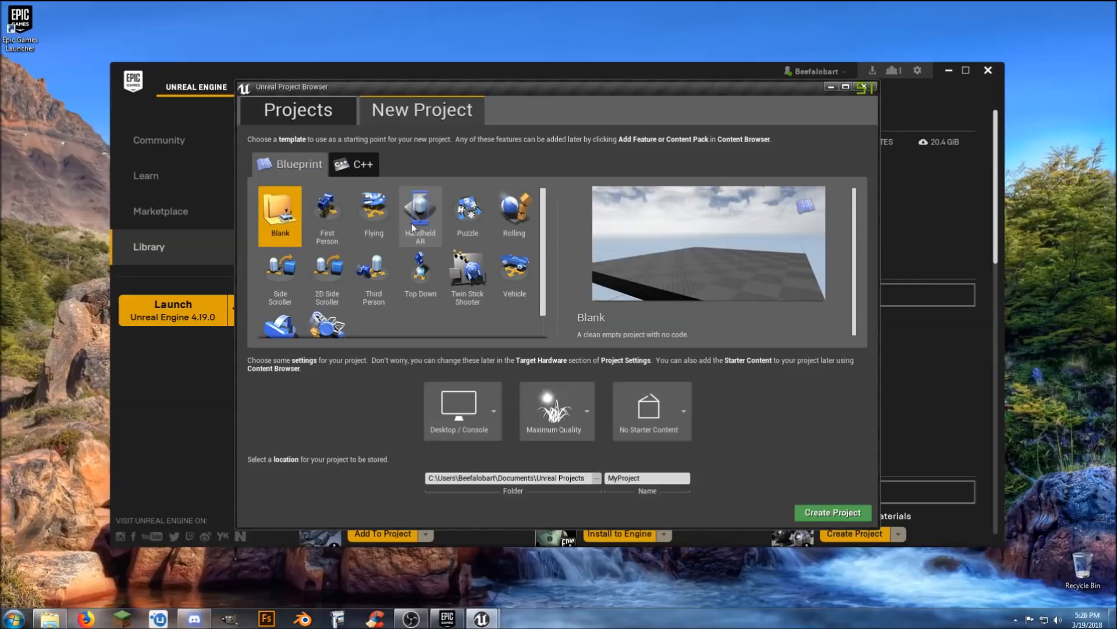
pyautogui.moveTo(514, 216)
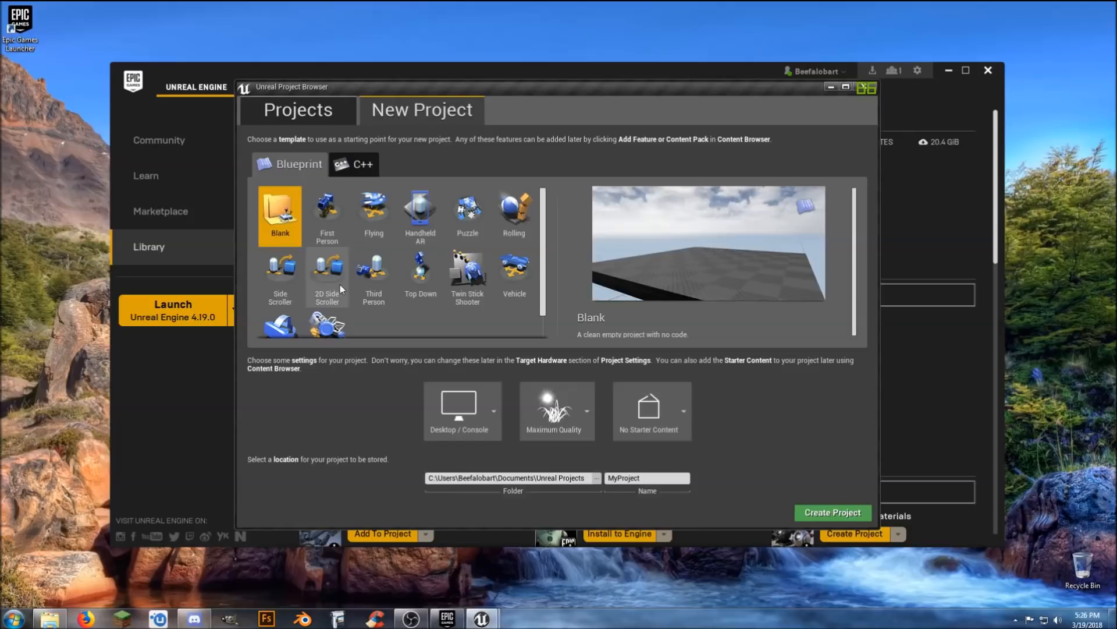
pyautogui.click(372, 275)
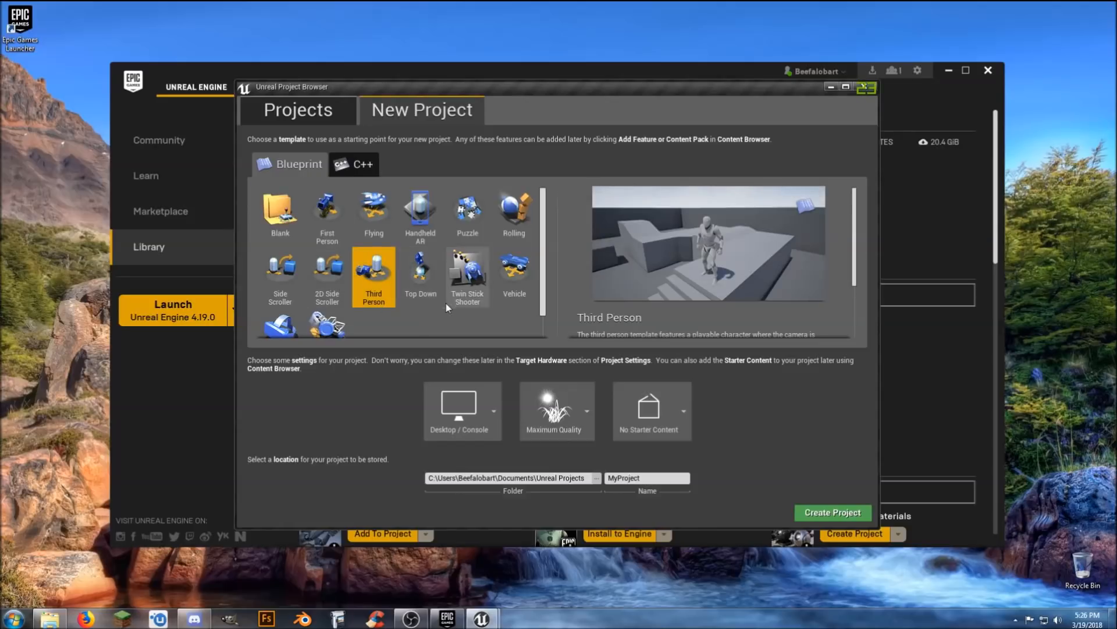
pyautogui.scroll(-3)
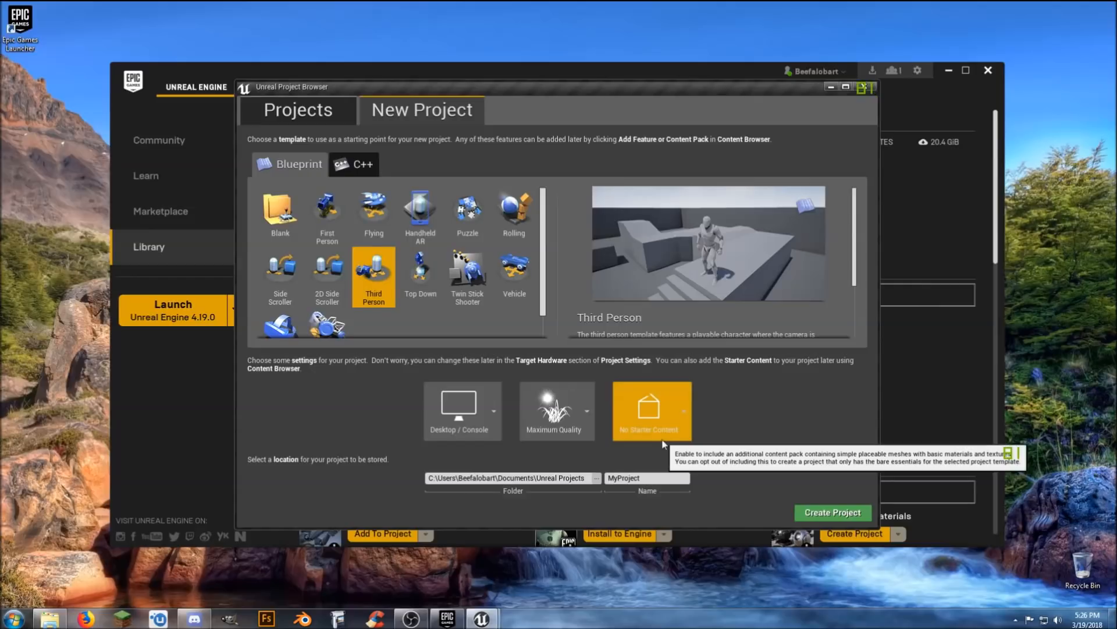
pyautogui.click(494, 411)
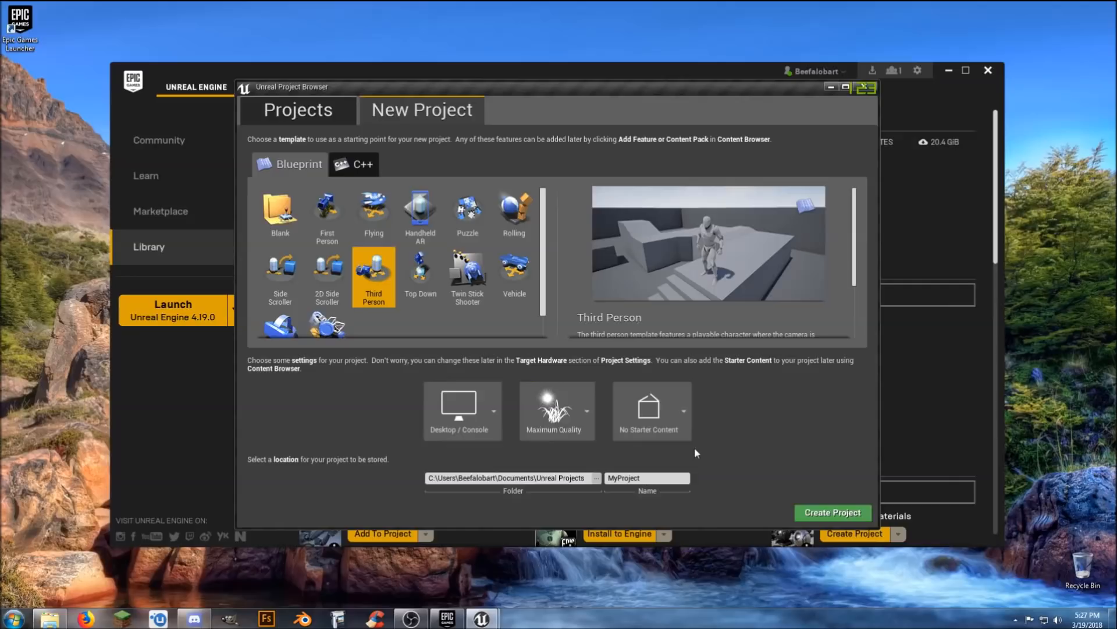
# - Name the project ParagonTutorial and create it
pyautogui.click(646, 477)
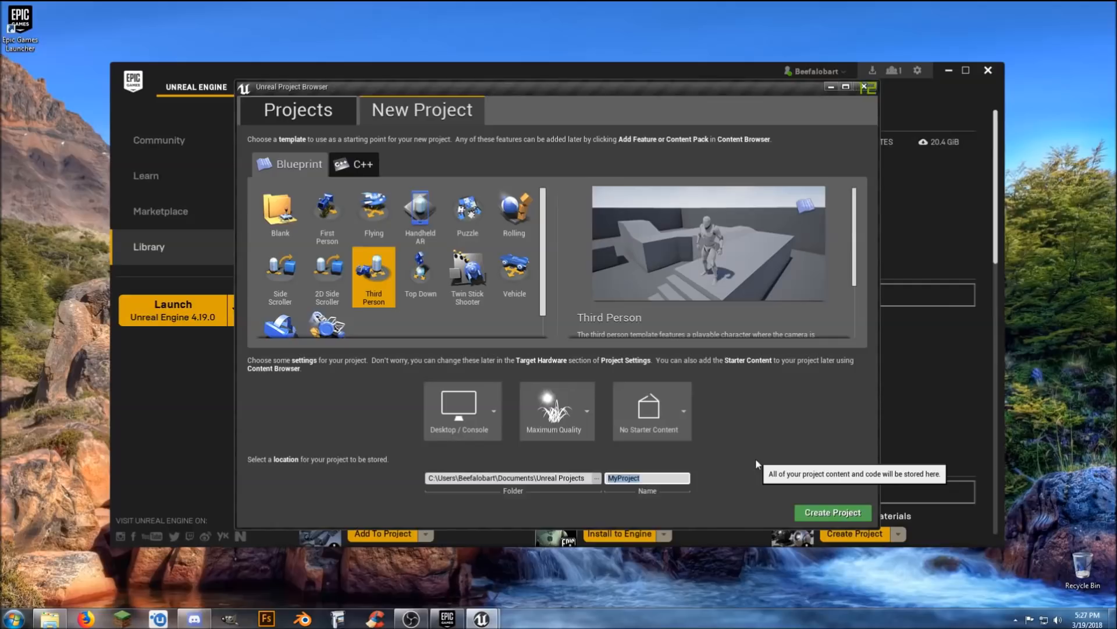
pyautogui.write('ParagonTutorial')
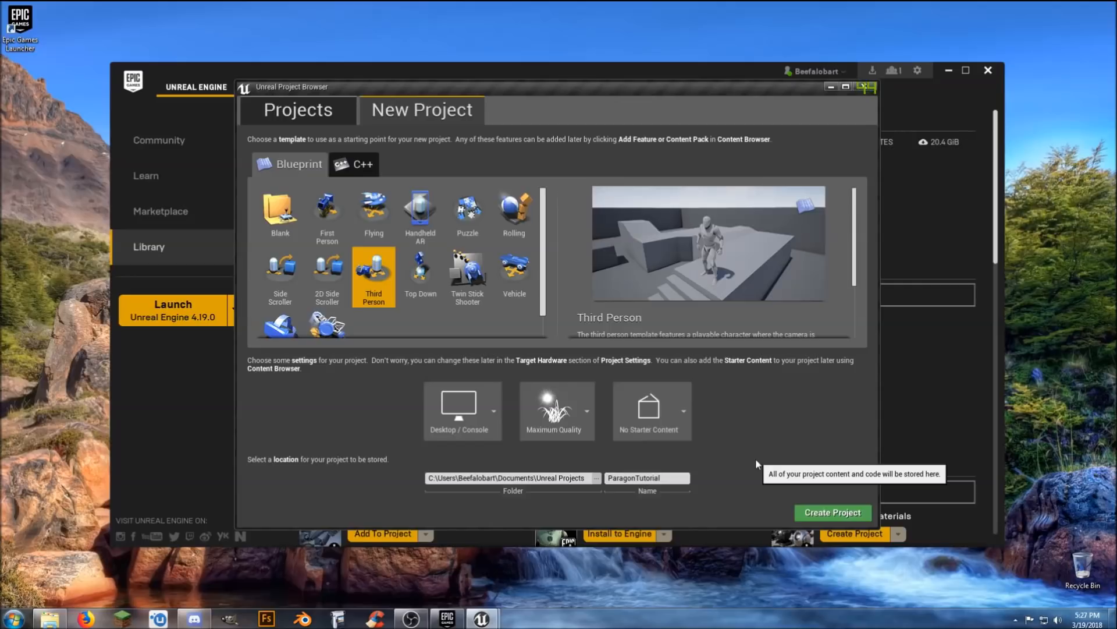
pyautogui.click(831, 512)
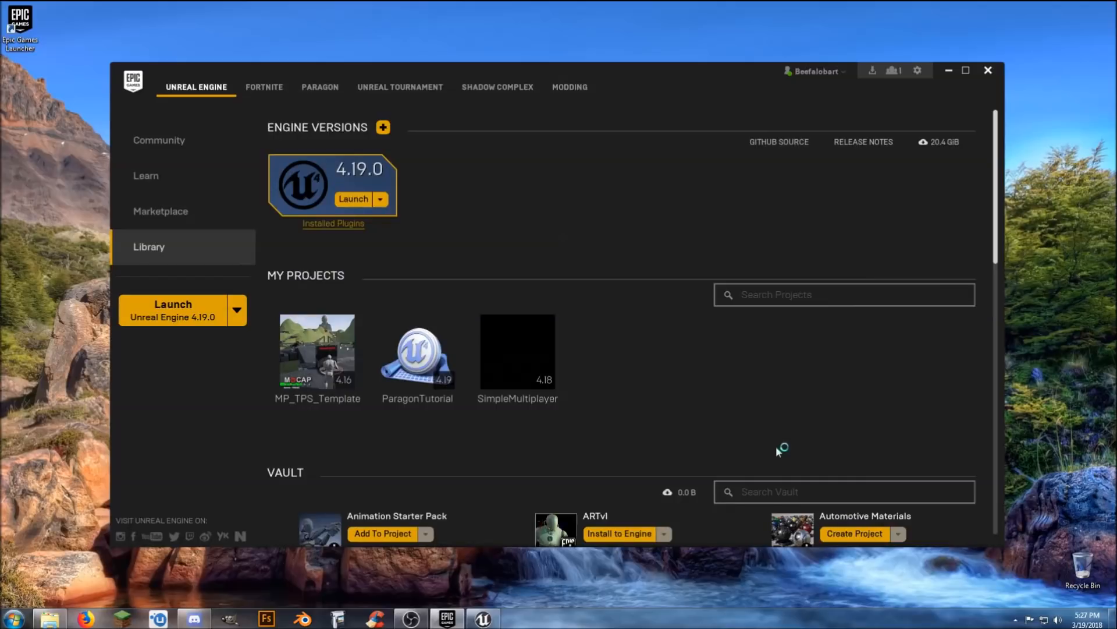
# - Open the ParagonTutorial project from My Projects into the editor
pyautogui.doubleClick(417, 351)
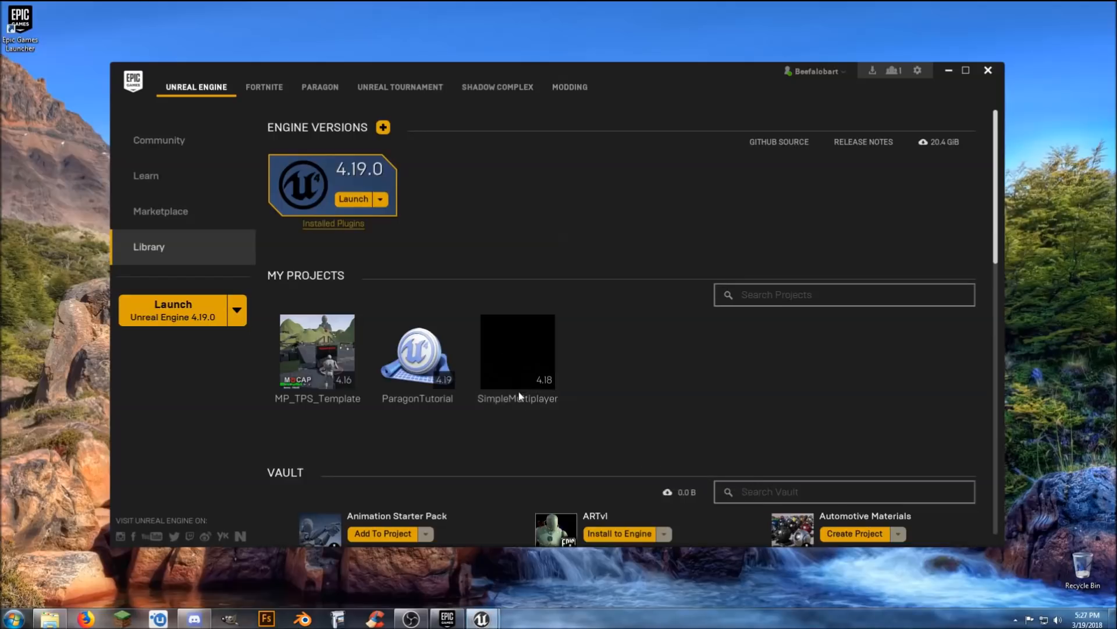
pyautogui.doubleClick(417, 350)
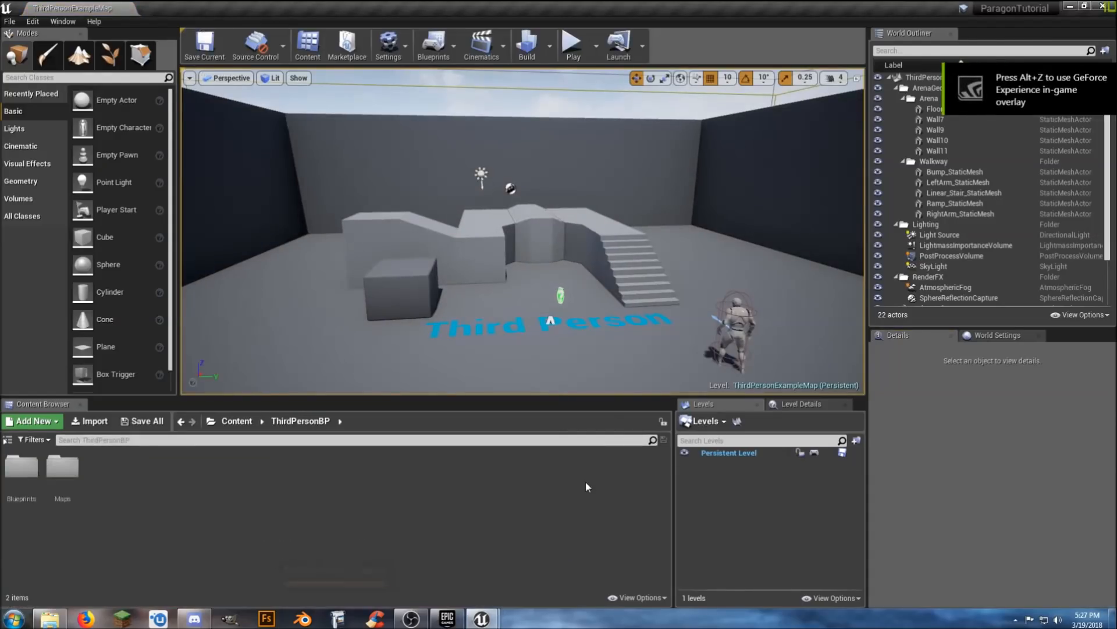
pyautogui.moveTo(544, 501)
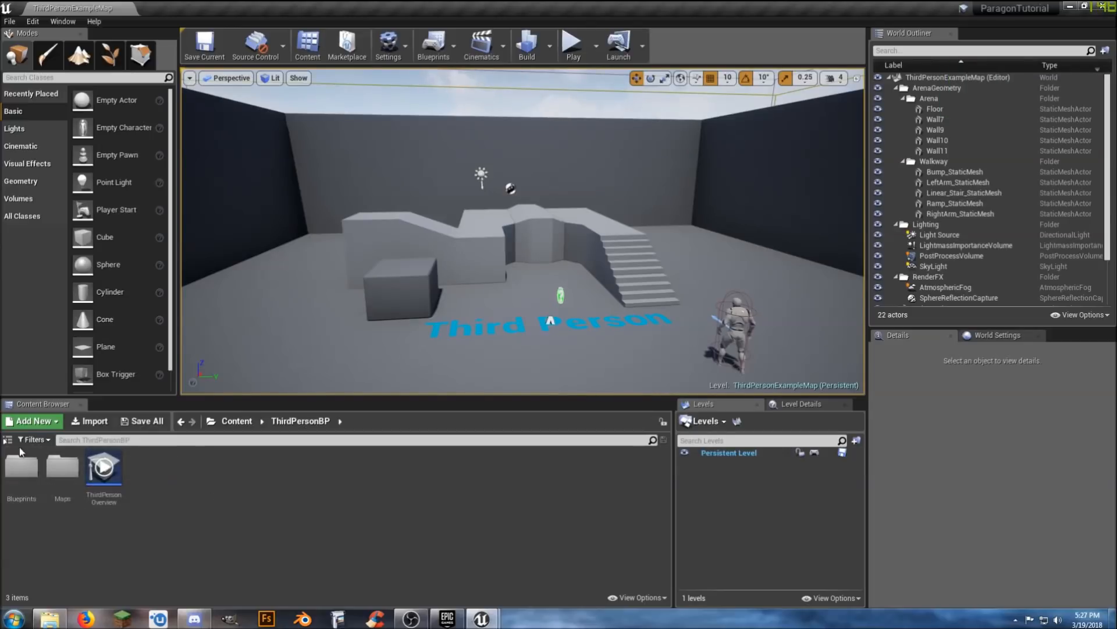
pyautogui.moveTo(8, 447)
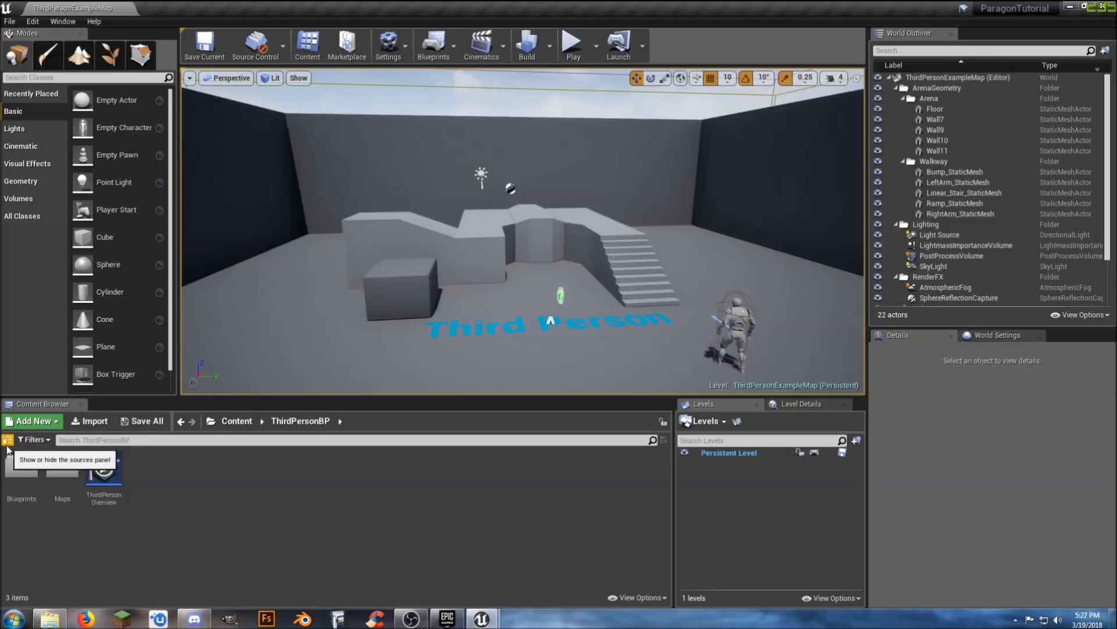
# - Show the Content Browser folder tree and collapse the World Outliner folders
pyautogui.click(8, 440)
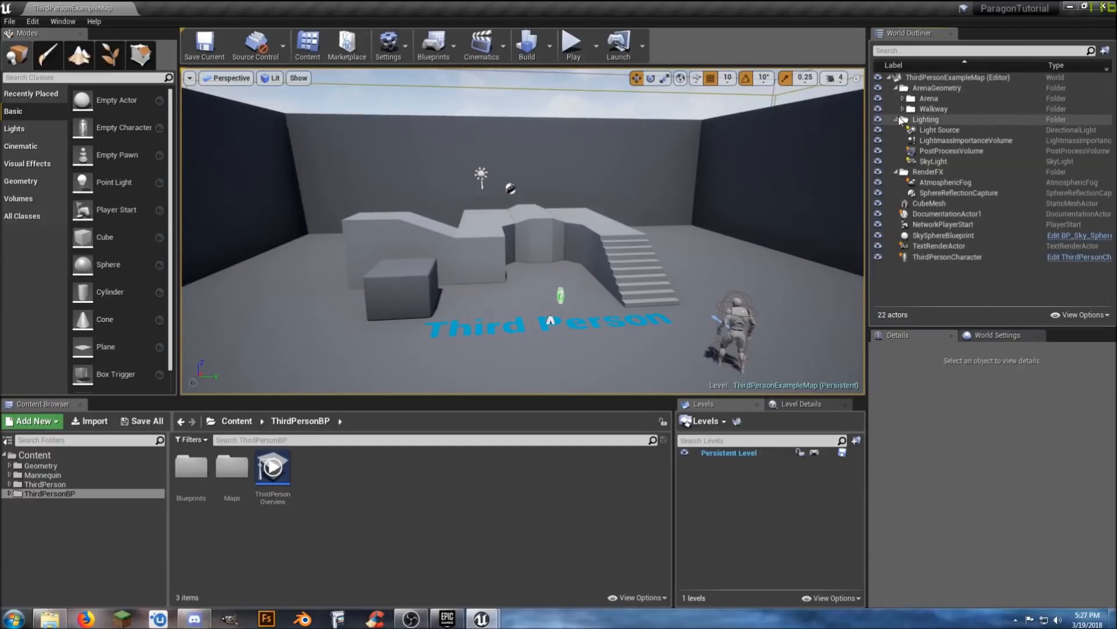
pyautogui.click(904, 119)
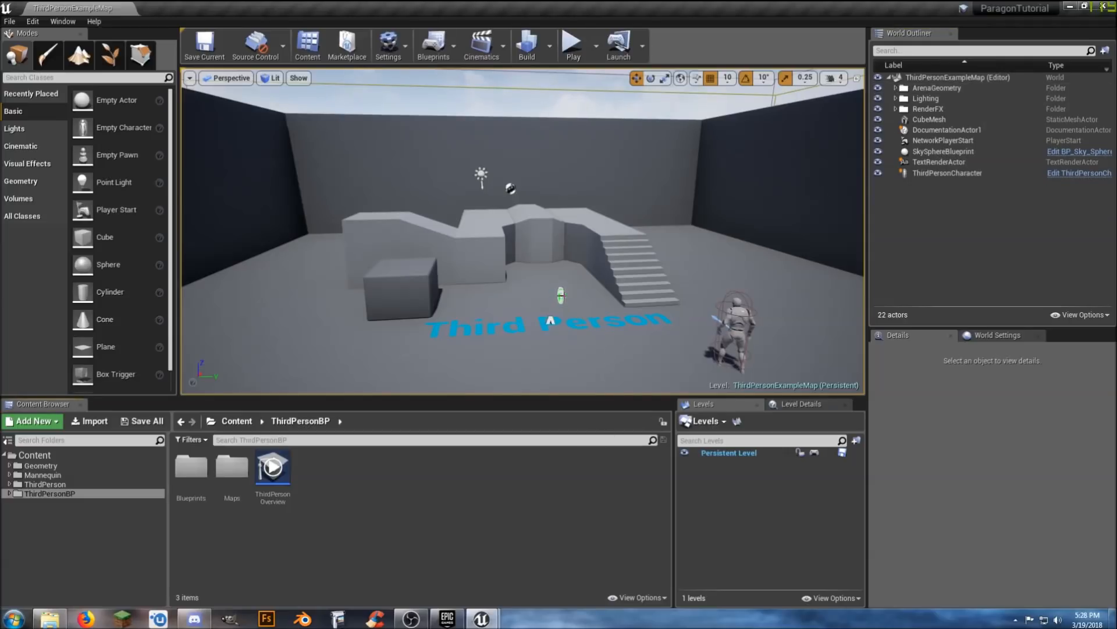
pyautogui.click(561, 295)
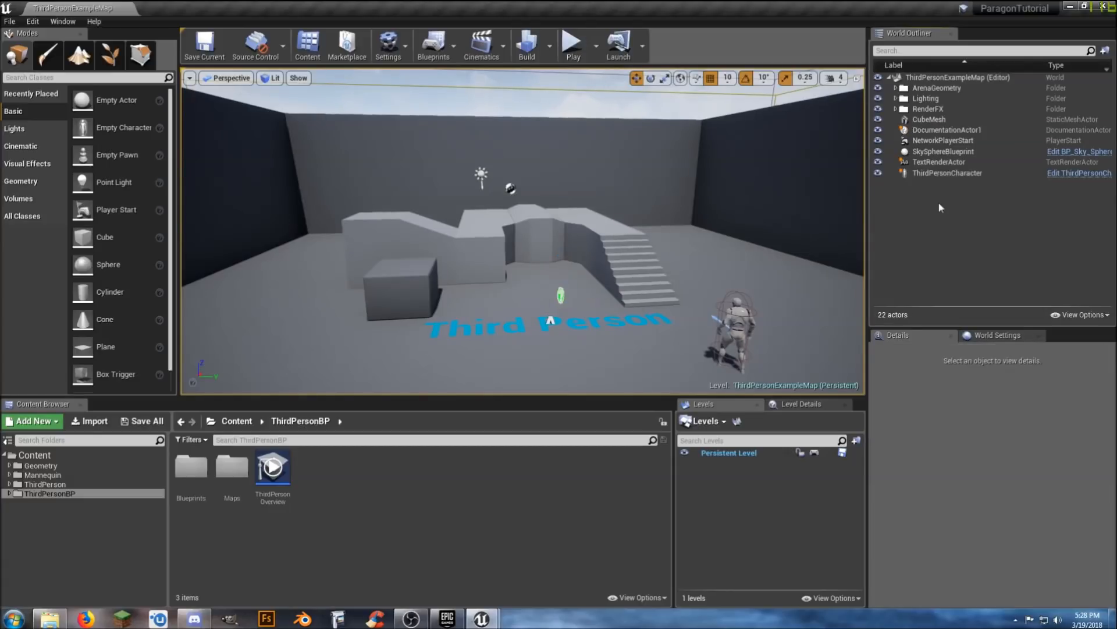
# - Delete DocumentationActor1 and the Third Person TextRenderActor from the level
pyautogui.click(946, 129)
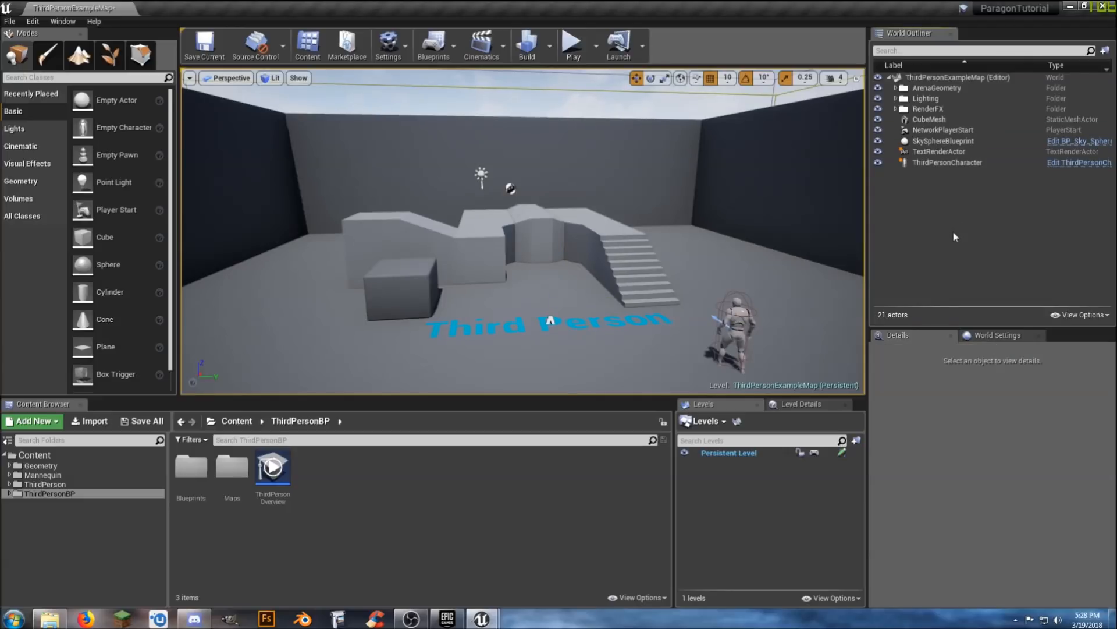
pyautogui.click(939, 151)
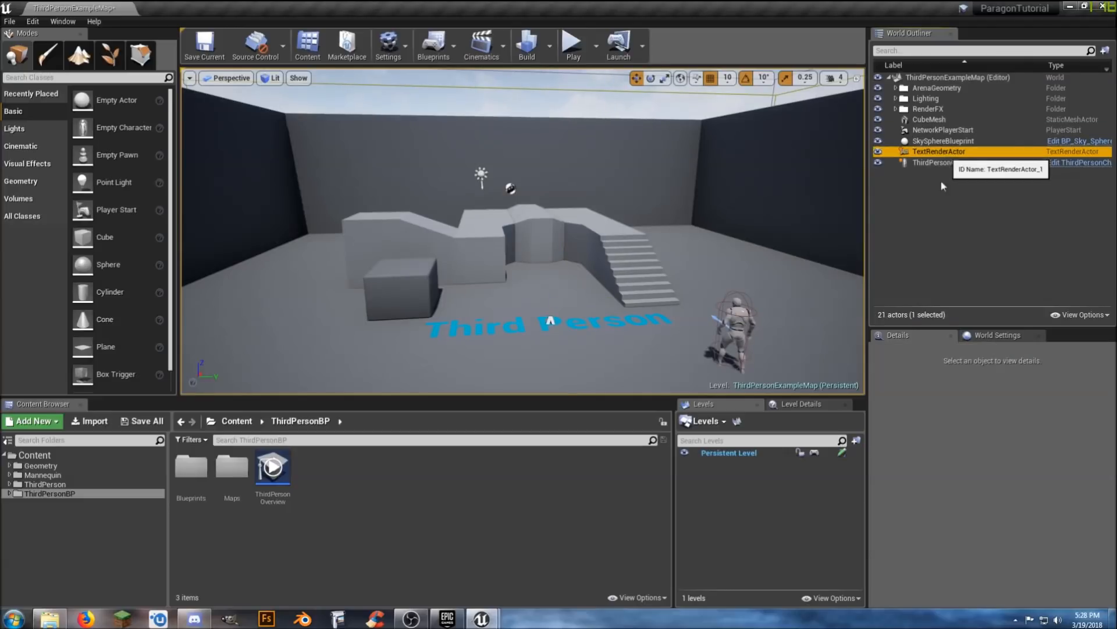
pyautogui.press('Delete')
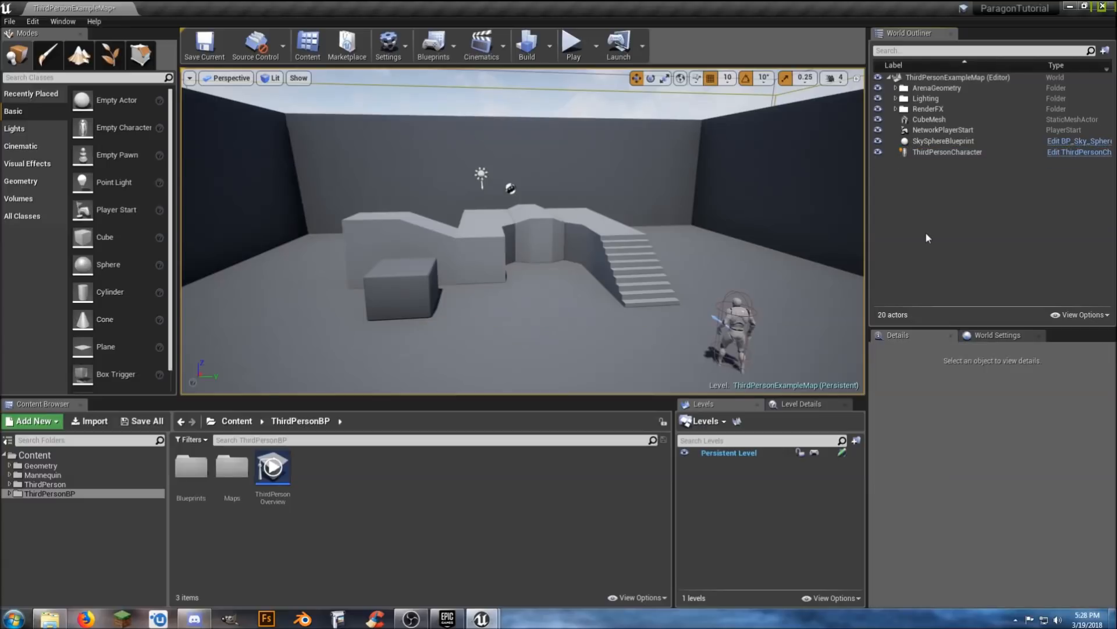
pyautogui.moveTo(929, 119)
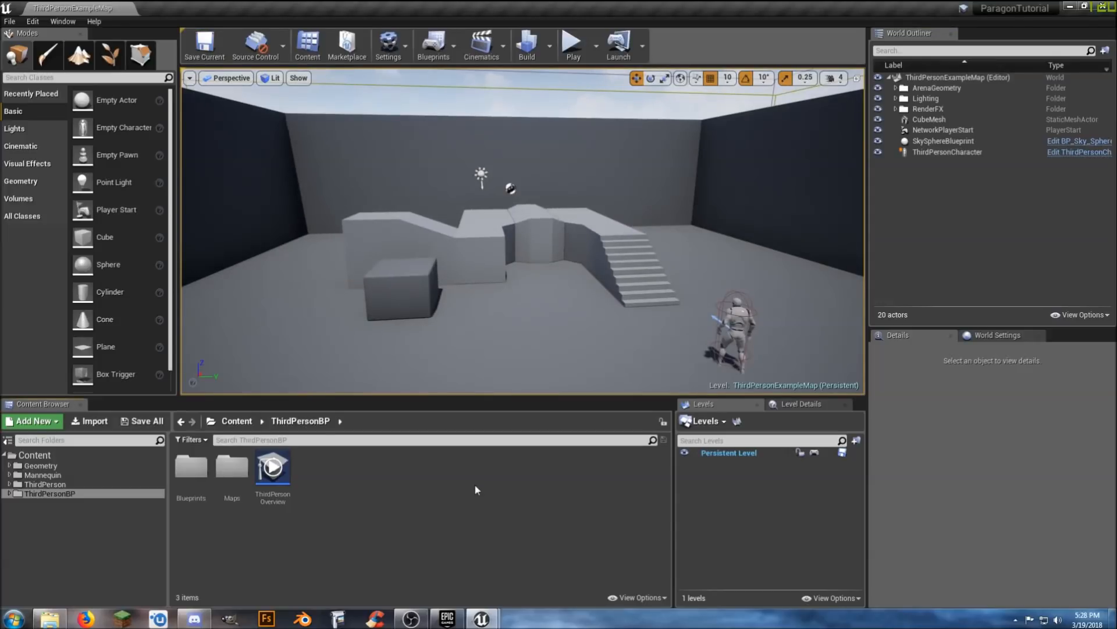
pyautogui.moveTo(77, 531)
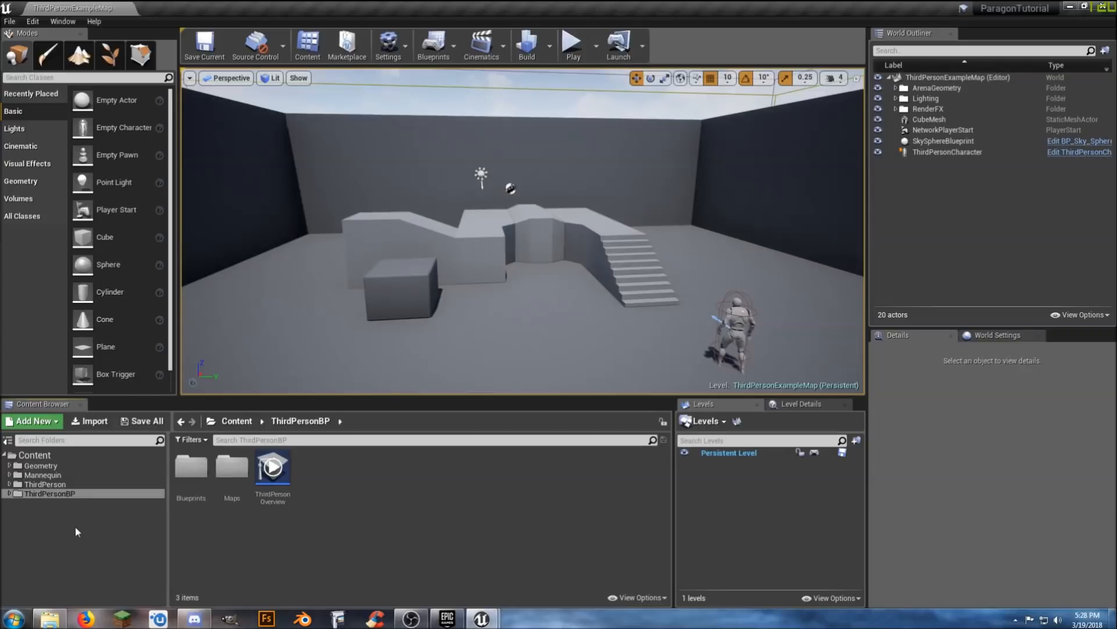
pyautogui.moveTo(24, 515)
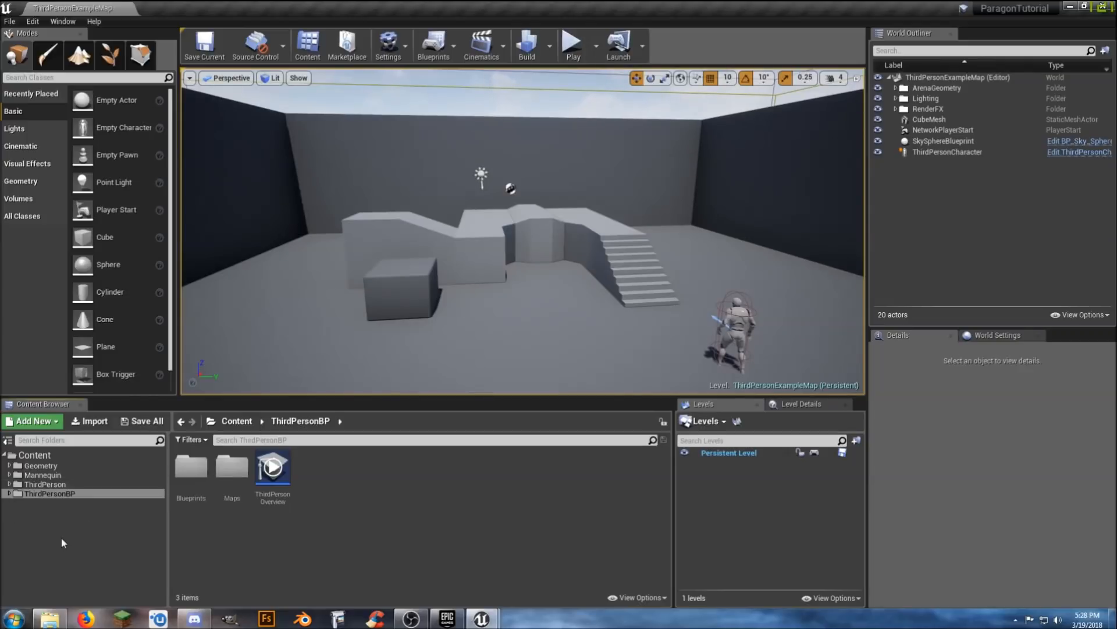
# - Create a Characters folder at the Content root containing Player and NPC subfolders
pyautogui.click(33, 455)
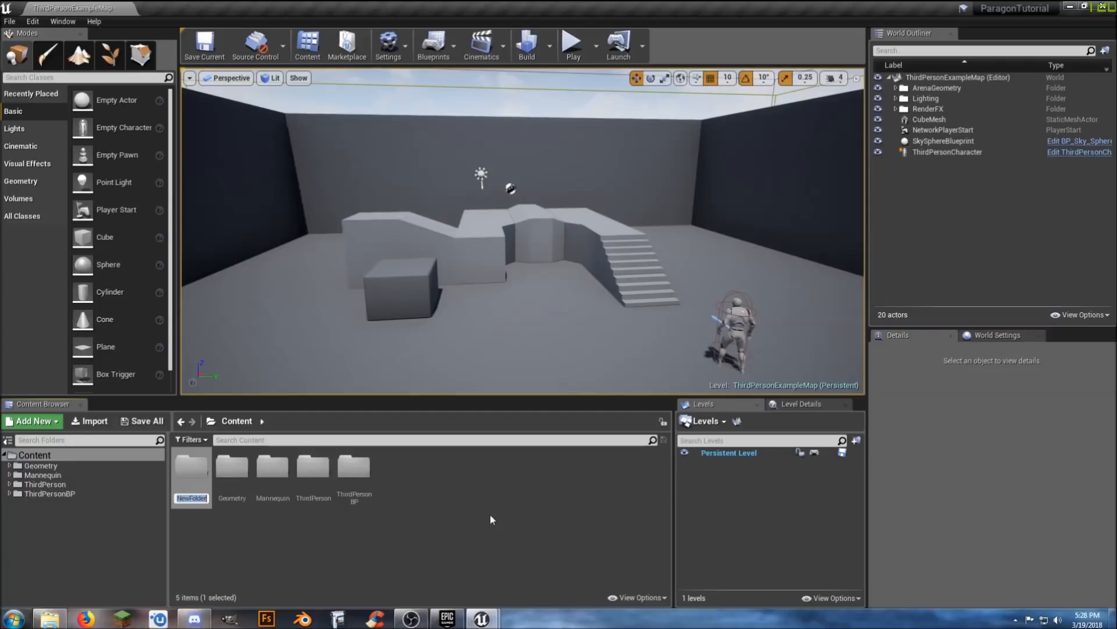
pyautogui.write('Characters')
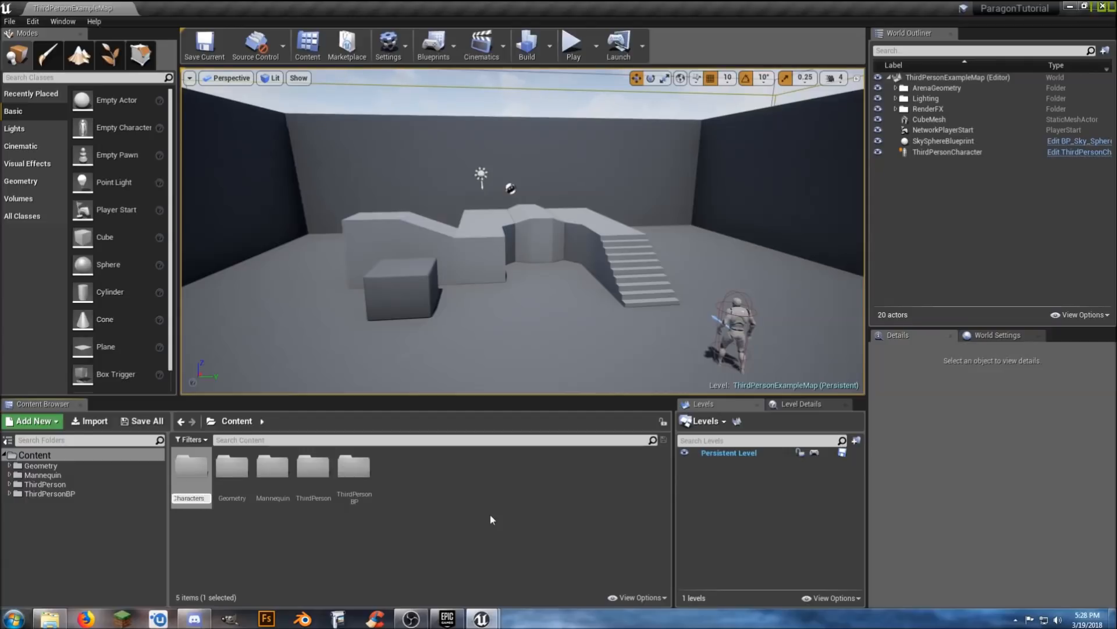
pyautogui.doubleClick(190, 463)
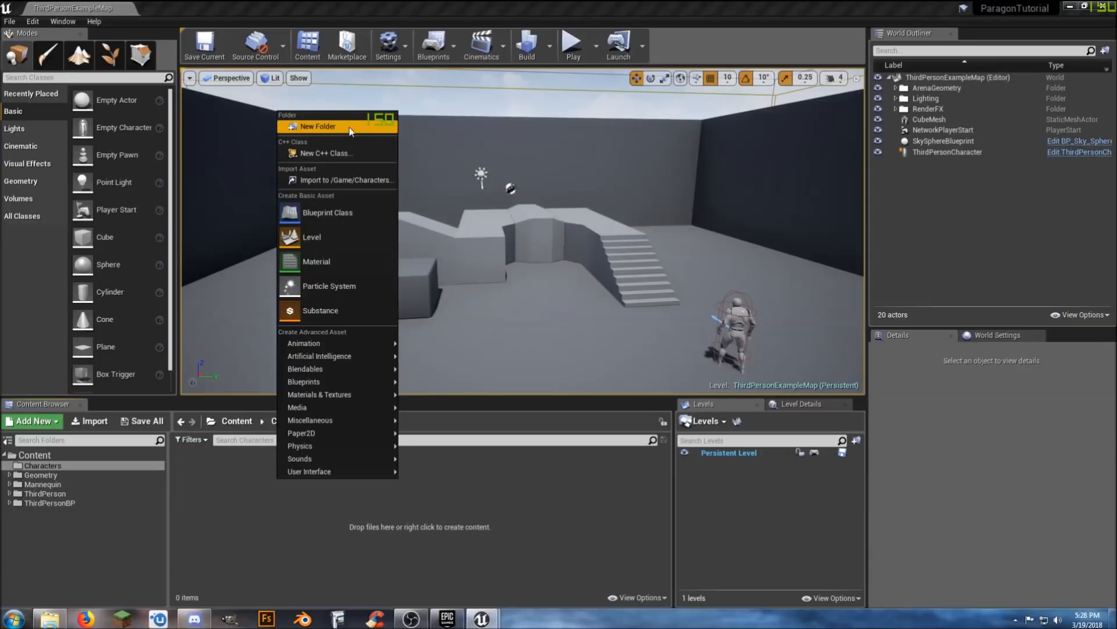
pyautogui.click(317, 125)
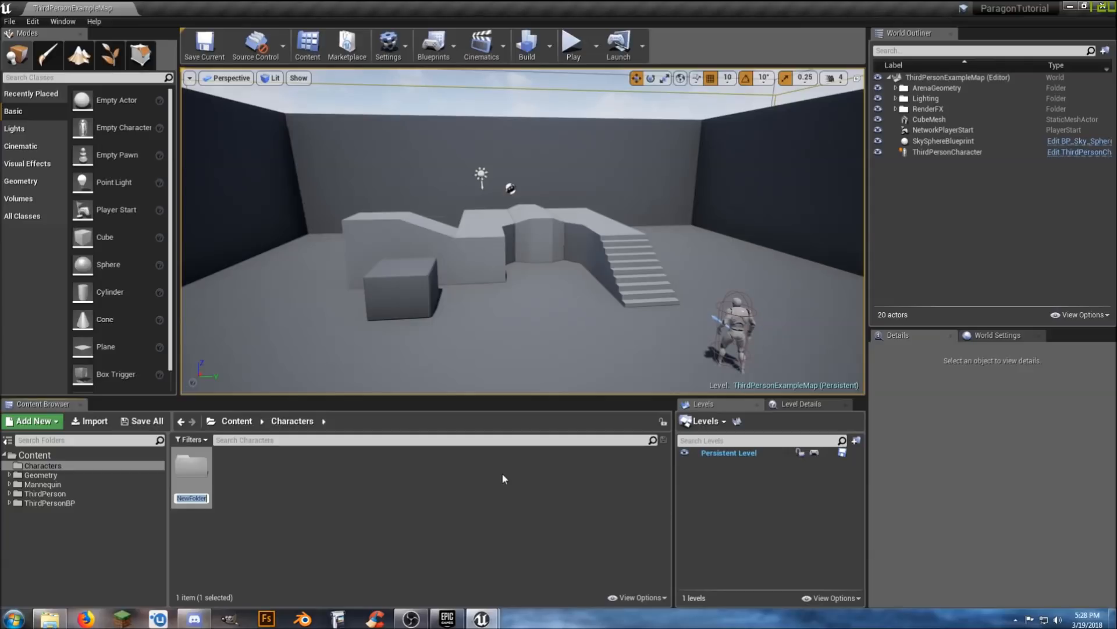
pyautogui.write('Player')
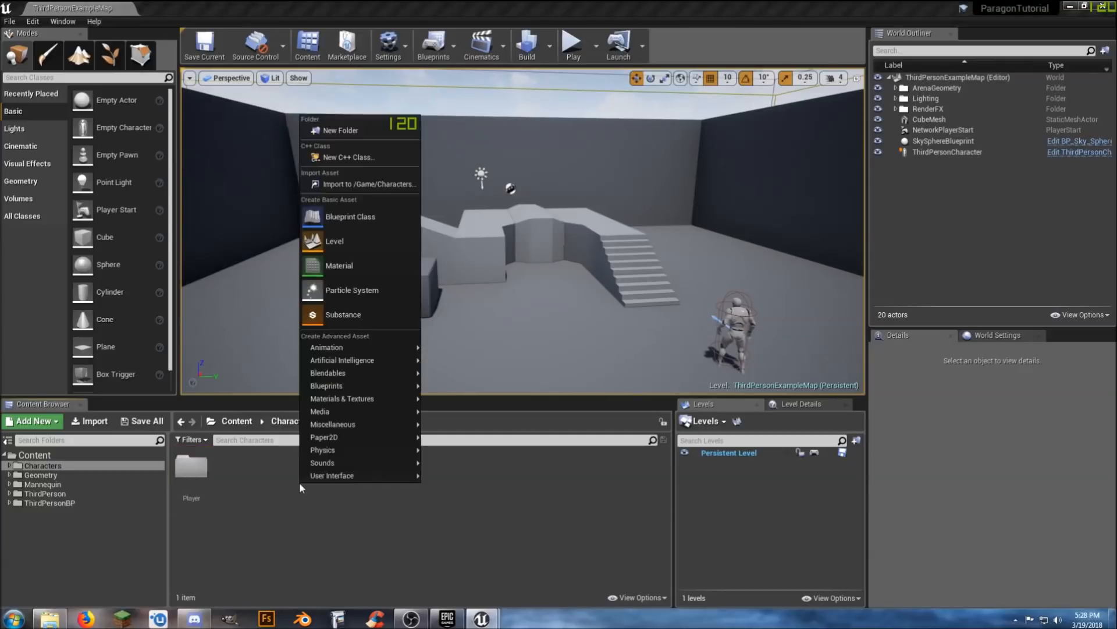
pyautogui.click(341, 129)
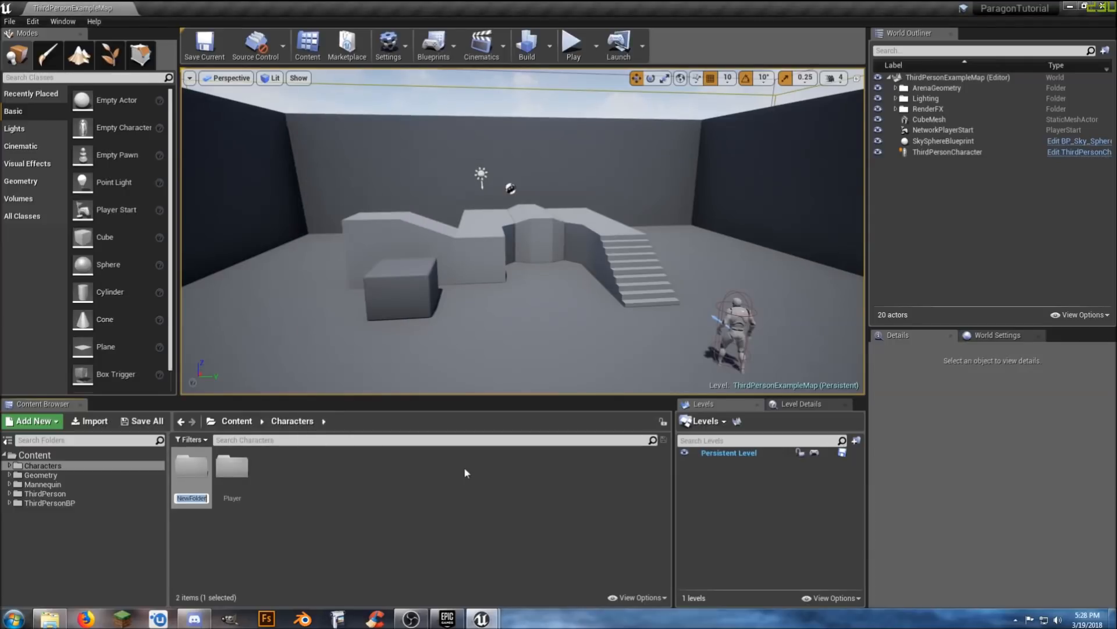
pyautogui.write('NPC')
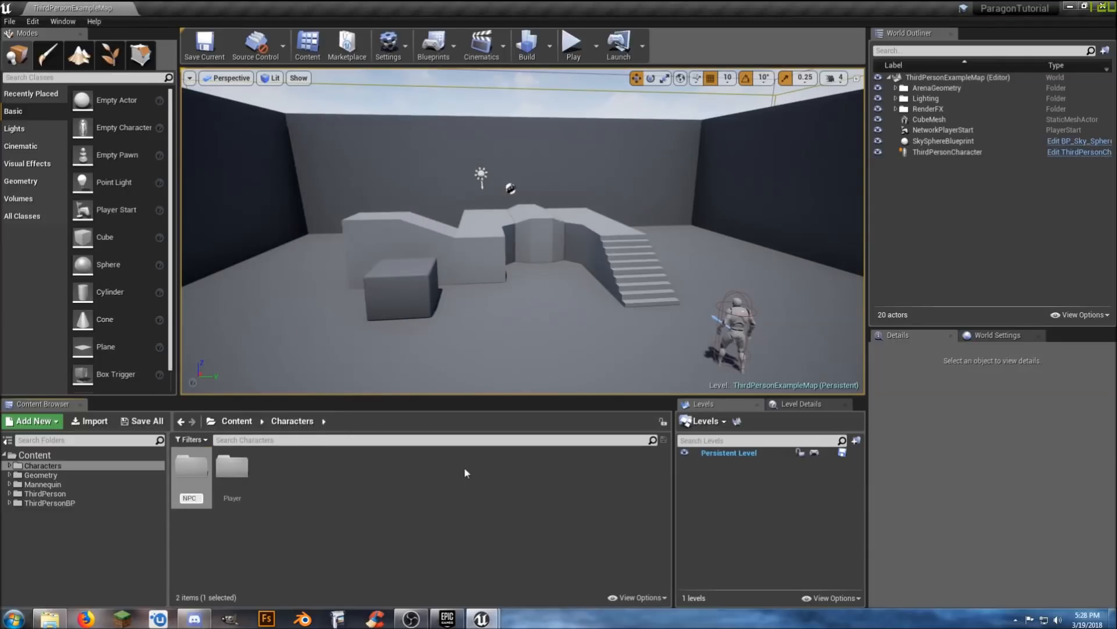
pyautogui.click(190, 466)
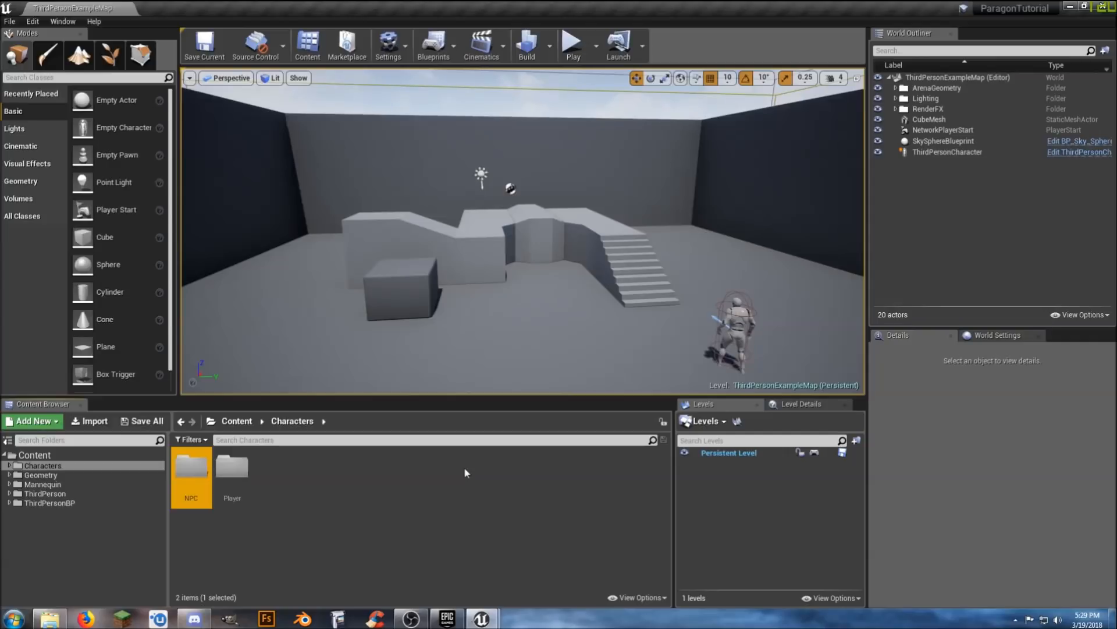
pyautogui.moveTo(301, 476)
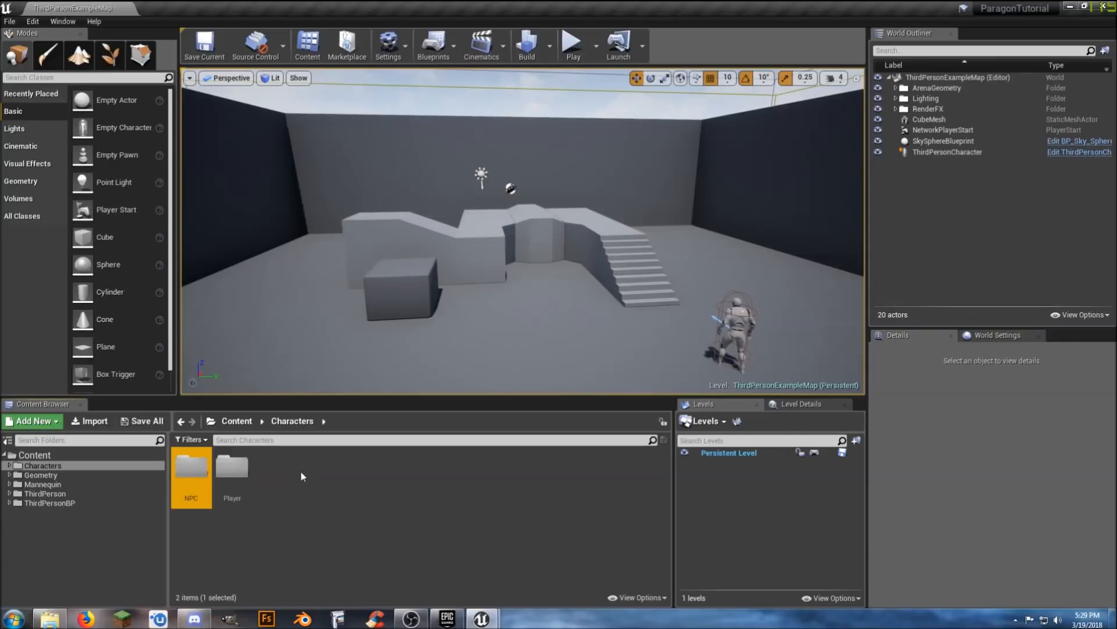
# - Add Blueprints, Materials and Mesh subfolders inside the NPC folder
pyautogui.doubleClick(191, 469)
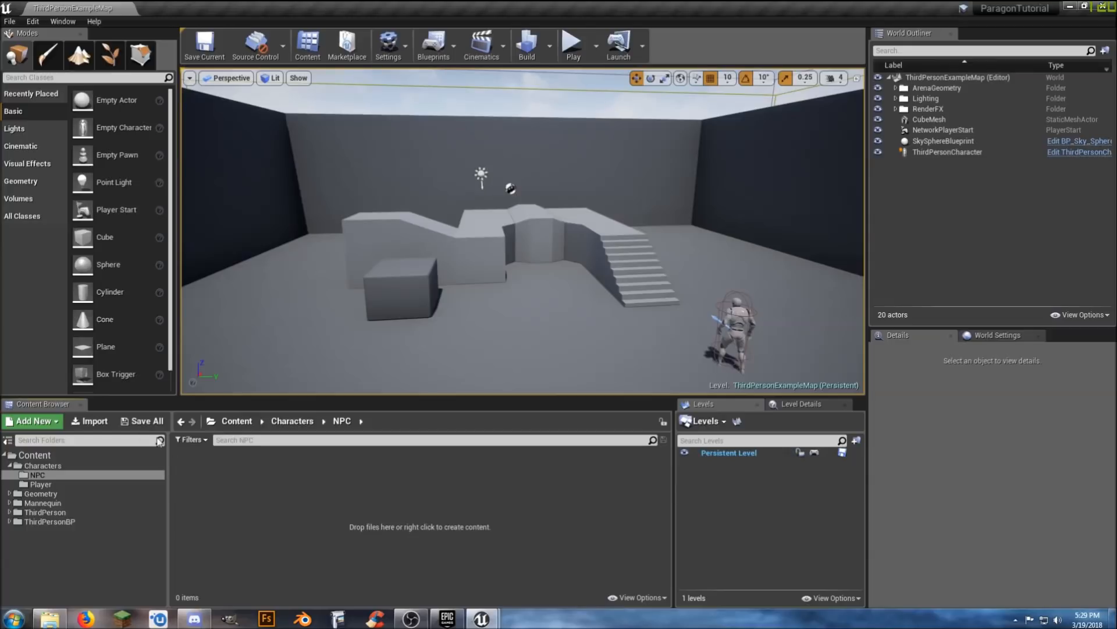
pyautogui.click(31, 420)
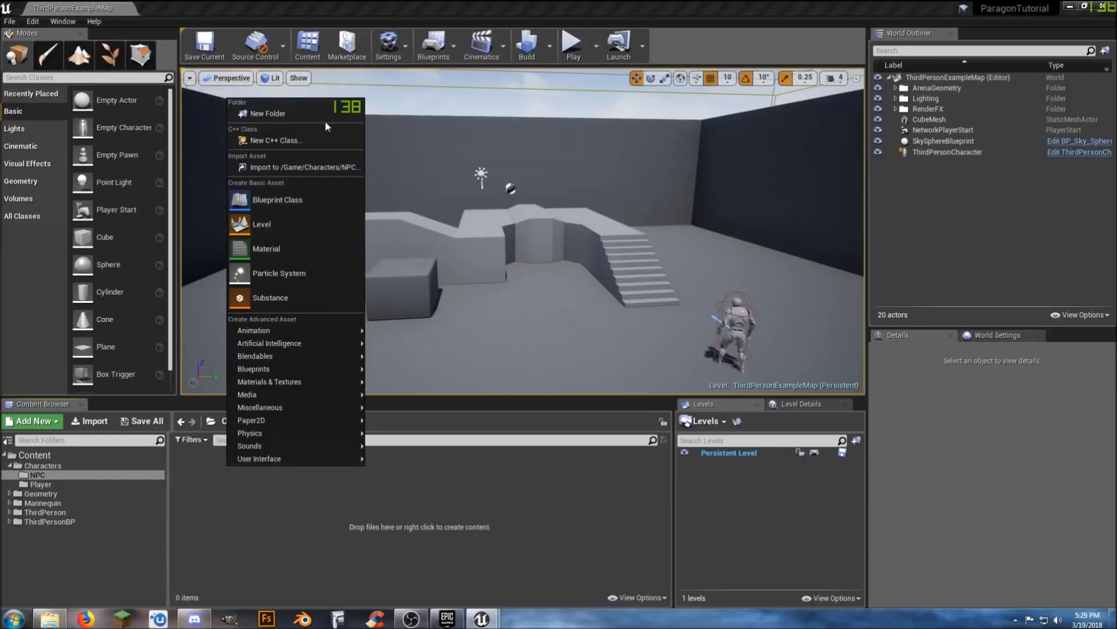
pyautogui.click(268, 113)
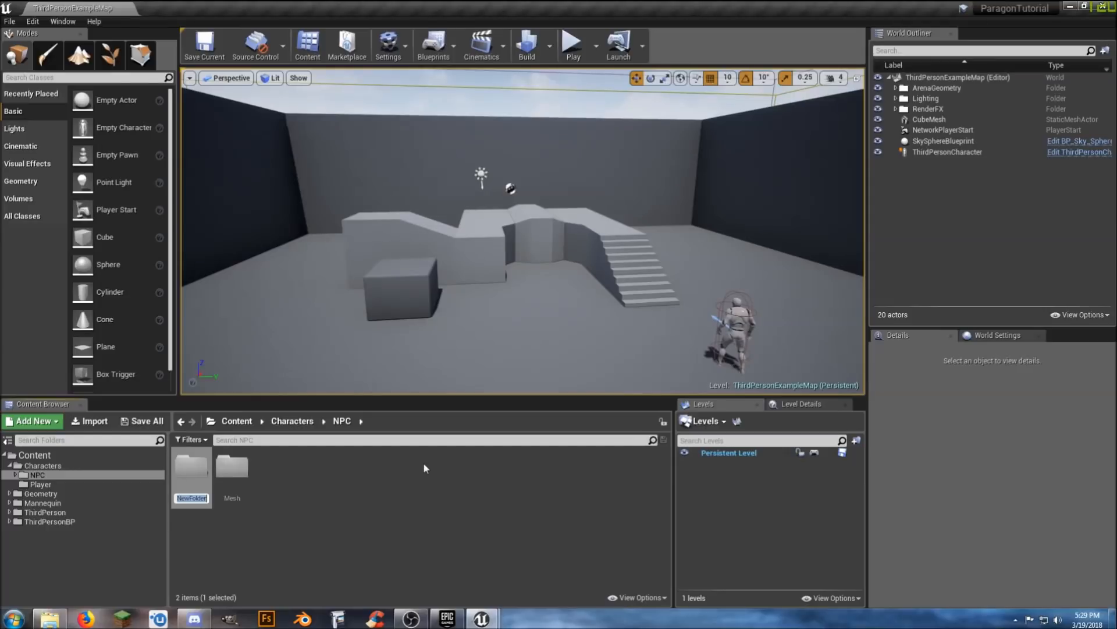
pyautogui.write('Materials')
pyautogui.write('Blueprints')
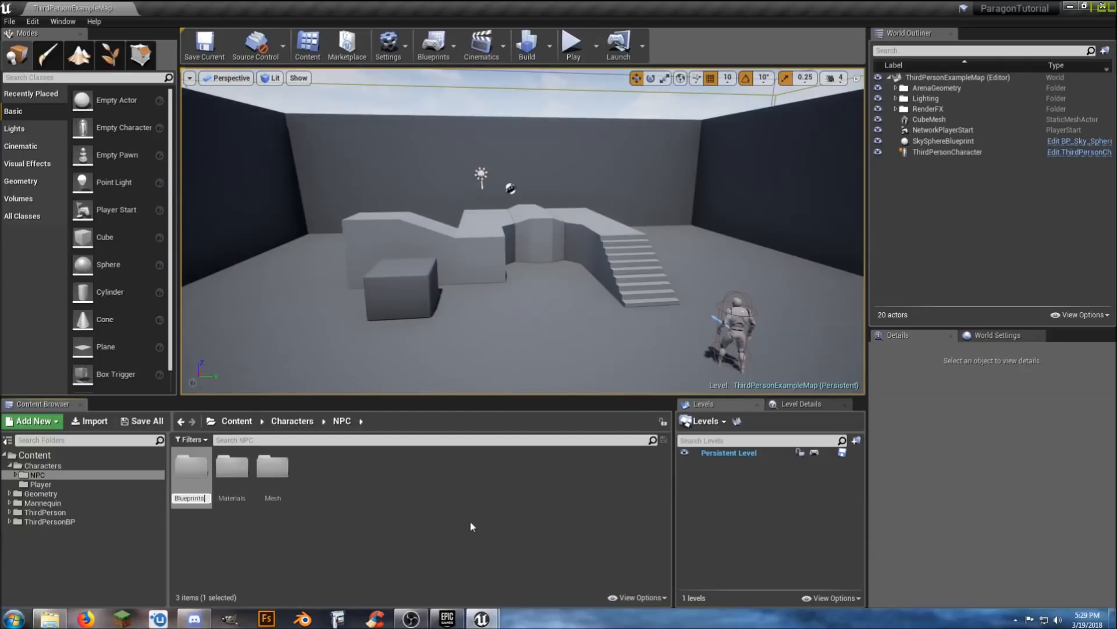
pyautogui.click(190, 467)
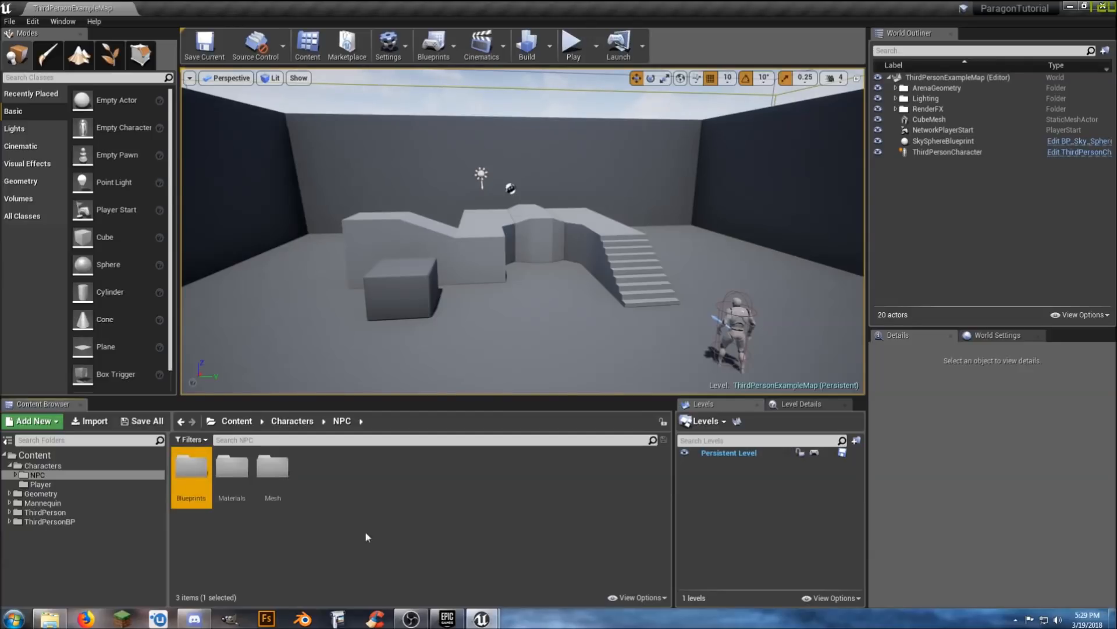
# - Add a Blueprints subfolder inside the Player folder
pyautogui.click(41, 484)
pyautogui.write('Blu')
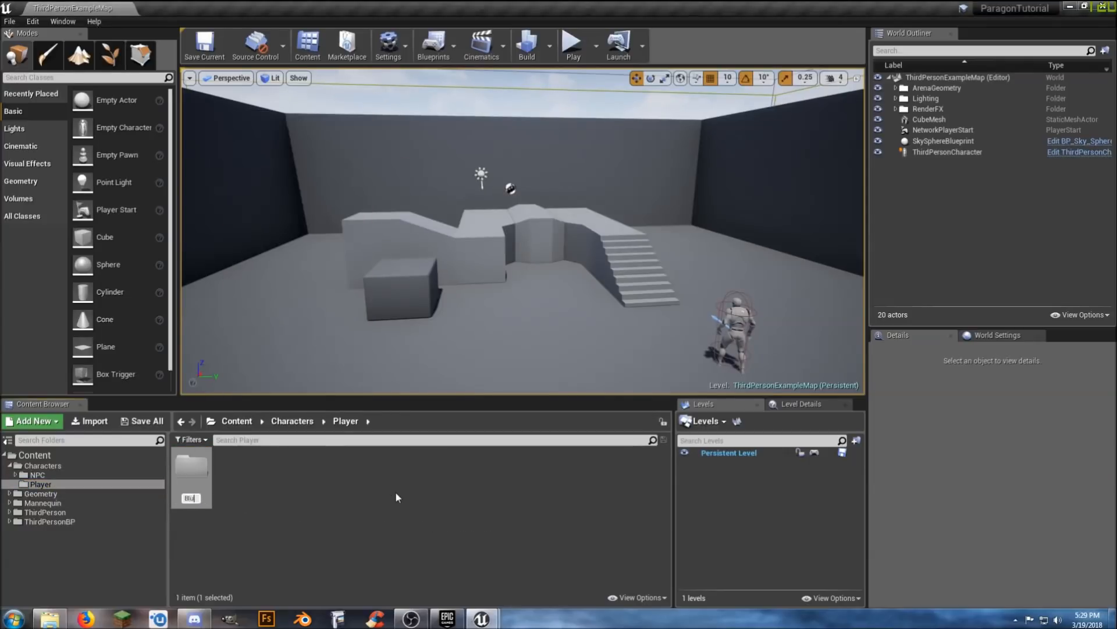
pyautogui.click(190, 470)
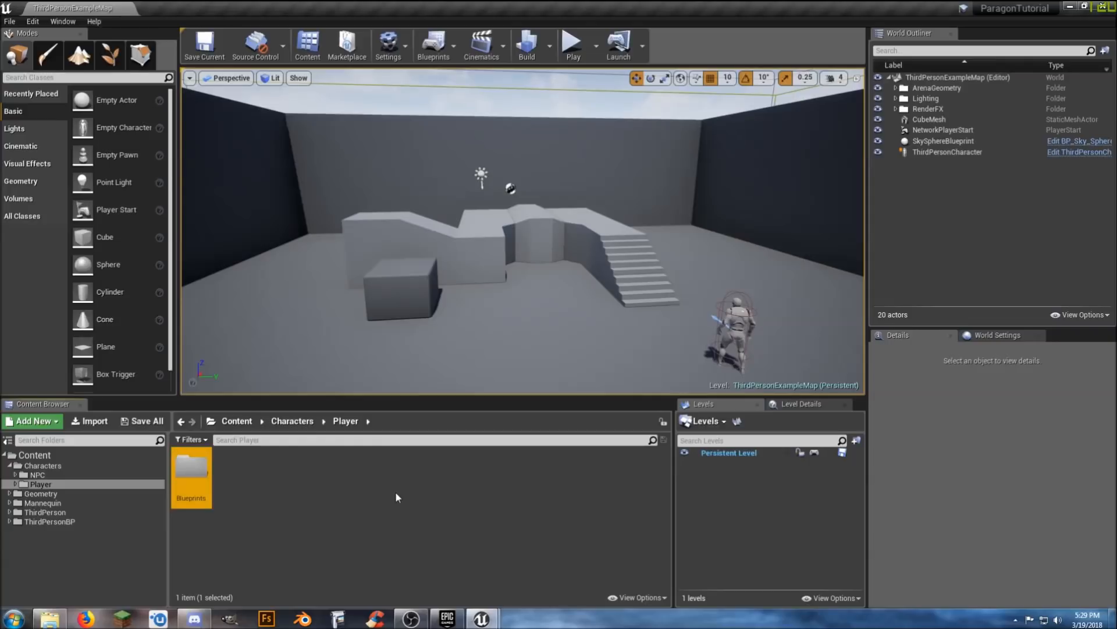
pyautogui.click(249, 516)
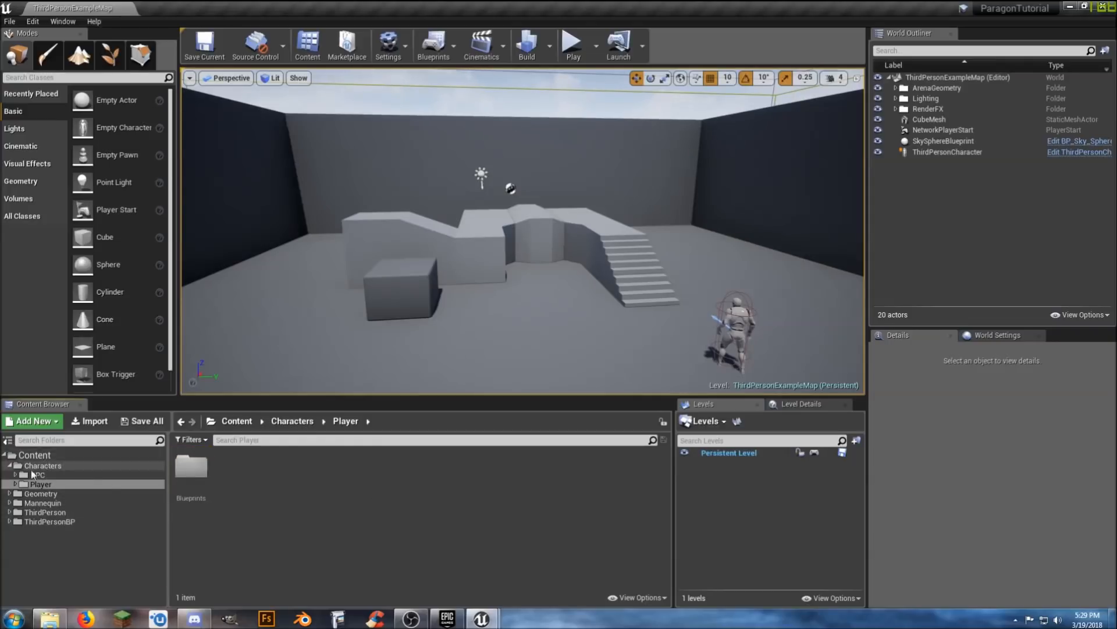
# - Create a UMG folder at the Content root
pyautogui.click(34, 455)
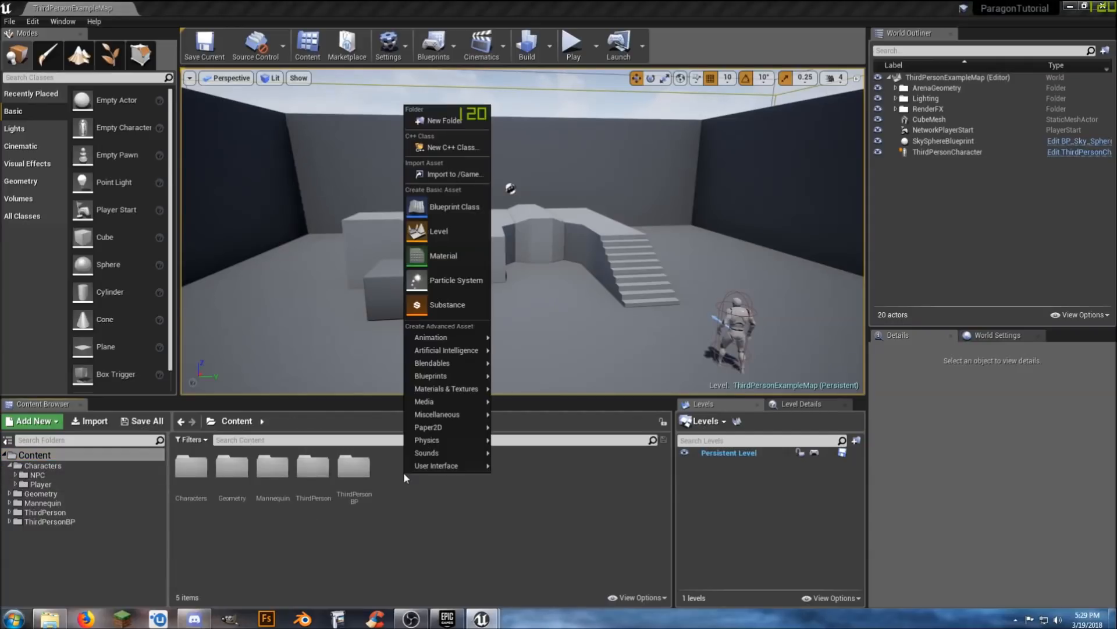
pyautogui.click(443, 120)
pyautogui.write('UMG')
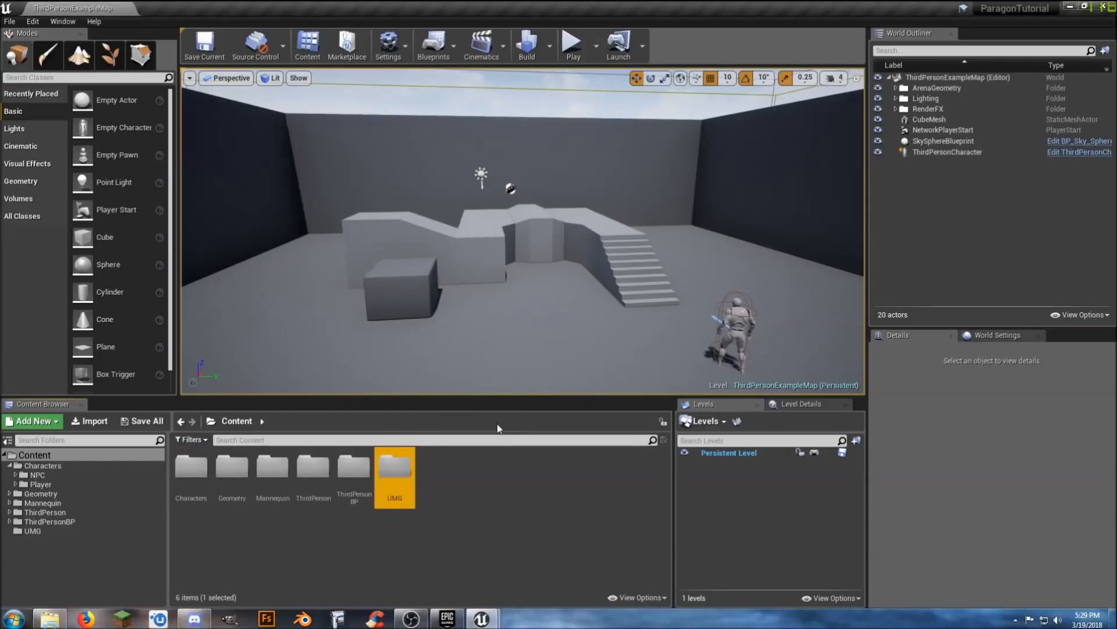
pyautogui.click(478, 495)
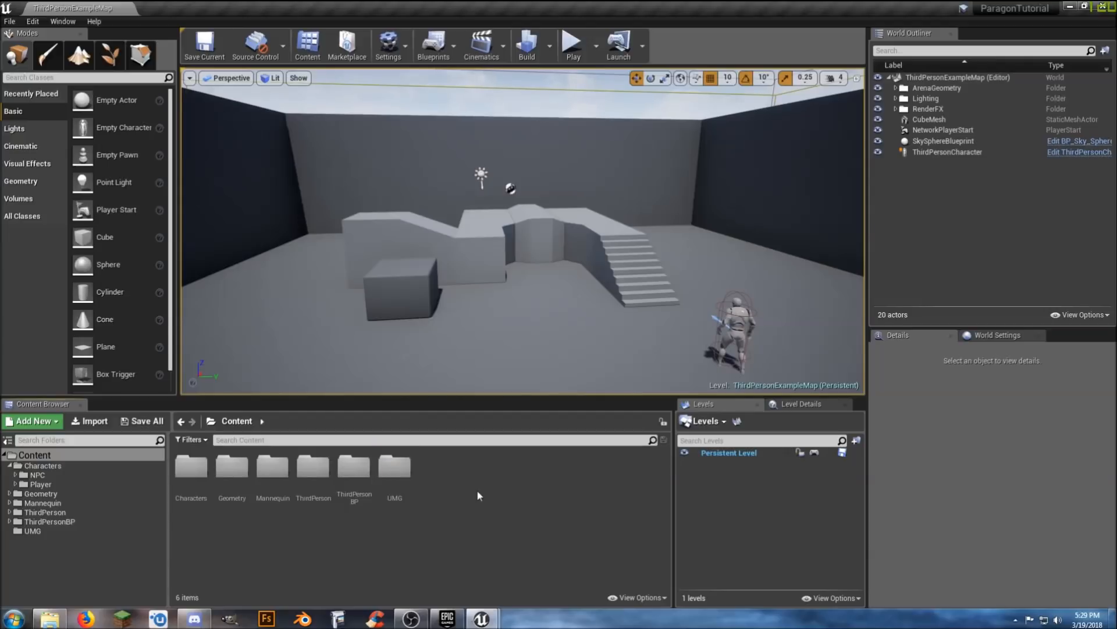
pyautogui.moveTo(423, 481)
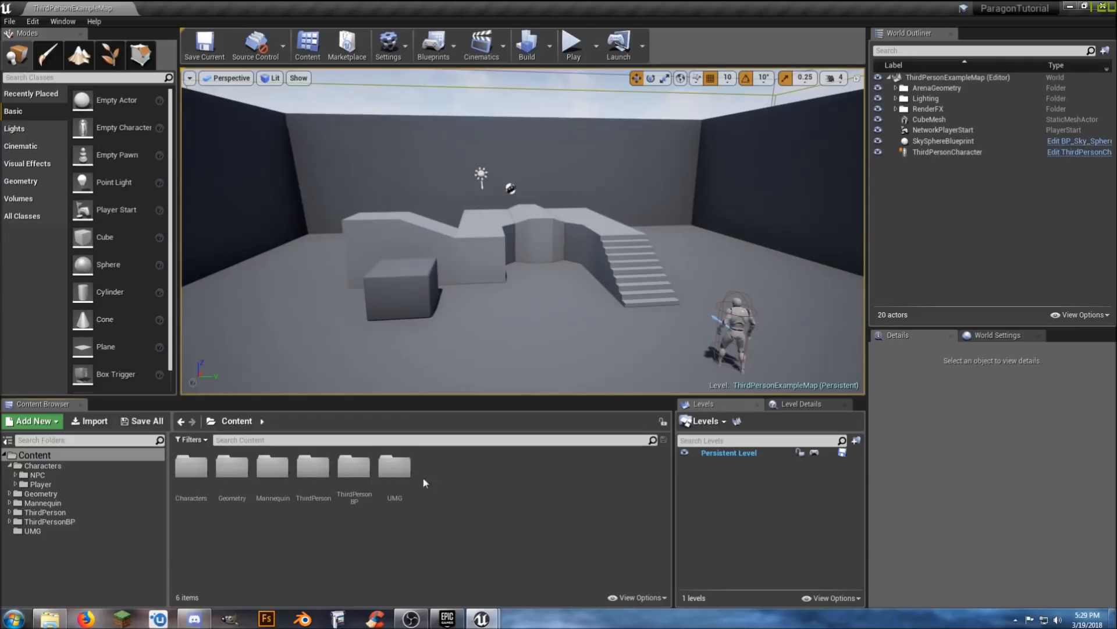
# - Add Widgets and GameModes subfolders inside UMG
pyautogui.doubleClick(395, 467)
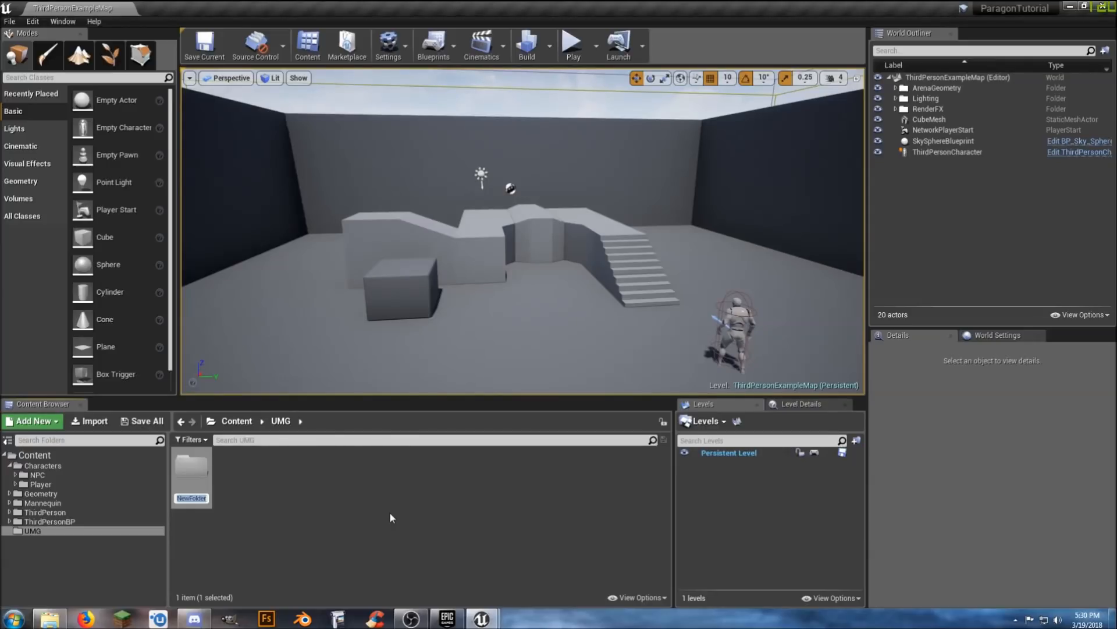
pyautogui.write('Widgets')
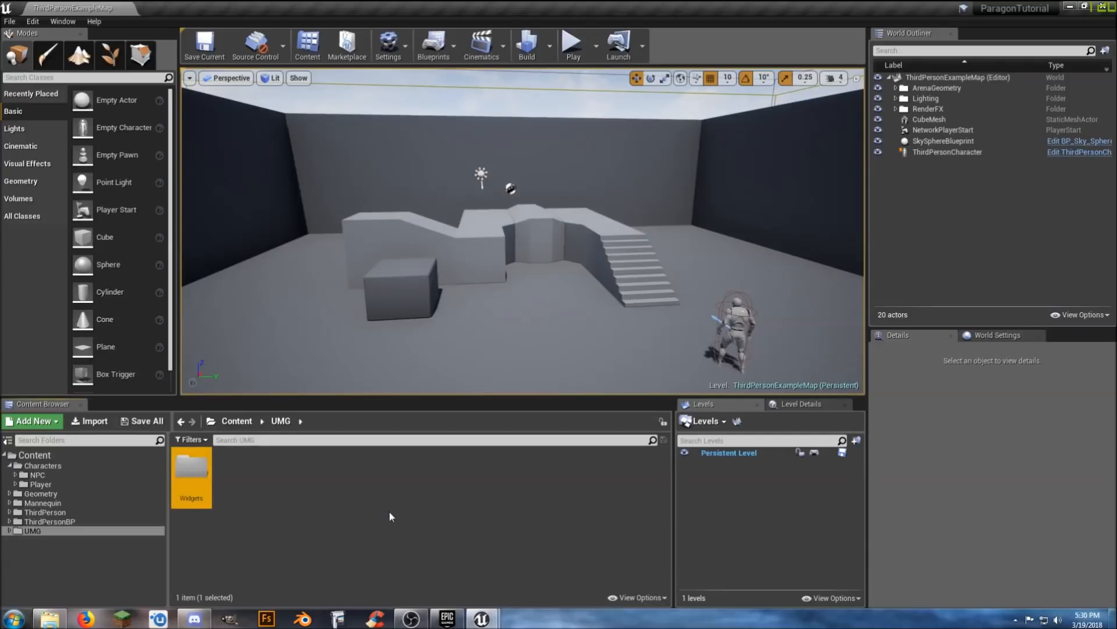
pyautogui.click(32, 420)
pyautogui.write('GameModes')
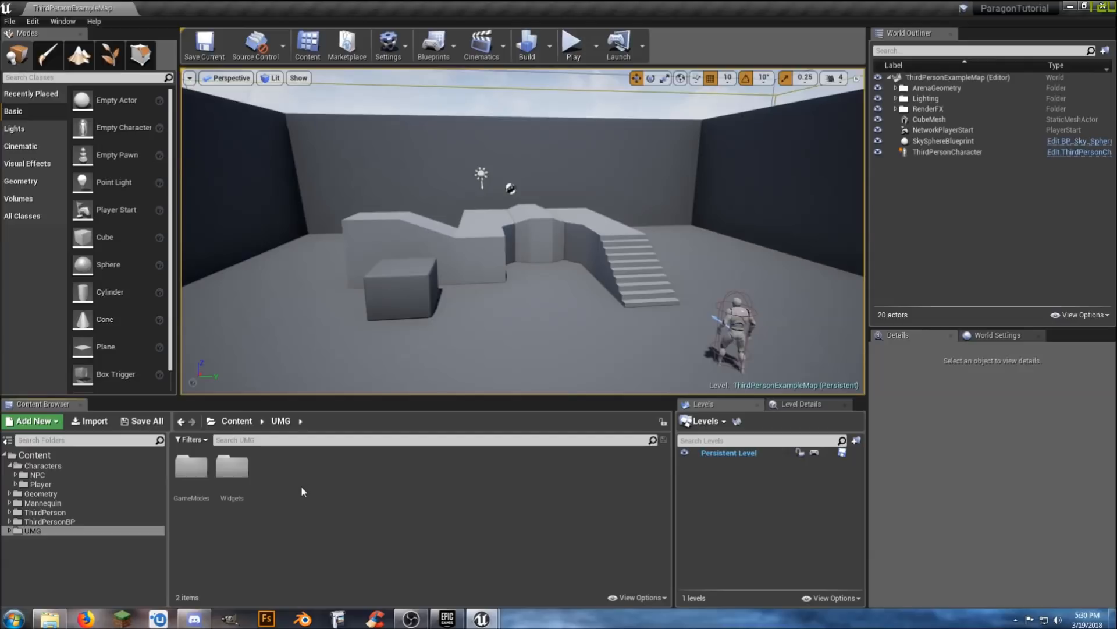
pyautogui.moveTo(58, 555)
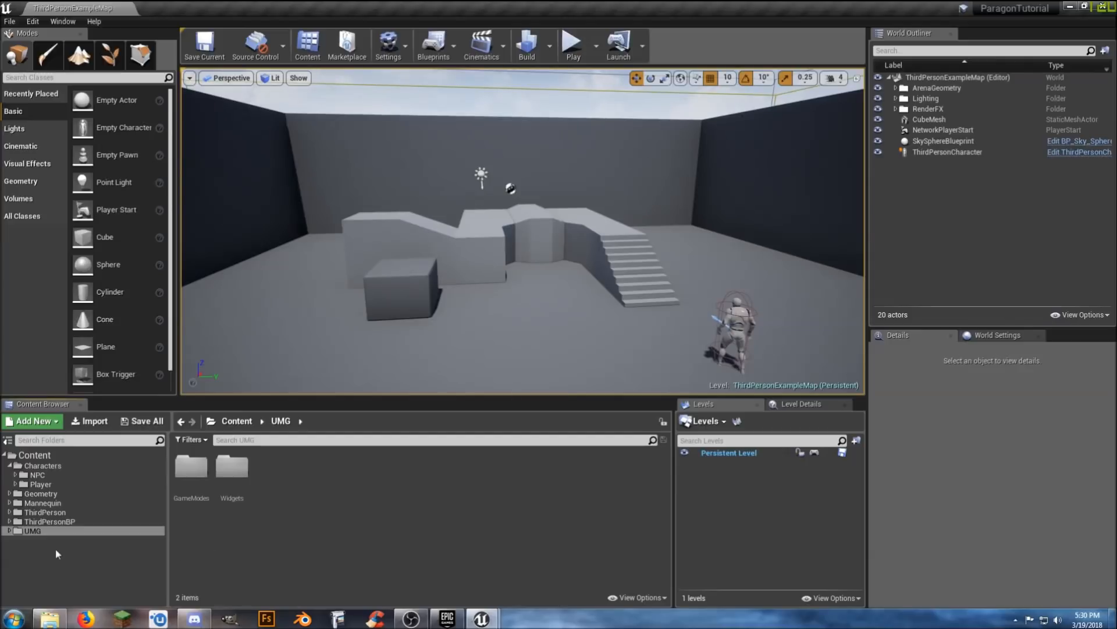
# - Move ThirdPersonGameMode from ThirdPersonBP/Blueprints into UMG/GameModes
pyautogui.click(10, 531)
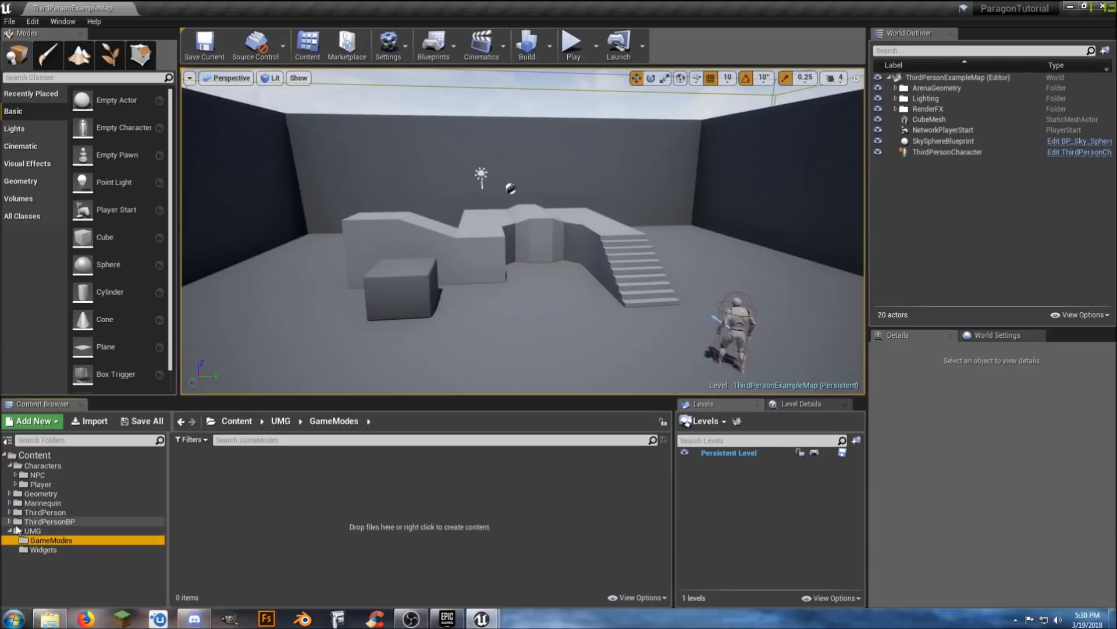
pyautogui.click(49, 521)
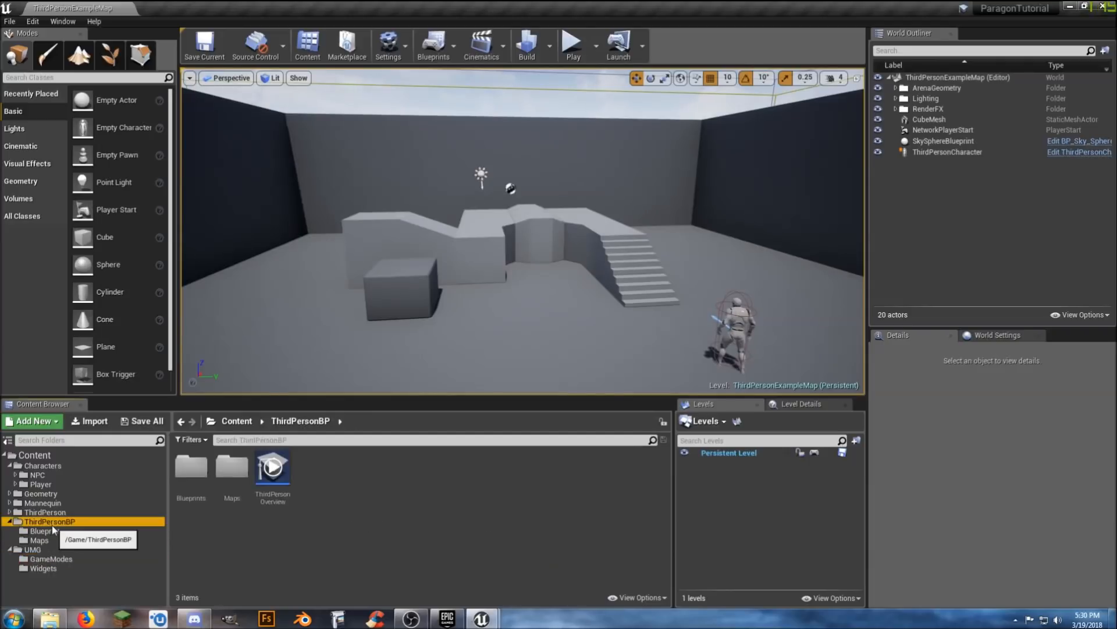
pyautogui.click(45, 531)
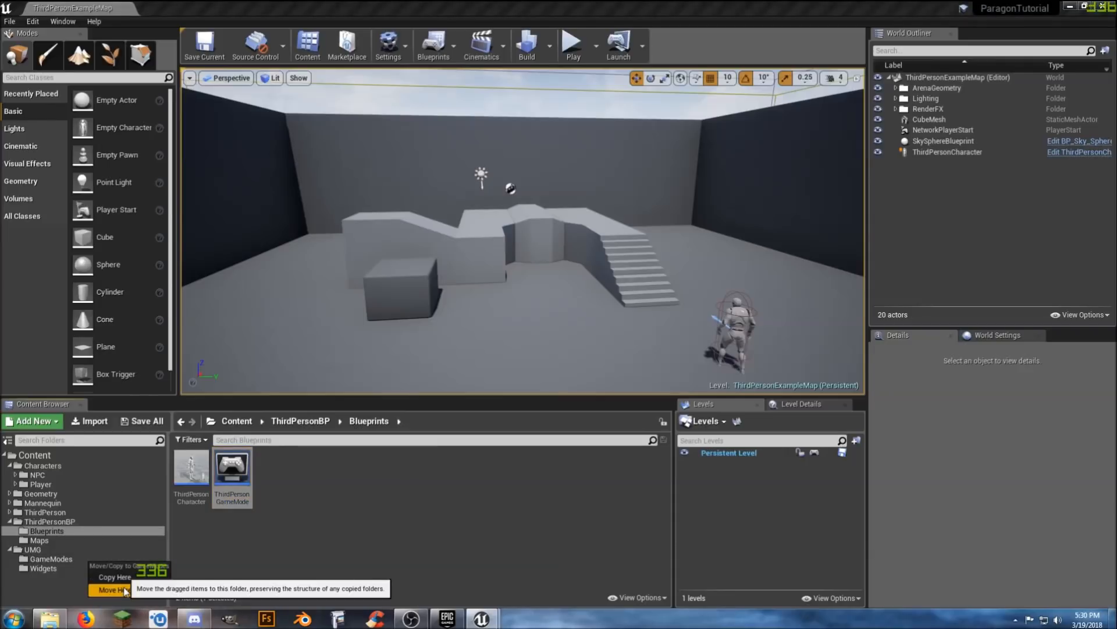
pyautogui.click(111, 589)
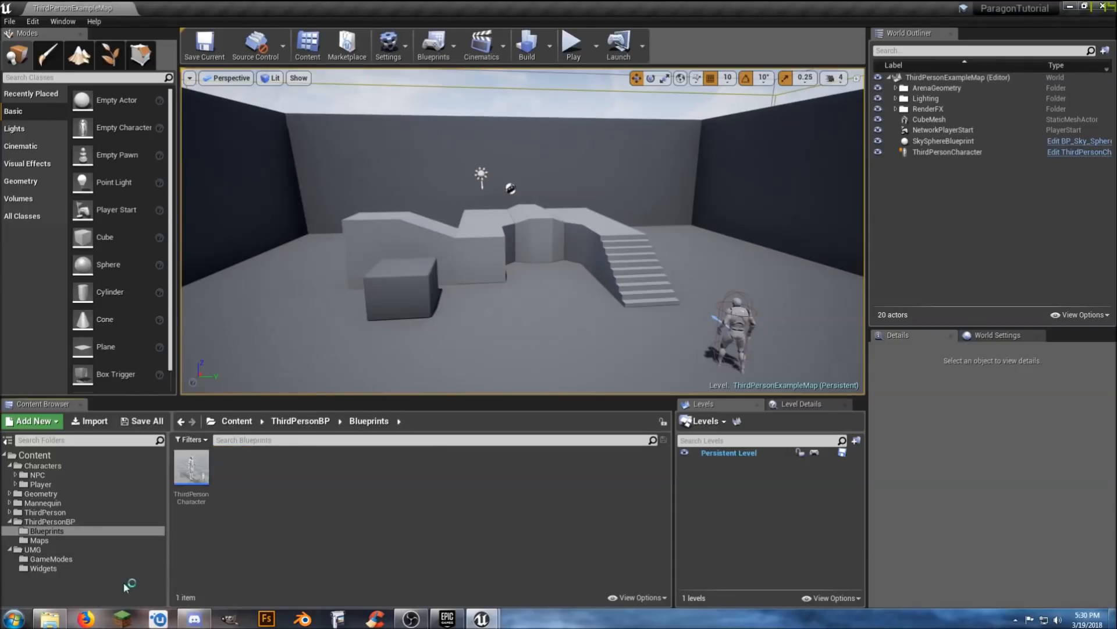
pyautogui.moveTo(191, 467)
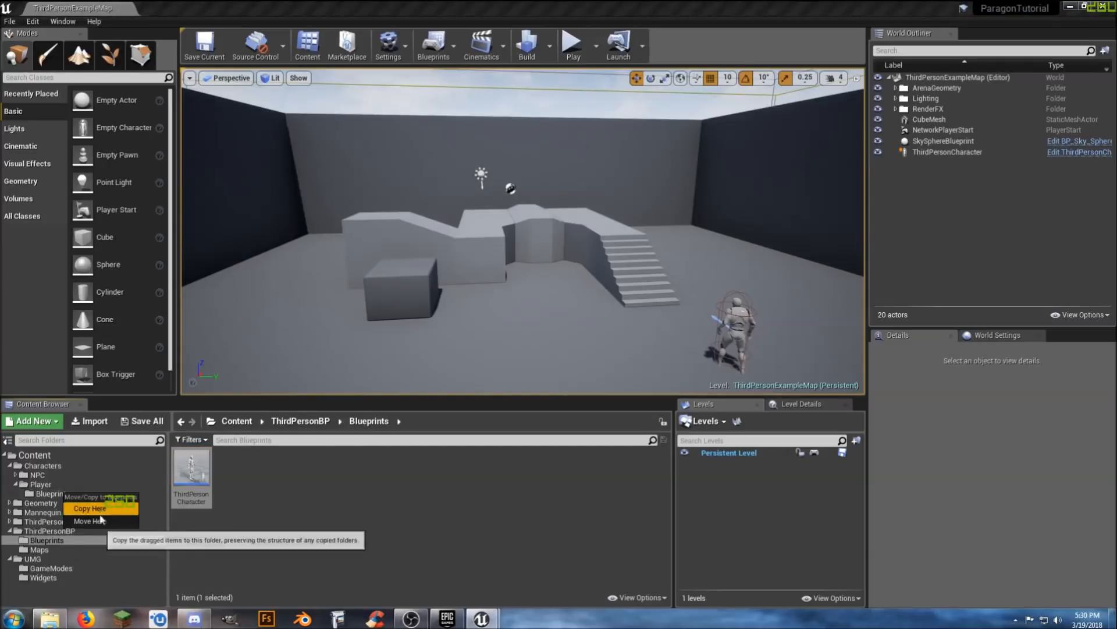
# - Move ThirdPersonCharacter into Player/Blueprints and rename it Player_Base
pyautogui.click(89, 508)
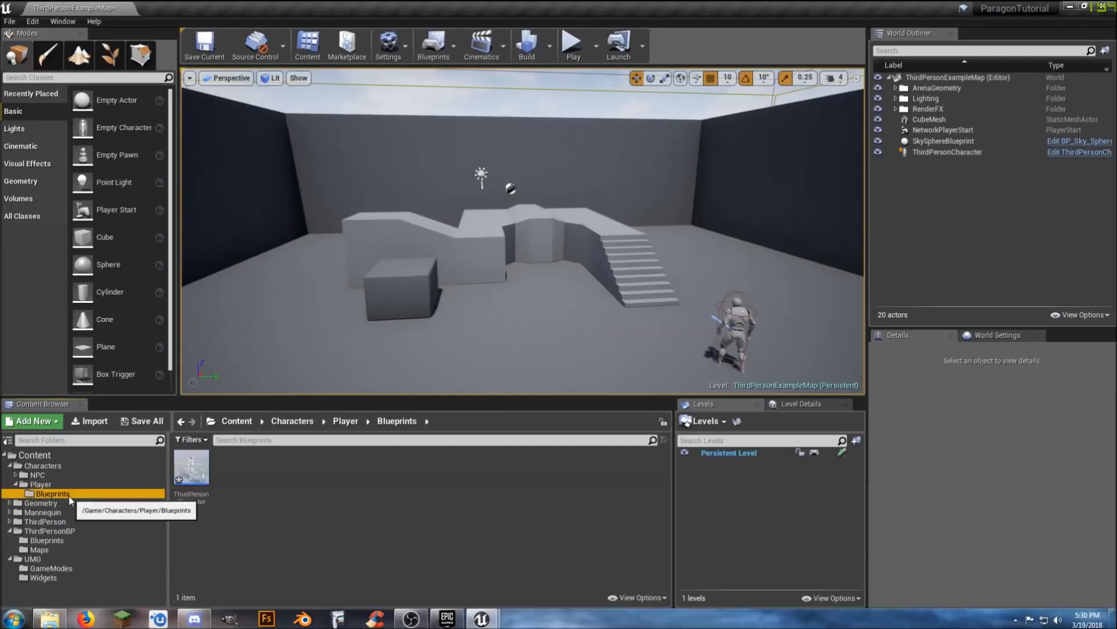
pyautogui.click(189, 470)
pyautogui.write('Player_Base')
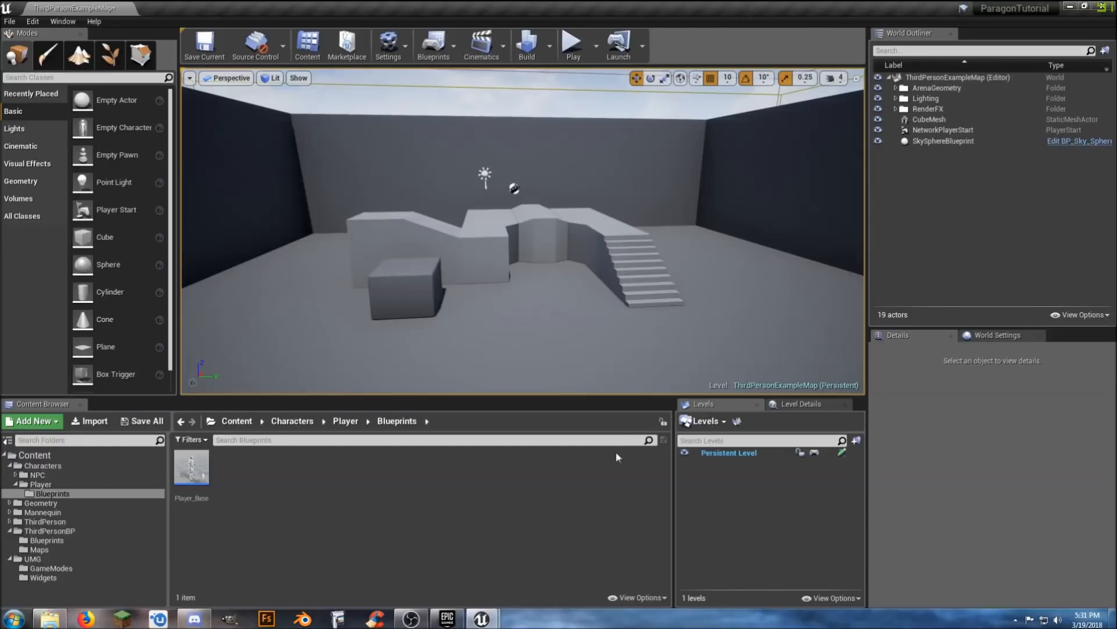
pyautogui.moveTo(203, 45)
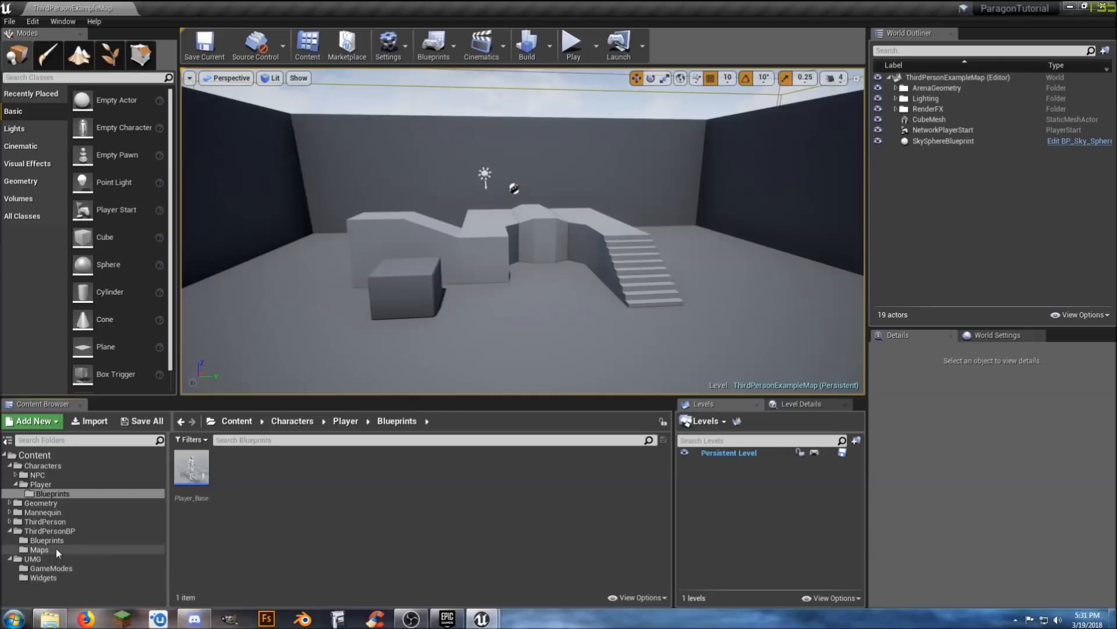
# - Check the emptied ThirdPersonBP Maps and Blueprints folders, then return to the Content root
pyautogui.click(40, 548)
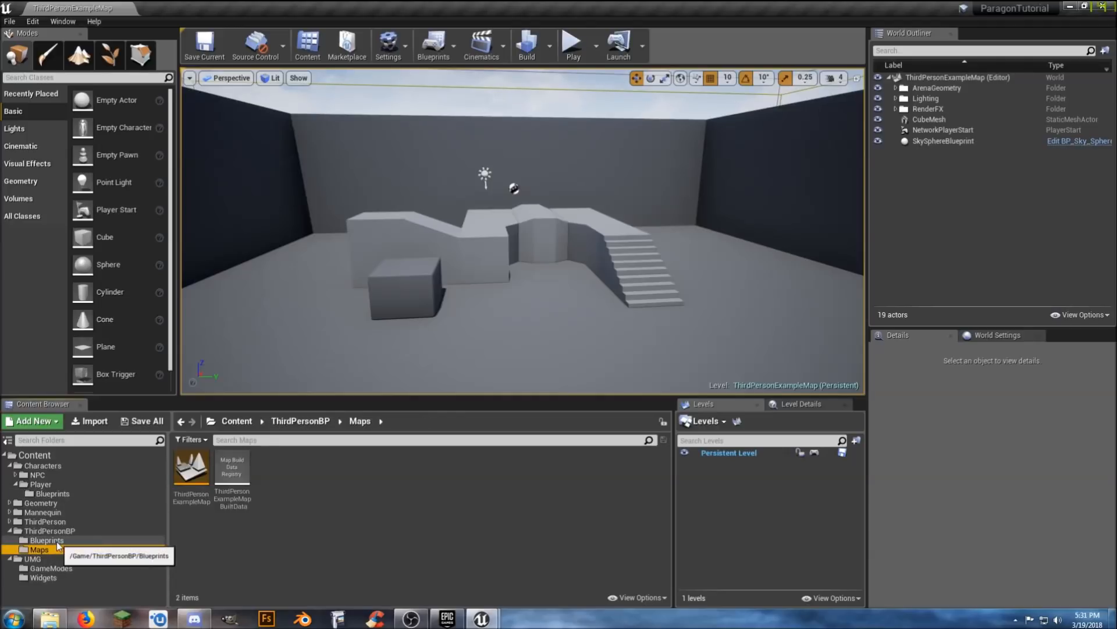
pyautogui.click(47, 540)
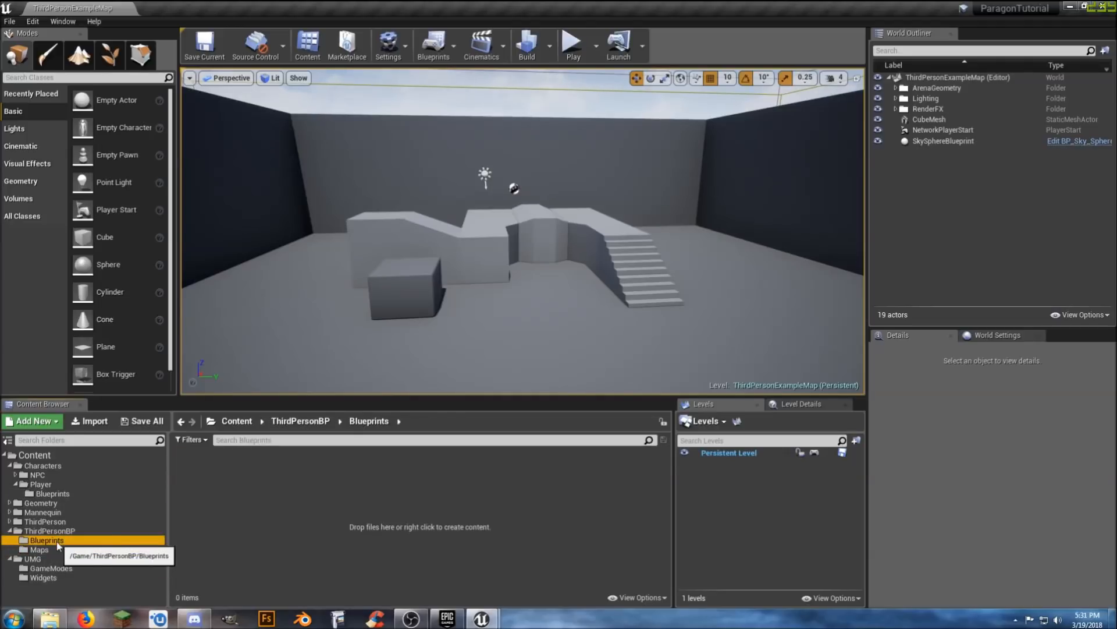
pyautogui.click(49, 531)
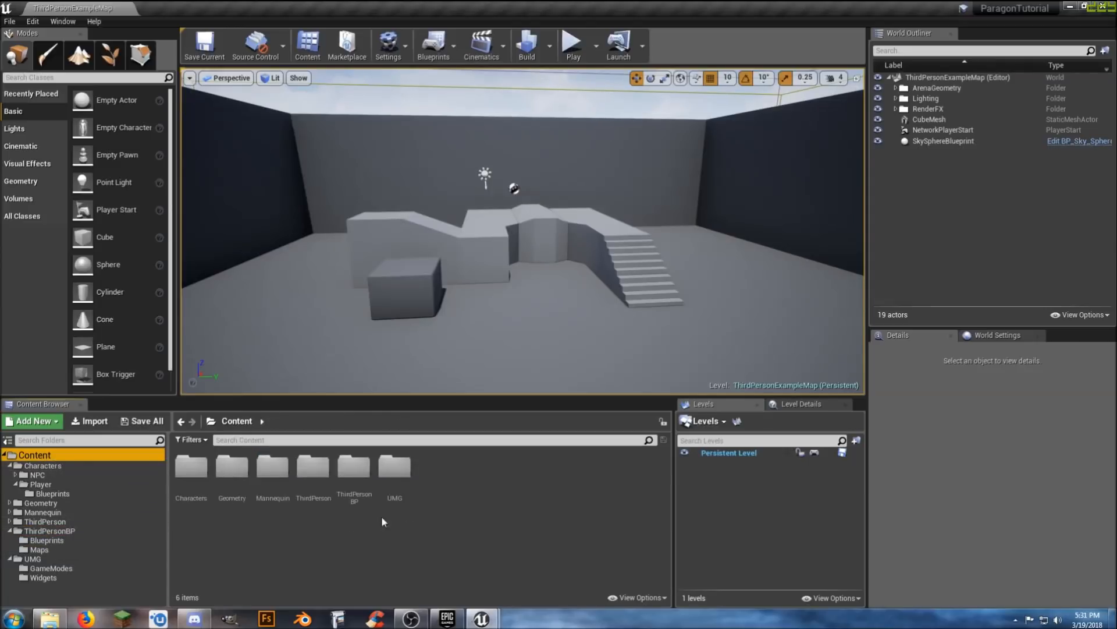
# - Create a new folder named Maps at the Content root
pyautogui.rightClick(383, 522)
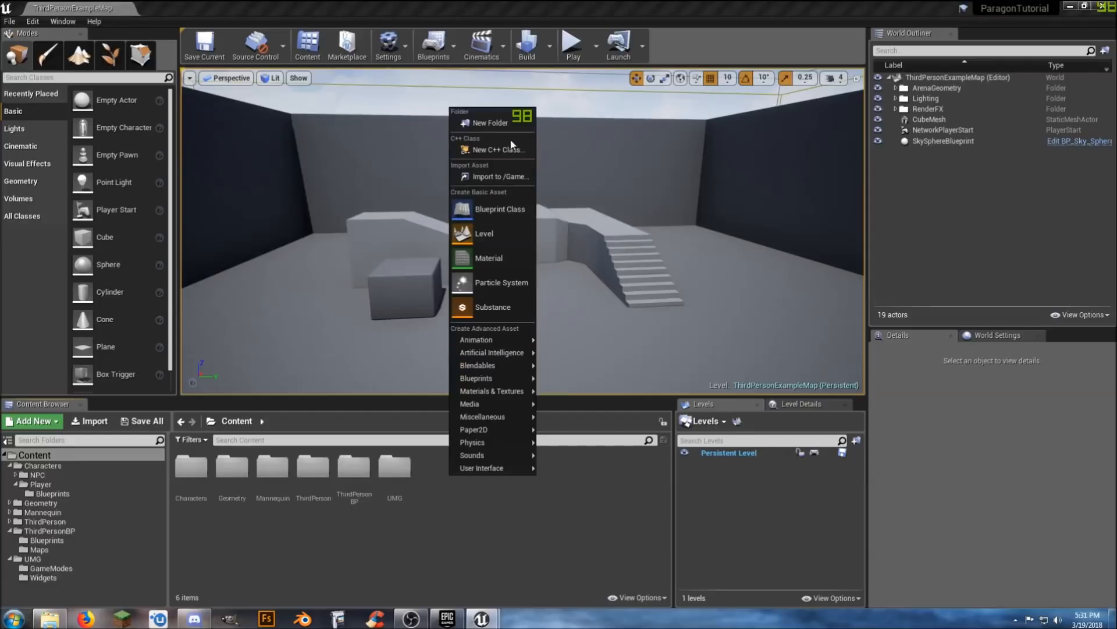
pyautogui.click(492, 122)
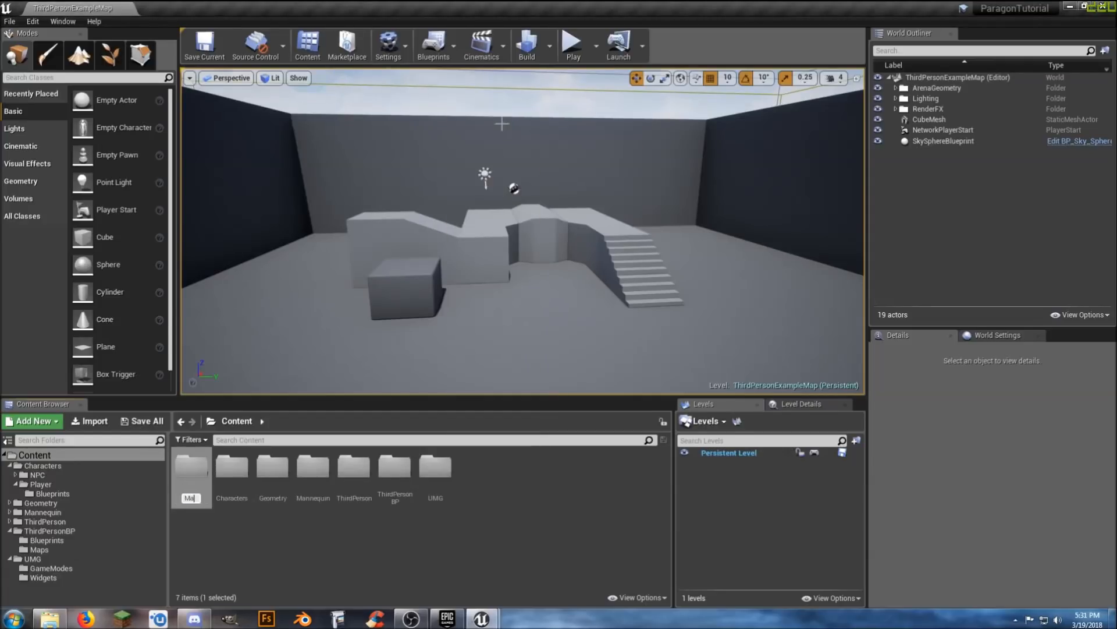
pyautogui.click(312, 467)
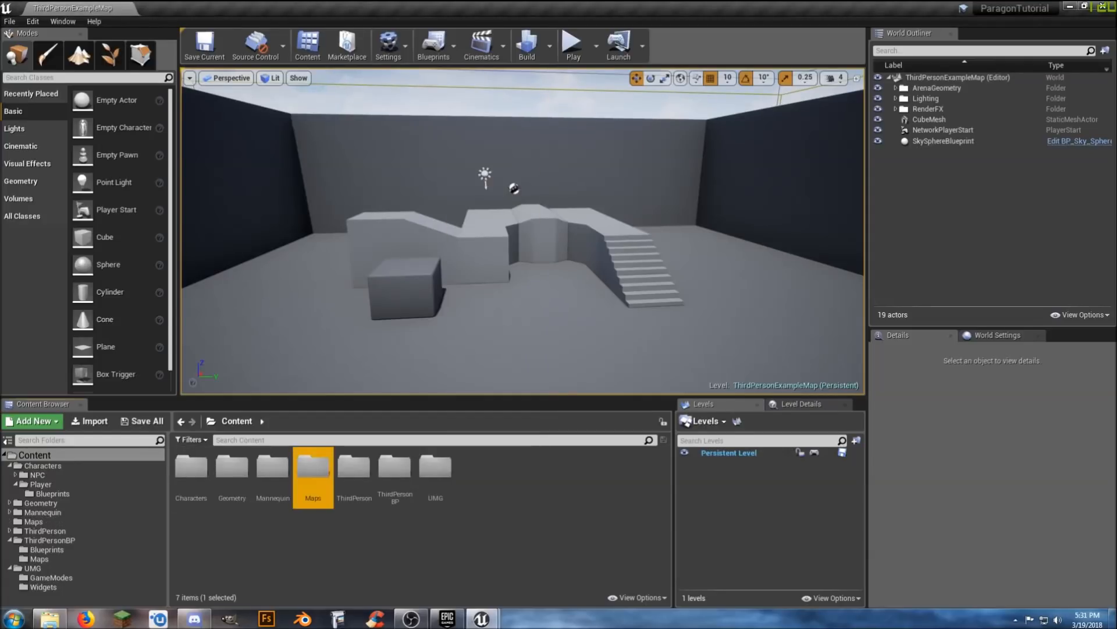
pyautogui.click(512, 484)
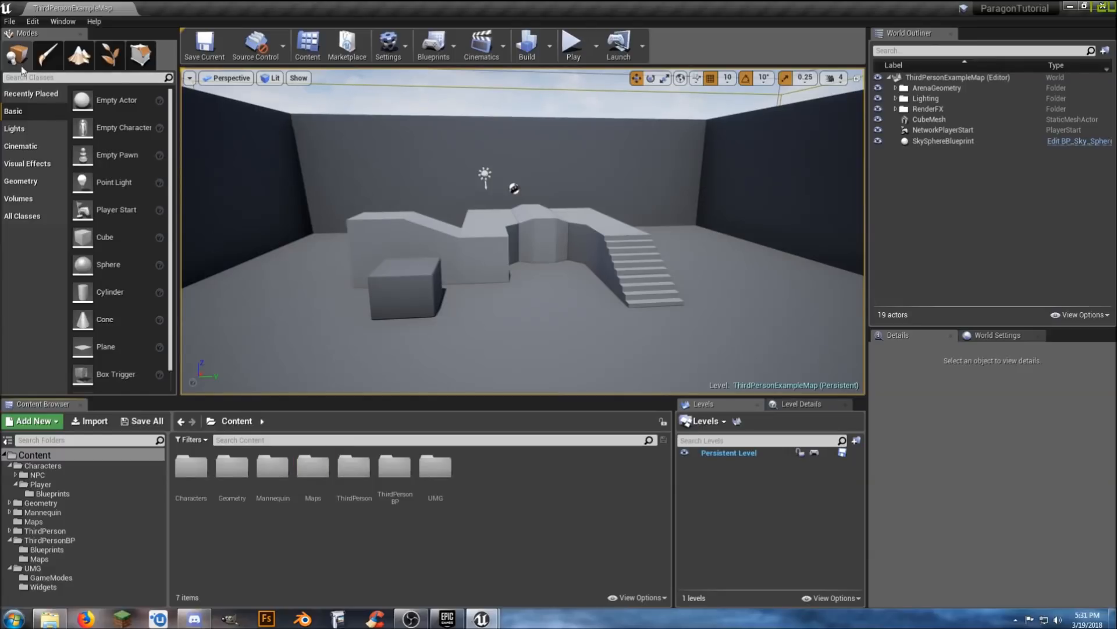
# - Delete the ball, cube and pyramid actors from the level via the World Outliner
pyautogui.click(9, 21)
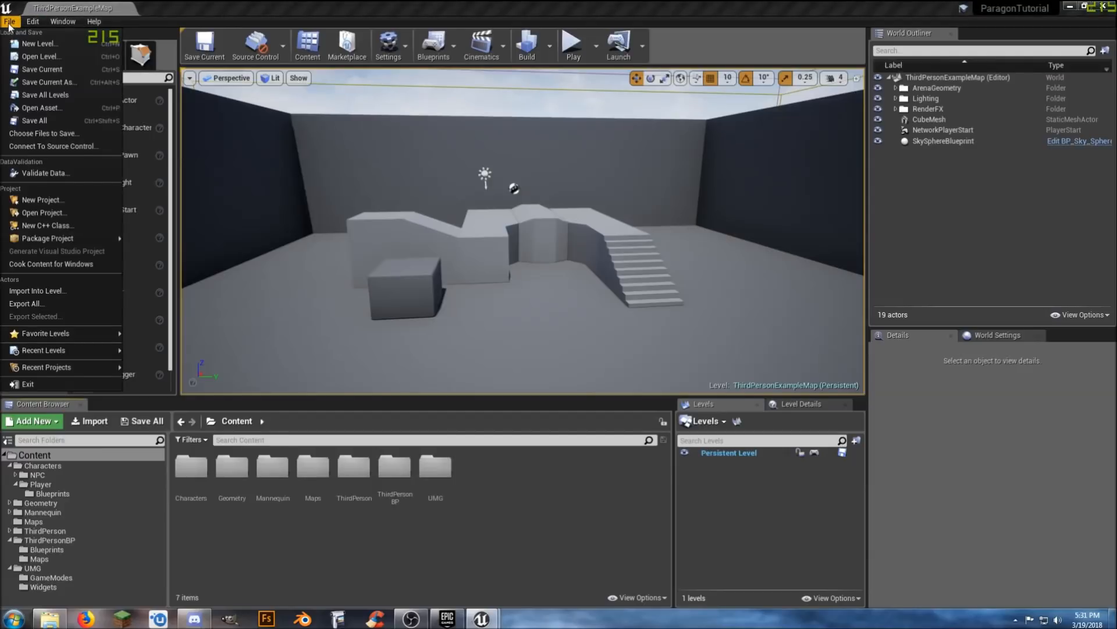
pyautogui.moveTo(39, 43)
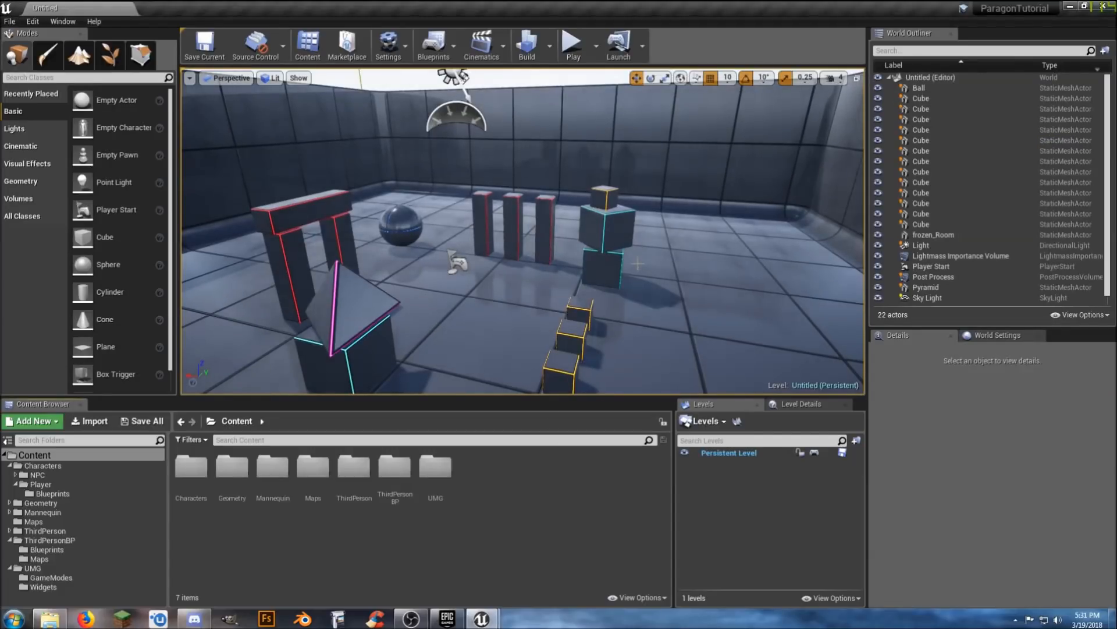
pyautogui.moveTo(918, 88)
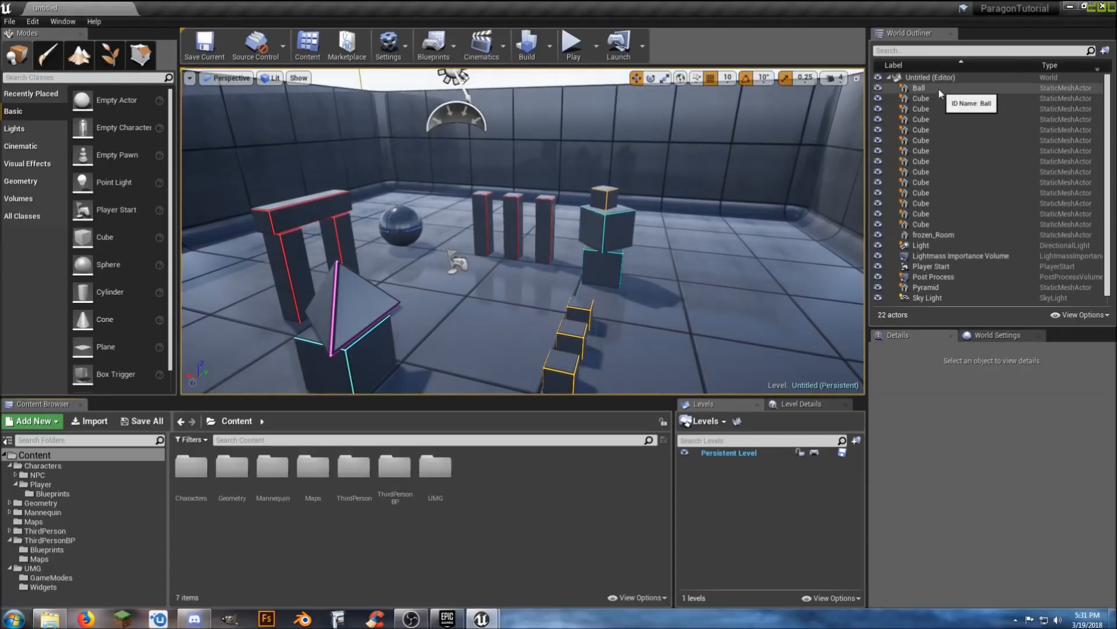
pyautogui.click(920, 87)
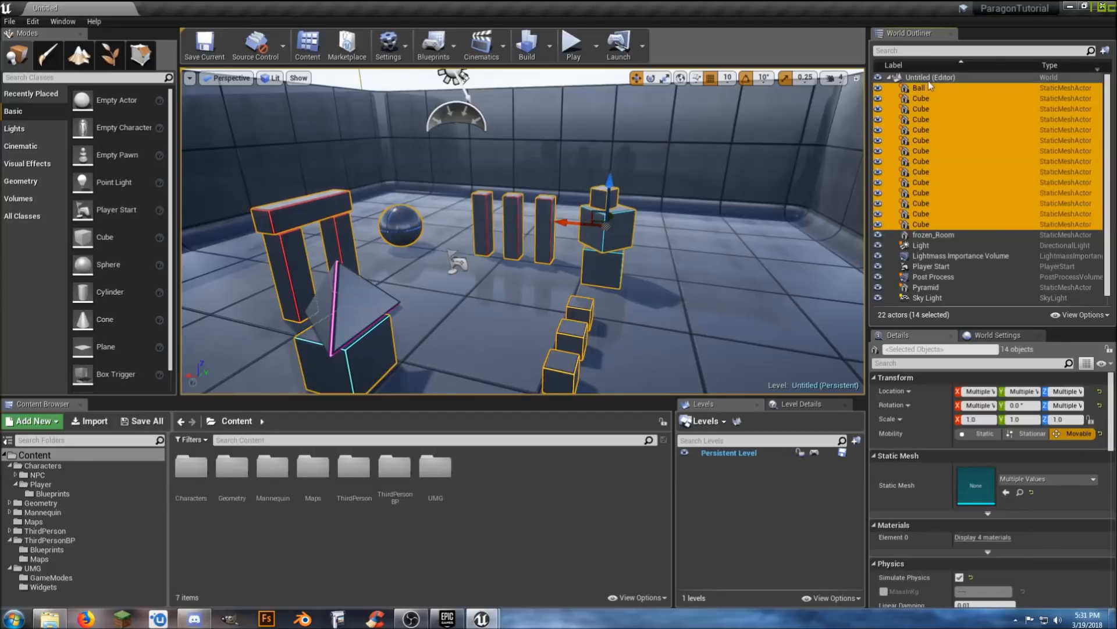
pyautogui.moveTo(971, 295)
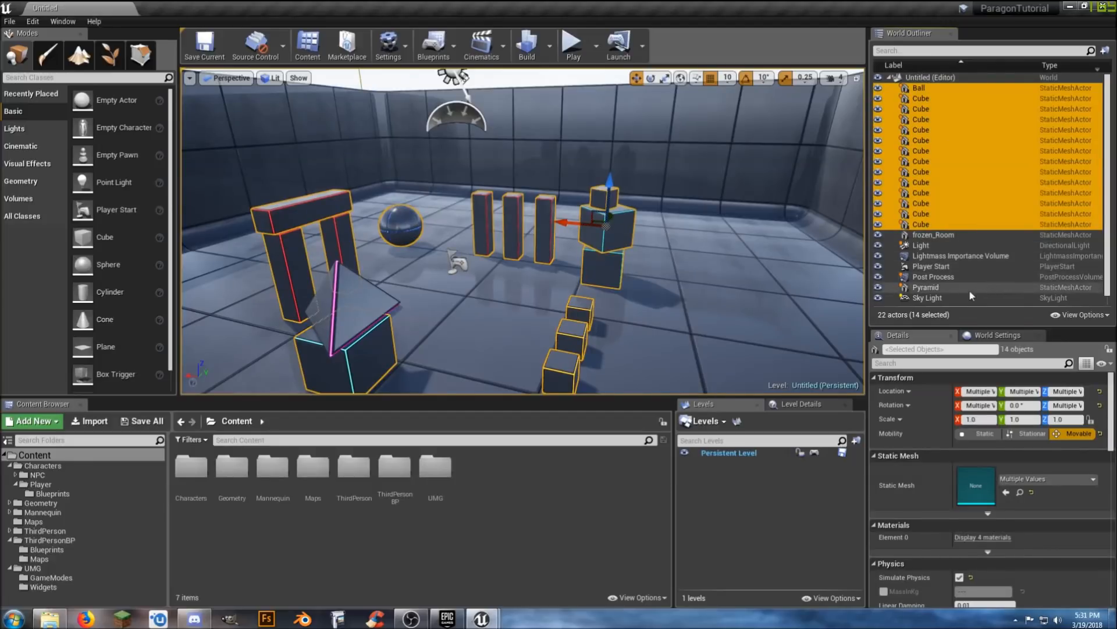
pyautogui.click(926, 288)
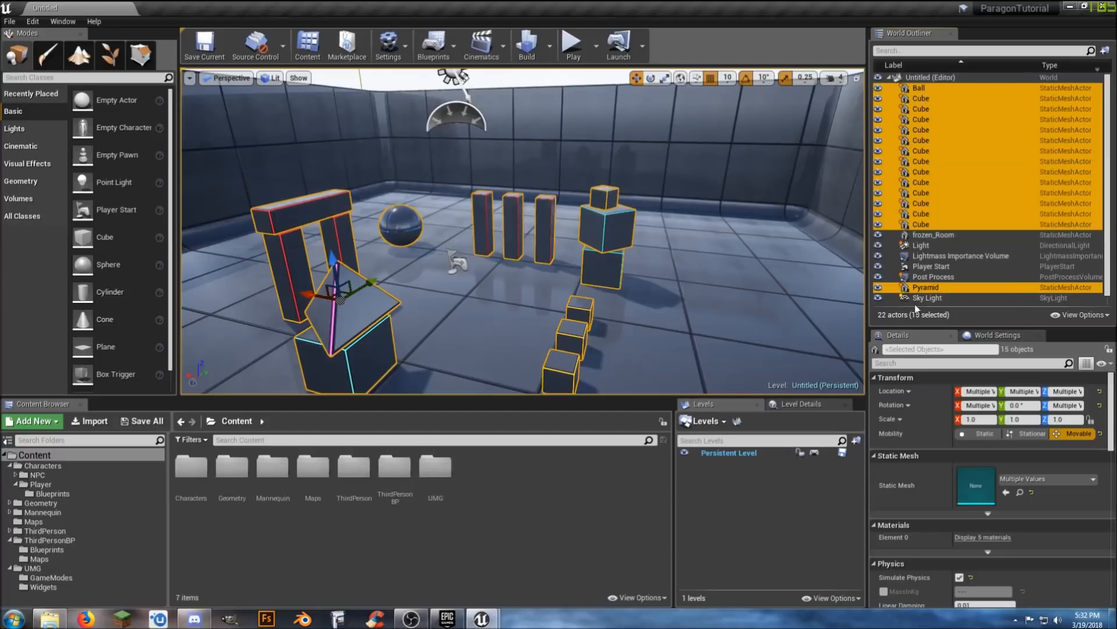
pyautogui.press('Delete')
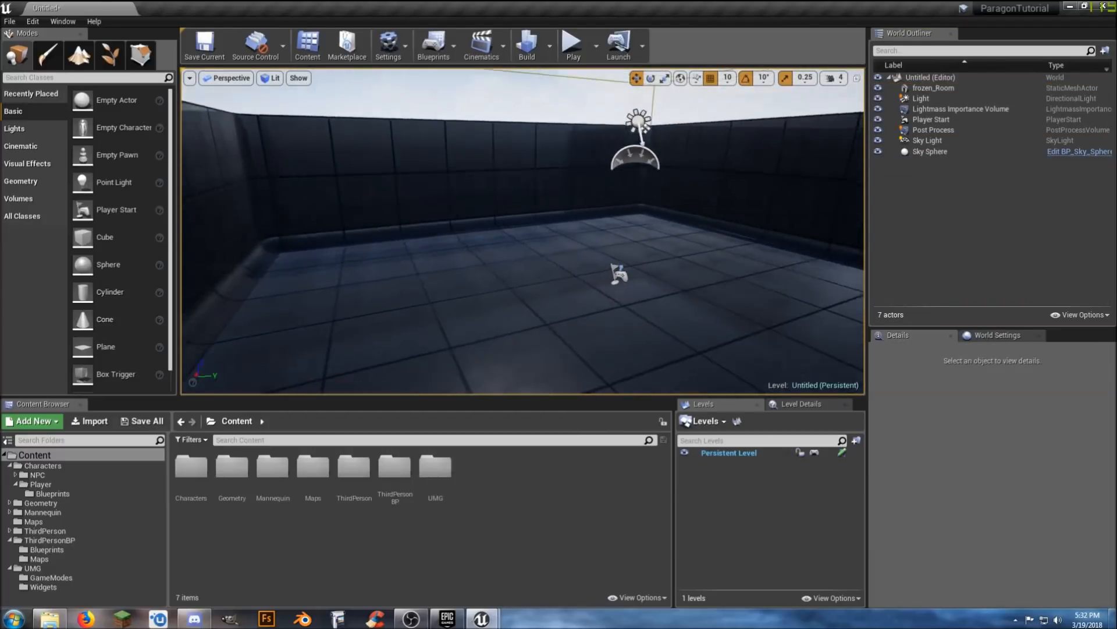
# - Move the Player Start to a new spot in the emptied room
pyautogui.click(617, 274)
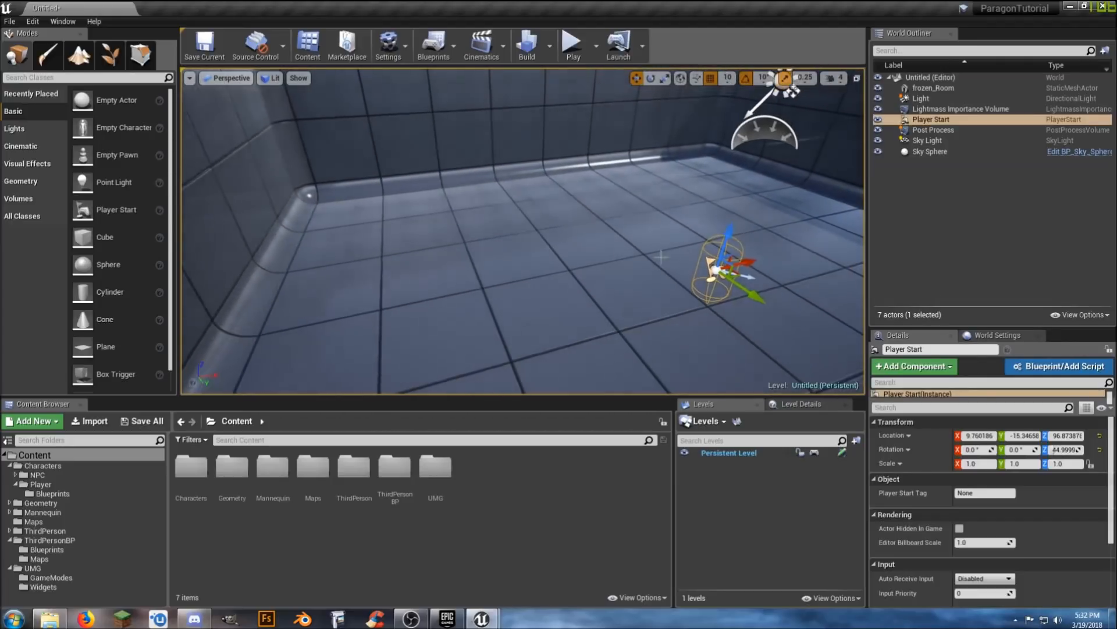
pyautogui.moveTo(719, 271); pyautogui.dragTo(285, 363)
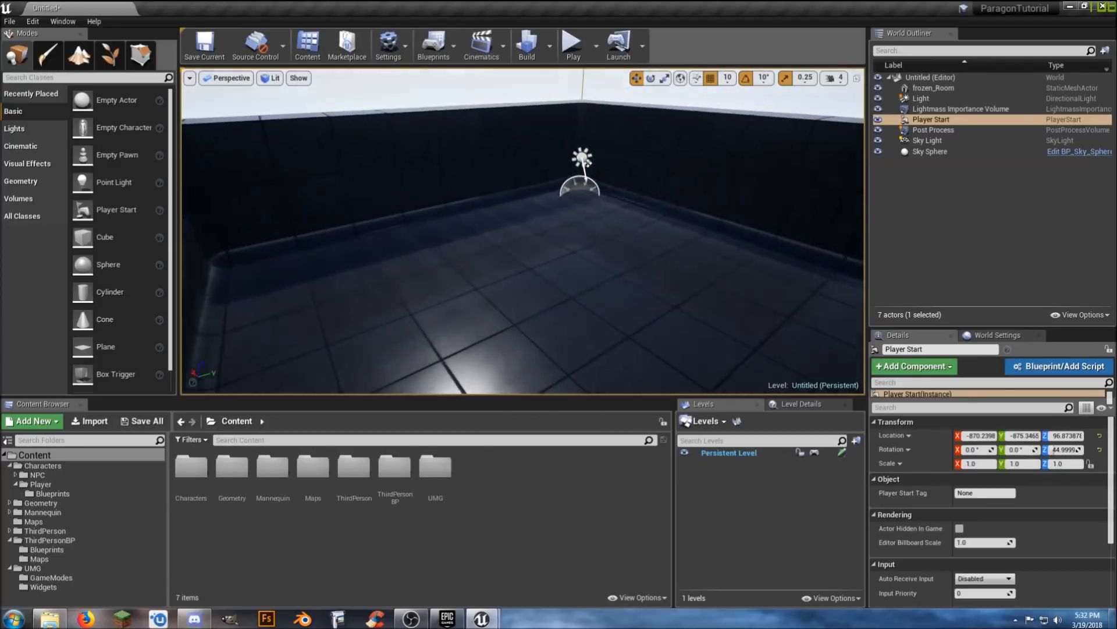
pyautogui.click(920, 98)
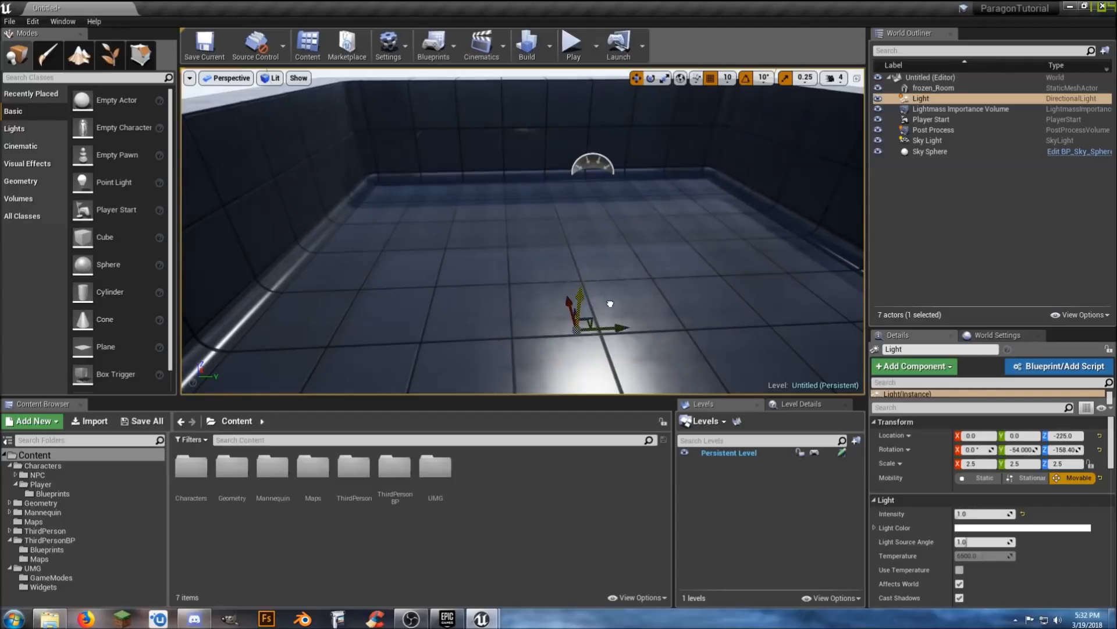
pyautogui.click(928, 141)
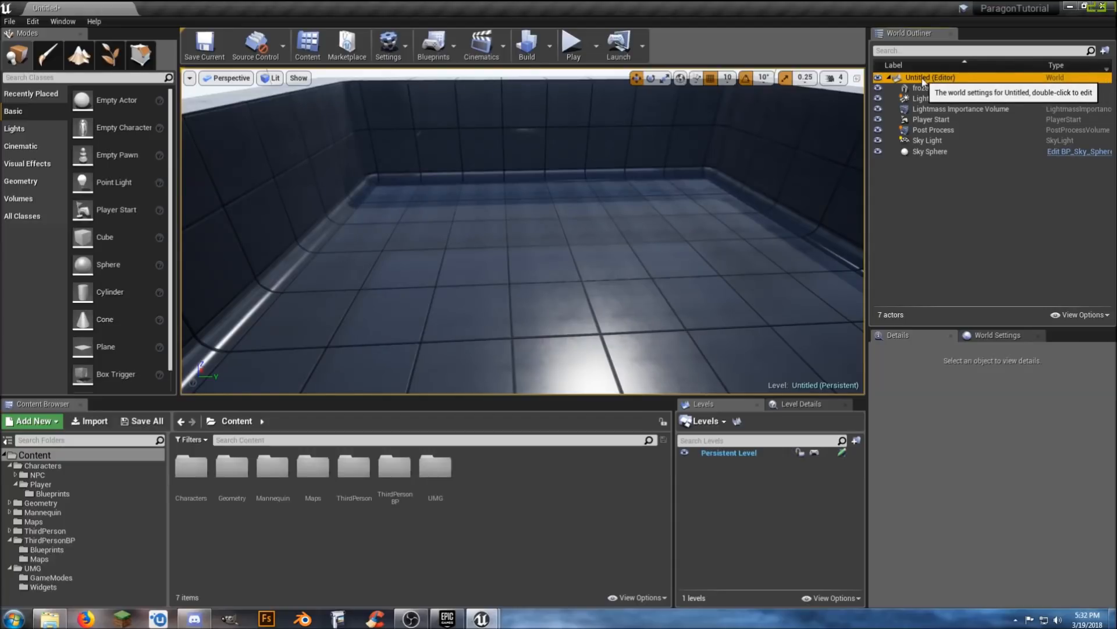
# - Create a World Outliner folder named Map Stuff holding all seven actors and collapse it
pyautogui.rightClick(929, 77)
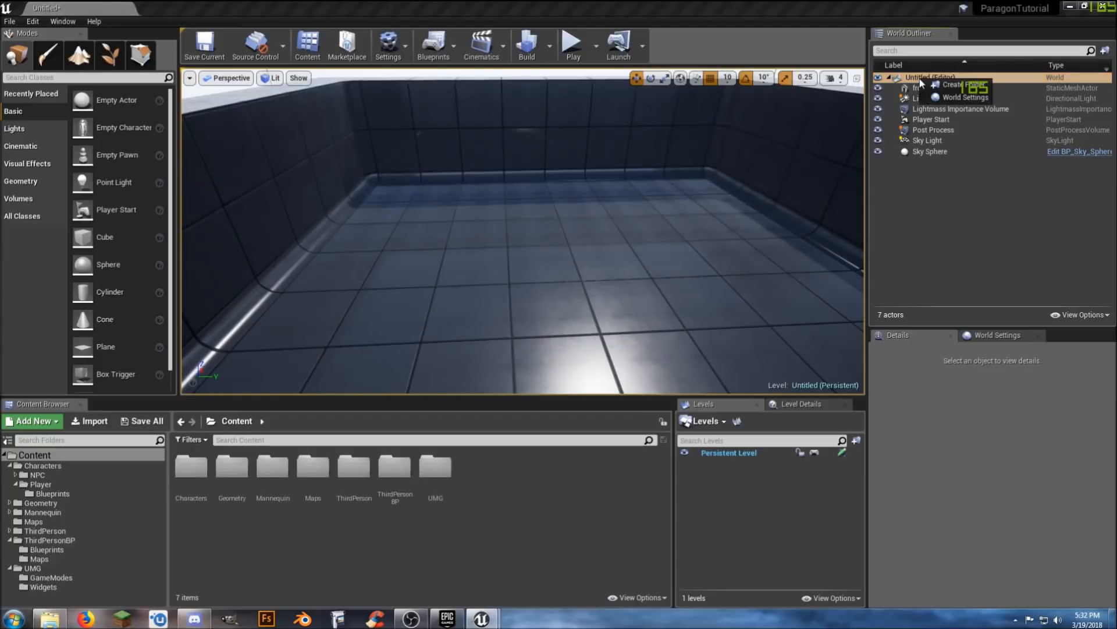
pyautogui.click(958, 84)
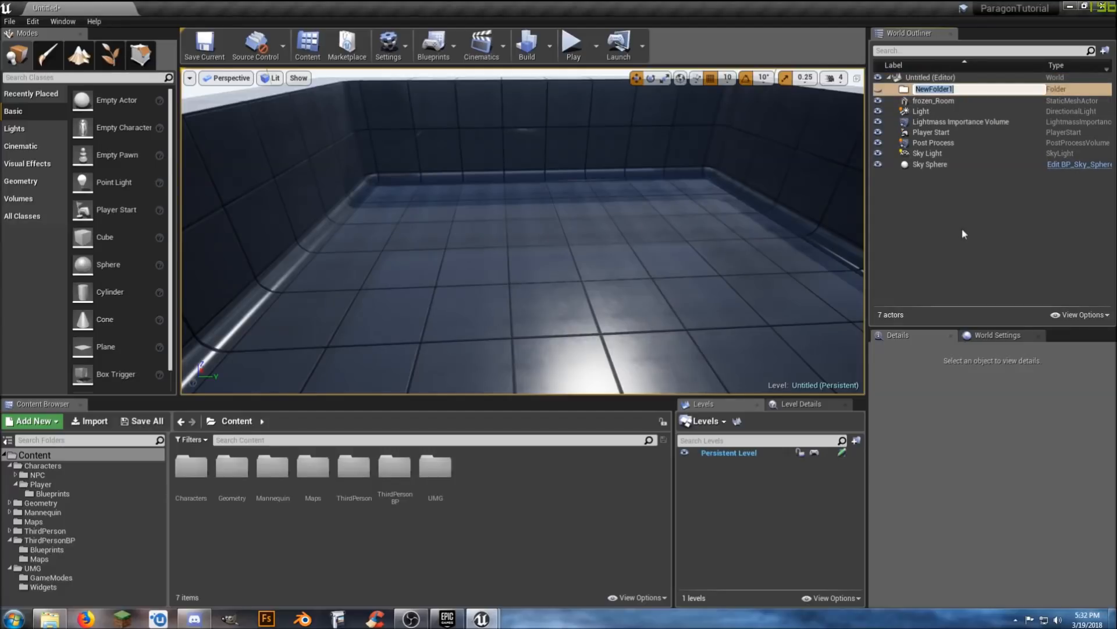
pyautogui.write('Map Stuff')
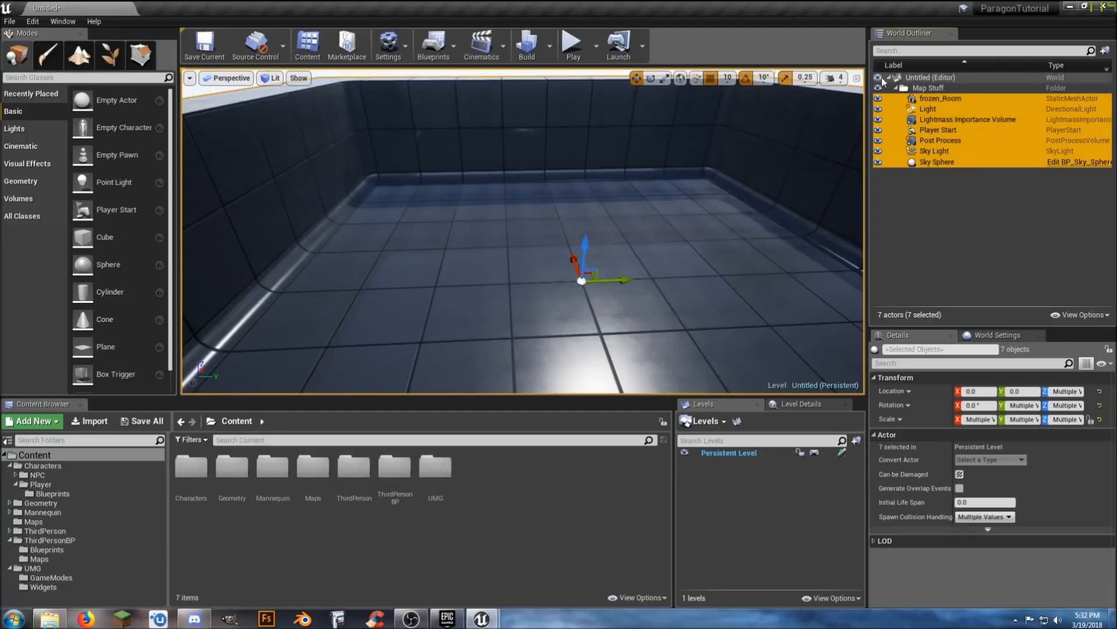
pyautogui.click(894, 87)
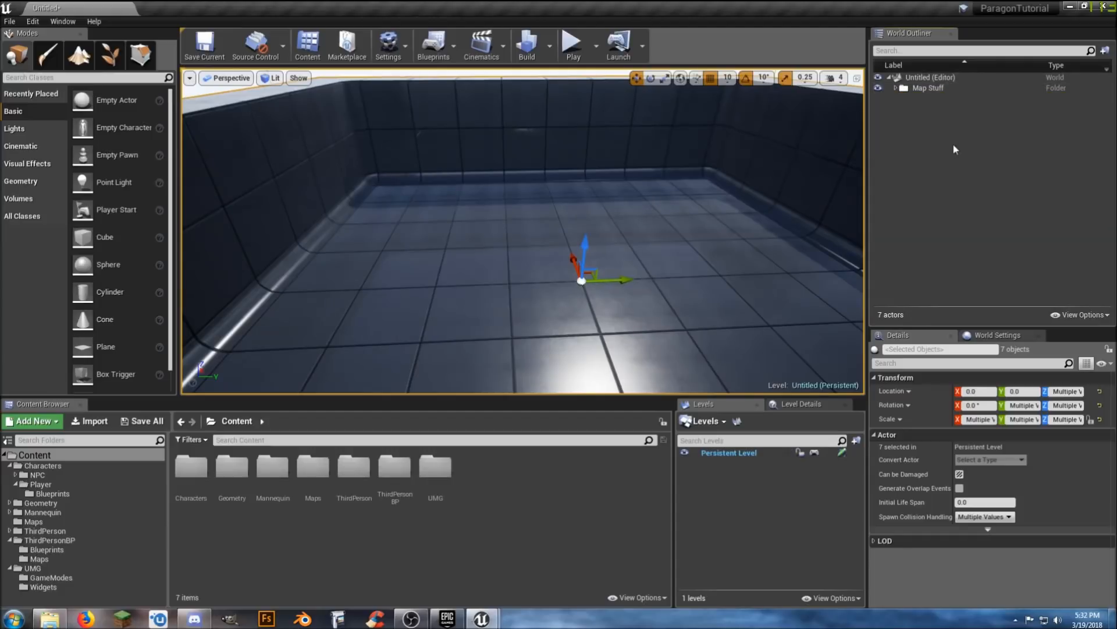
pyautogui.moveTo(615, 398)
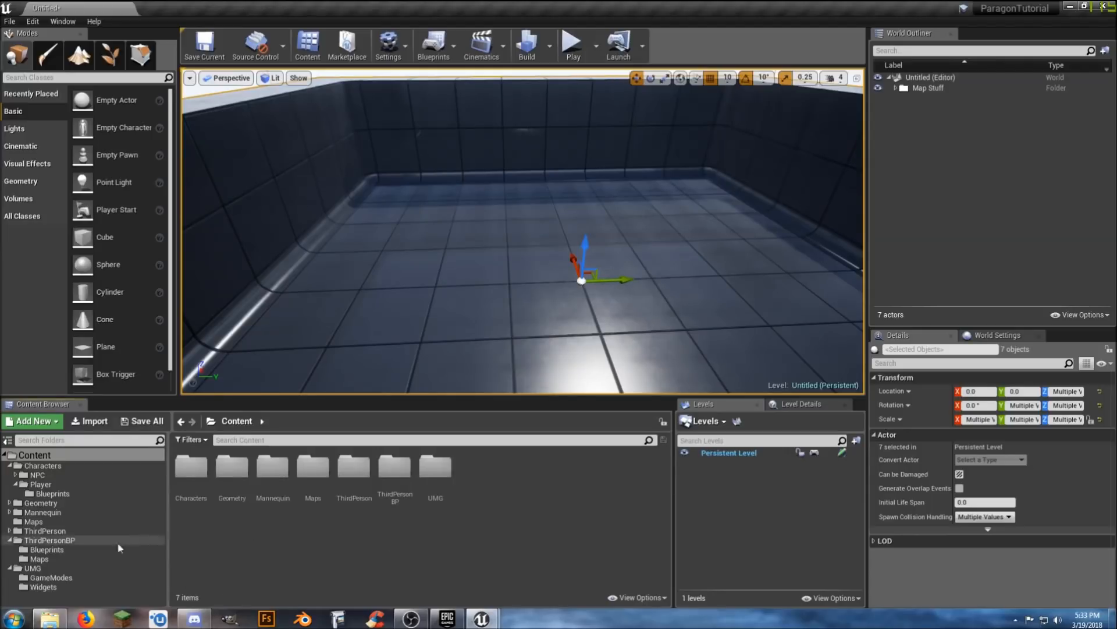
# - Delete the ThirdPersonBP folder with its example map and leftover assets
pyautogui.click(39, 558)
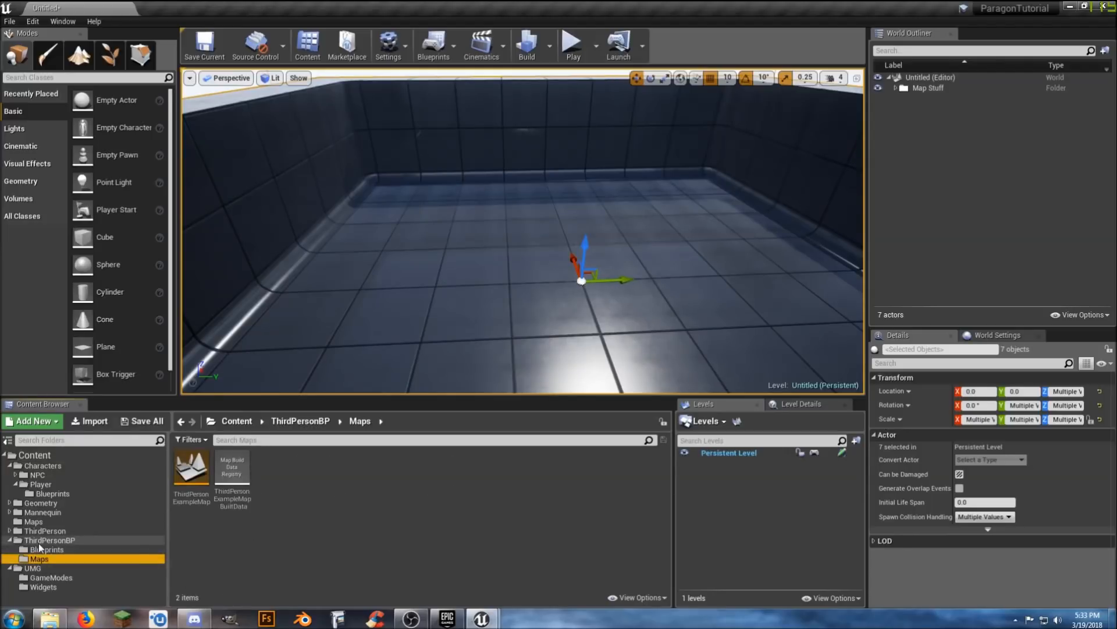
pyautogui.click(40, 484)
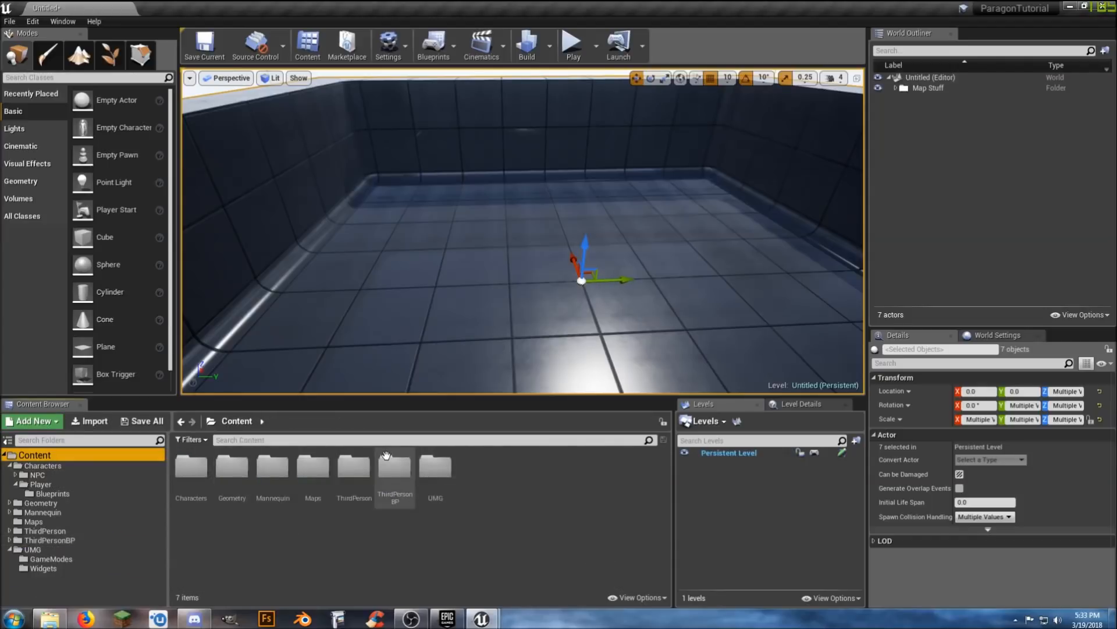
pyautogui.click(395, 467)
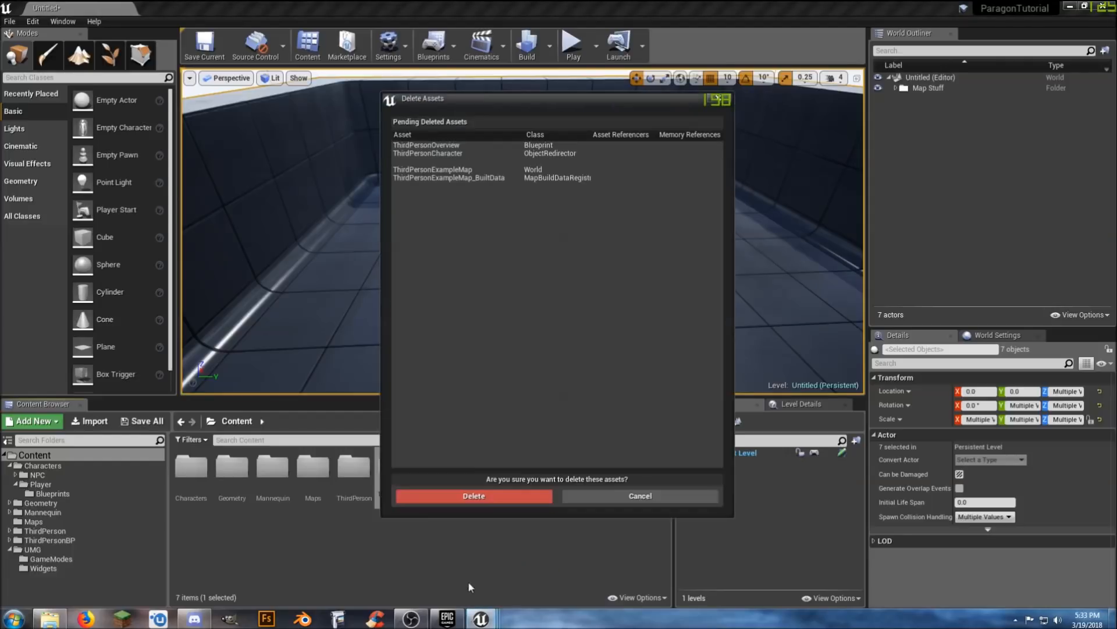
pyautogui.click(474, 496)
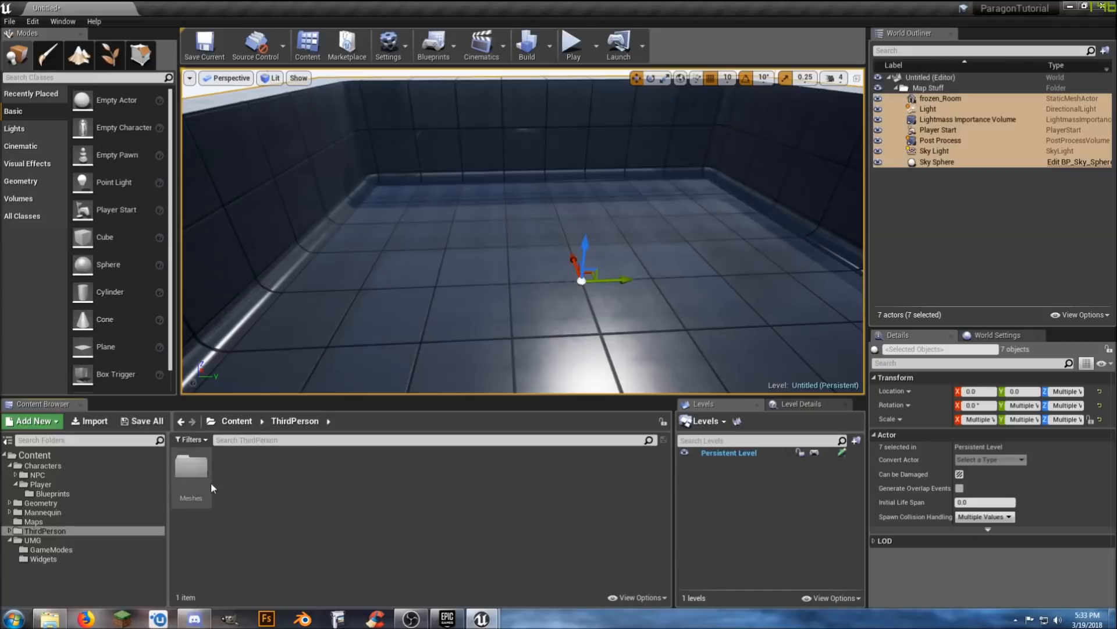
# - Browse the ThirdPerson Meshes folder and return to the Content root with its six folders
pyautogui.doubleClick(190, 473)
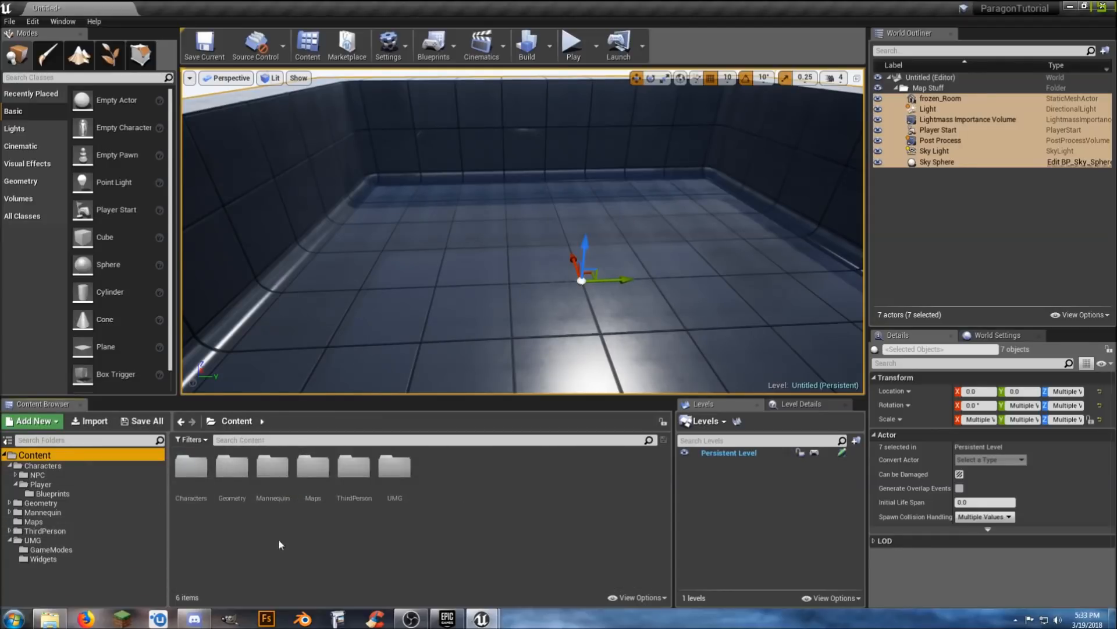
pyautogui.click(354, 467)
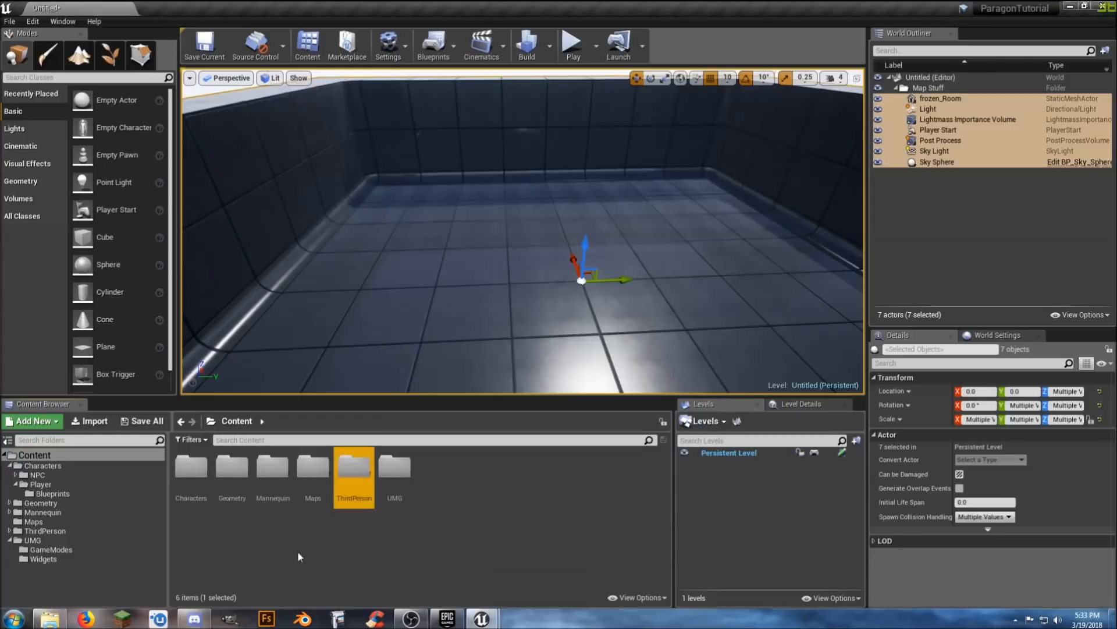
pyautogui.click(231, 470)
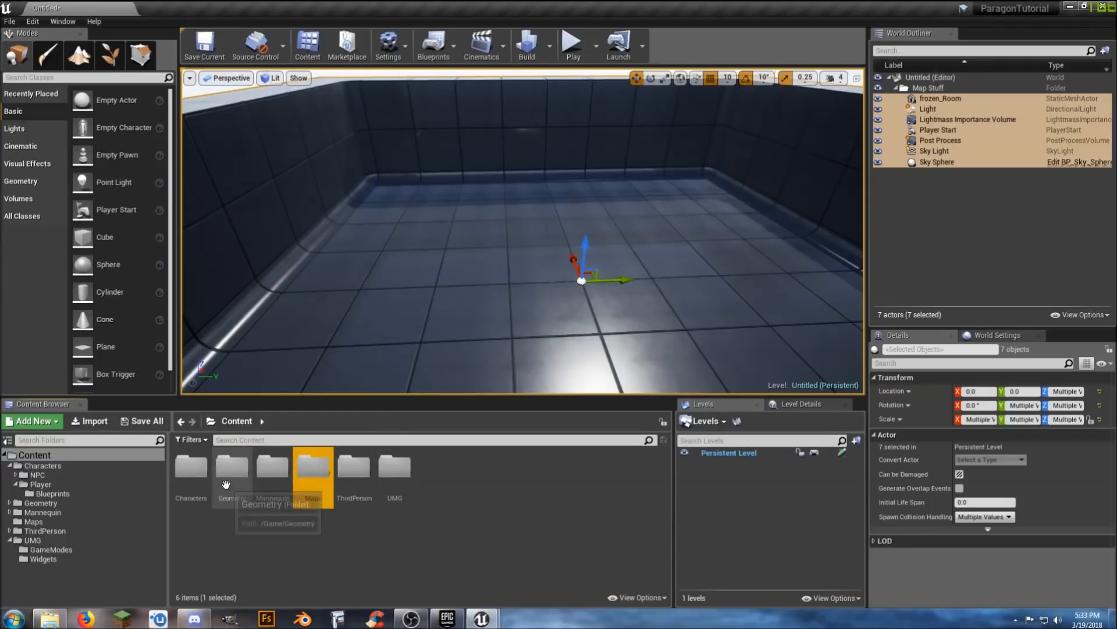
pyautogui.doubleClick(312, 466)
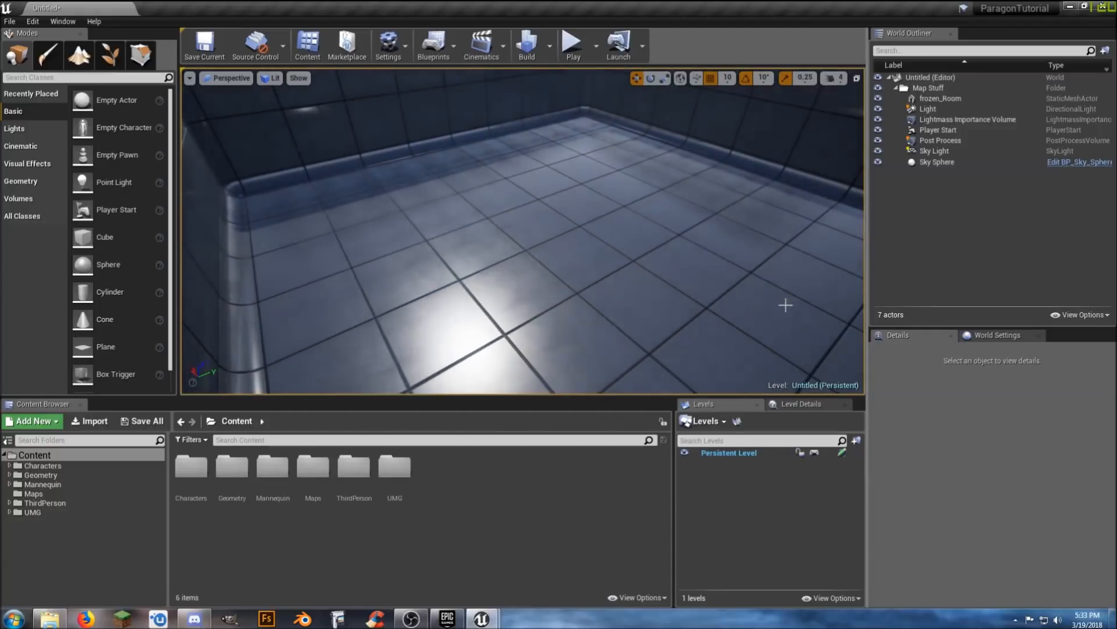
# - Set GameMode Override to ThirdPersonGameMode in World Settings and expand its class settings
pyautogui.click(997, 335)
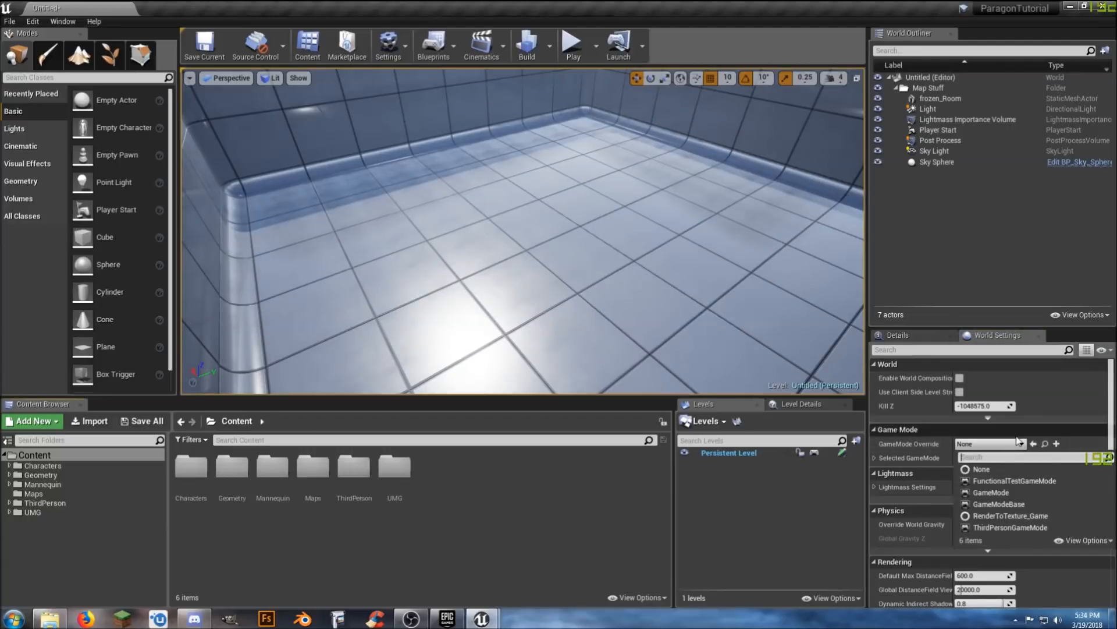
pyautogui.click(1011, 526)
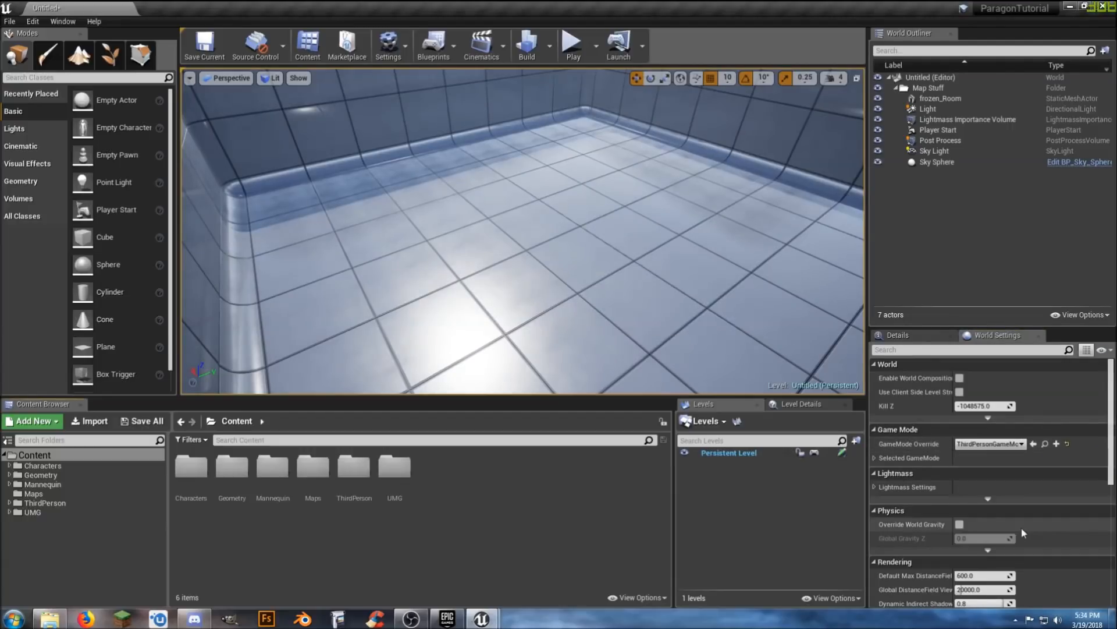
pyautogui.click(876, 458)
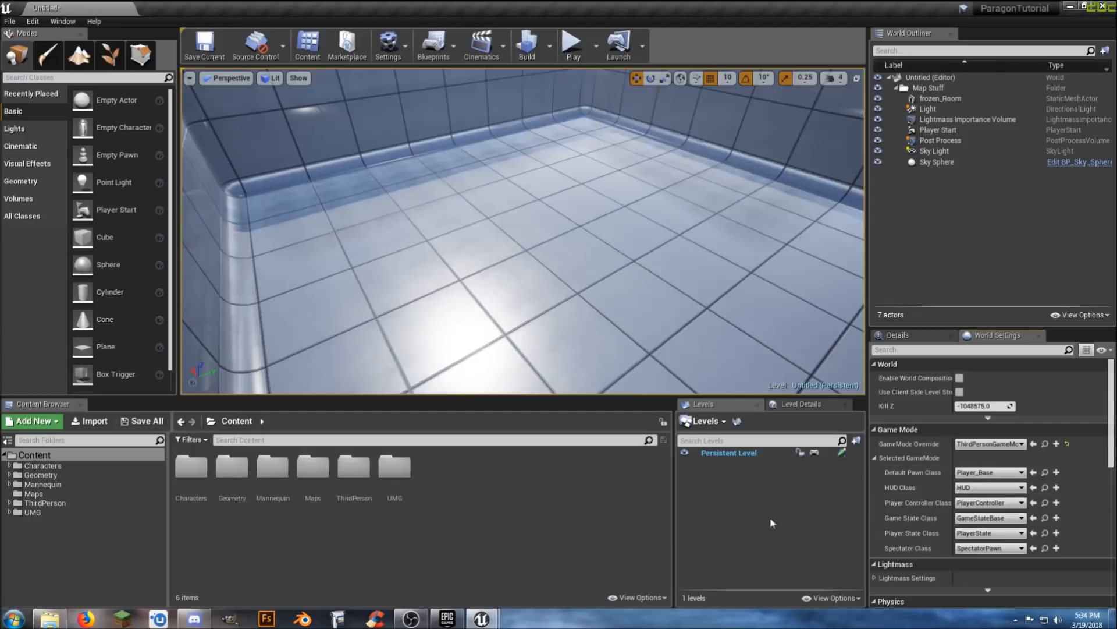
# - Save all, storing the level as LobbyMap in Content/Maps with the game mode
pyautogui.click(142, 420)
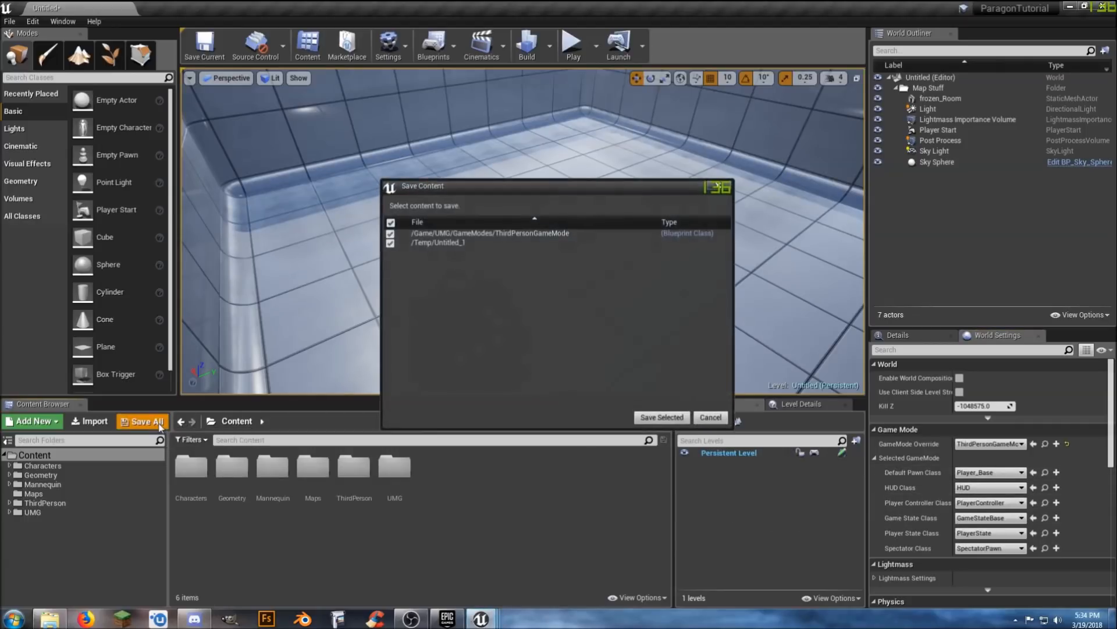
pyautogui.click(660, 417)
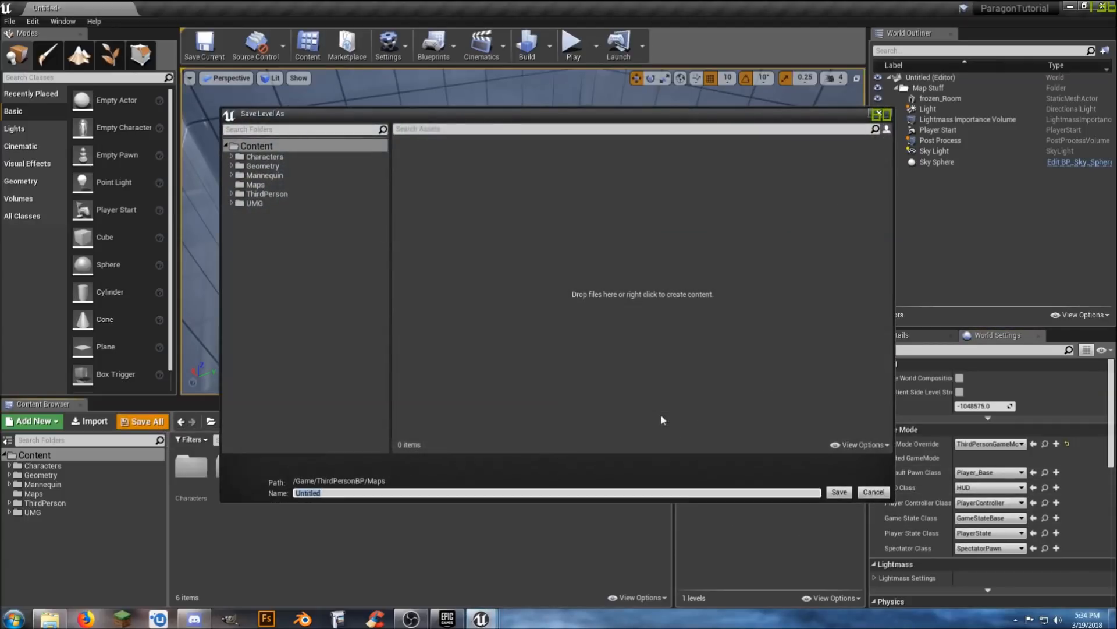
pyautogui.click(255, 185)
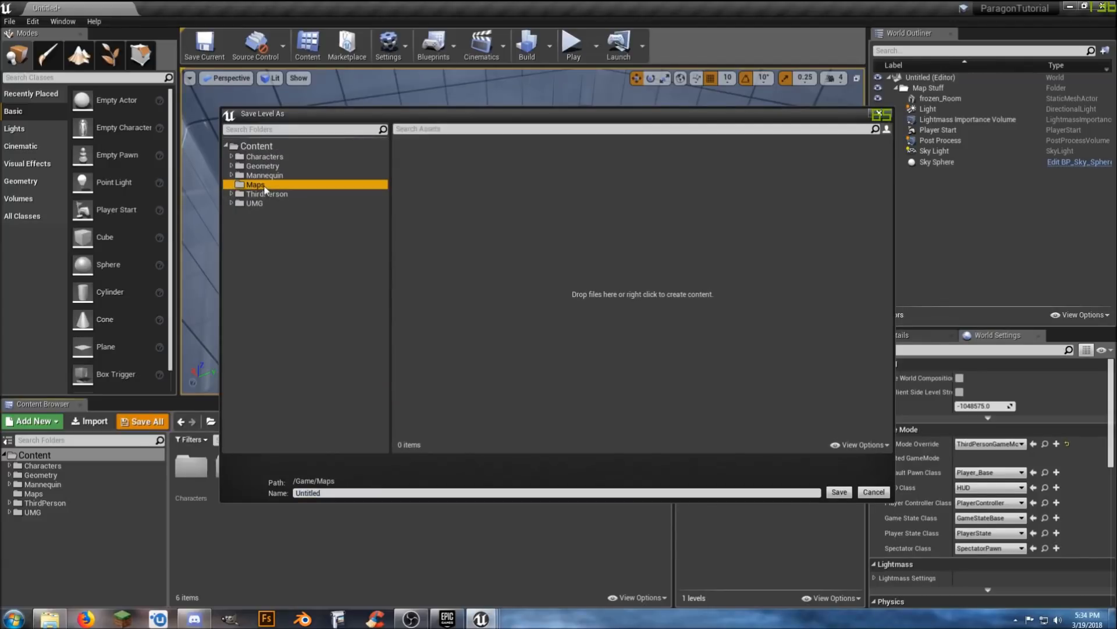
pyautogui.moveTo(351, 463)
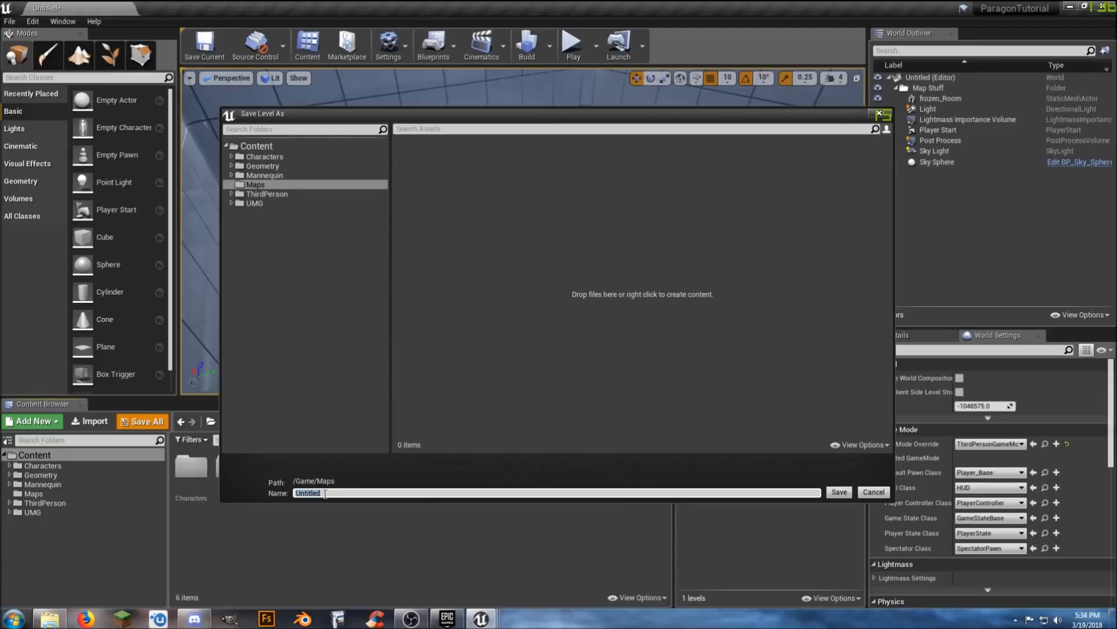
pyautogui.write('LobbyMap')
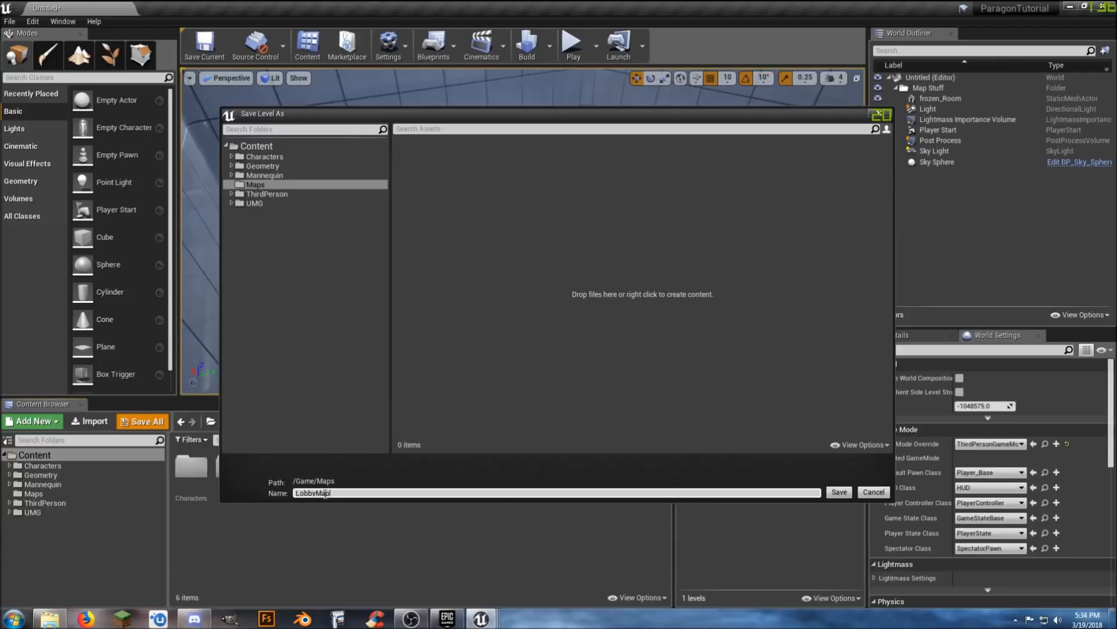
pyautogui.click(839, 491)
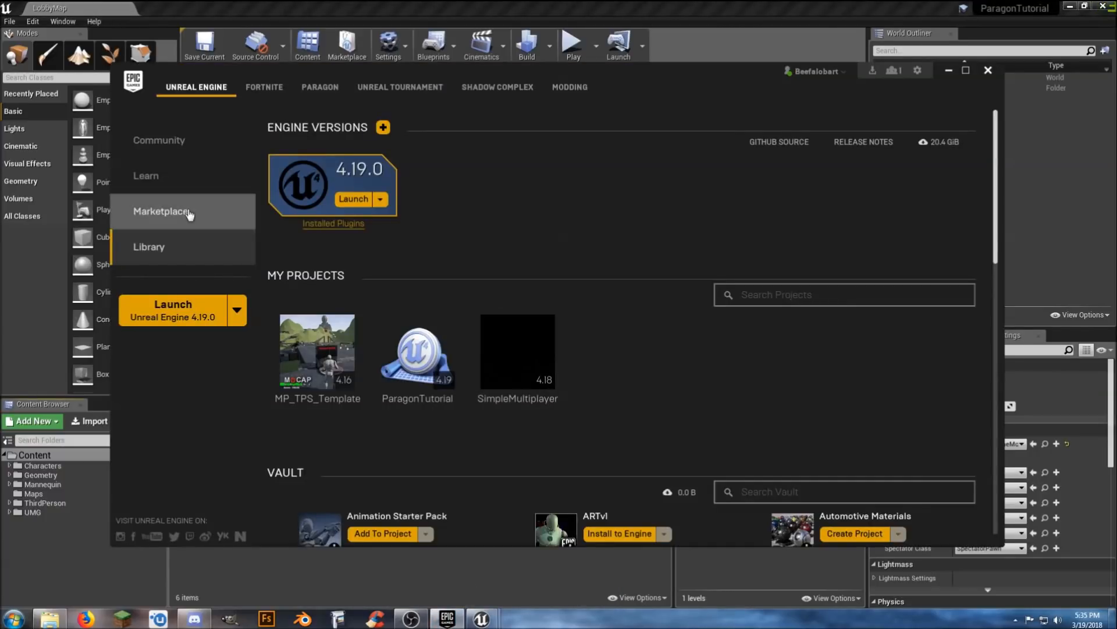
# - Browse the Marketplace Free section through the owned Paragon character packs
pyautogui.click(163, 211)
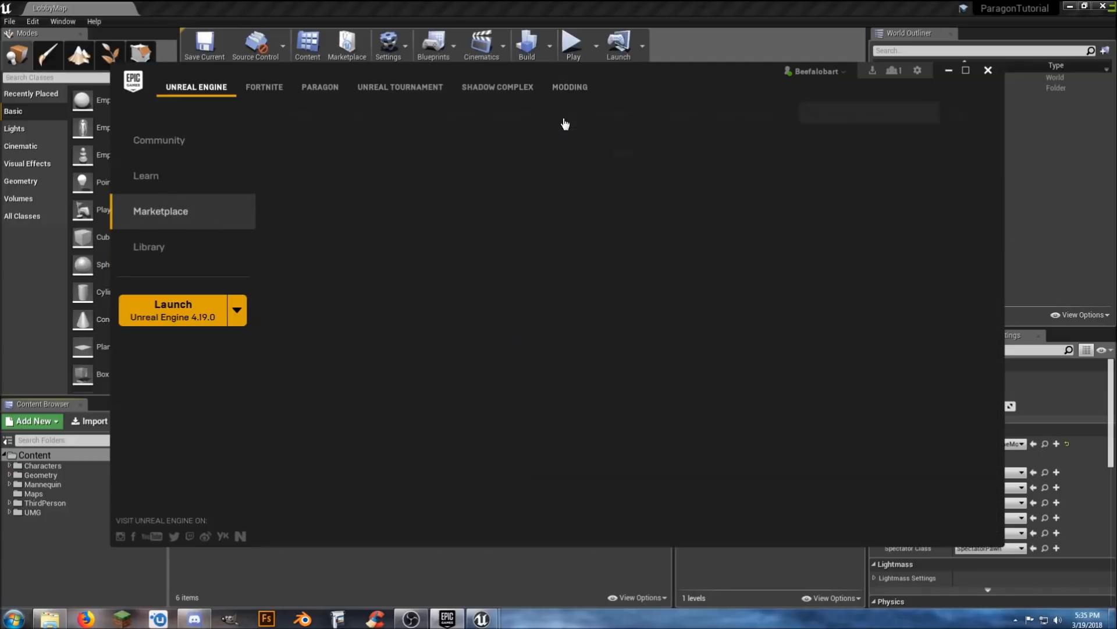
pyautogui.click(161, 211)
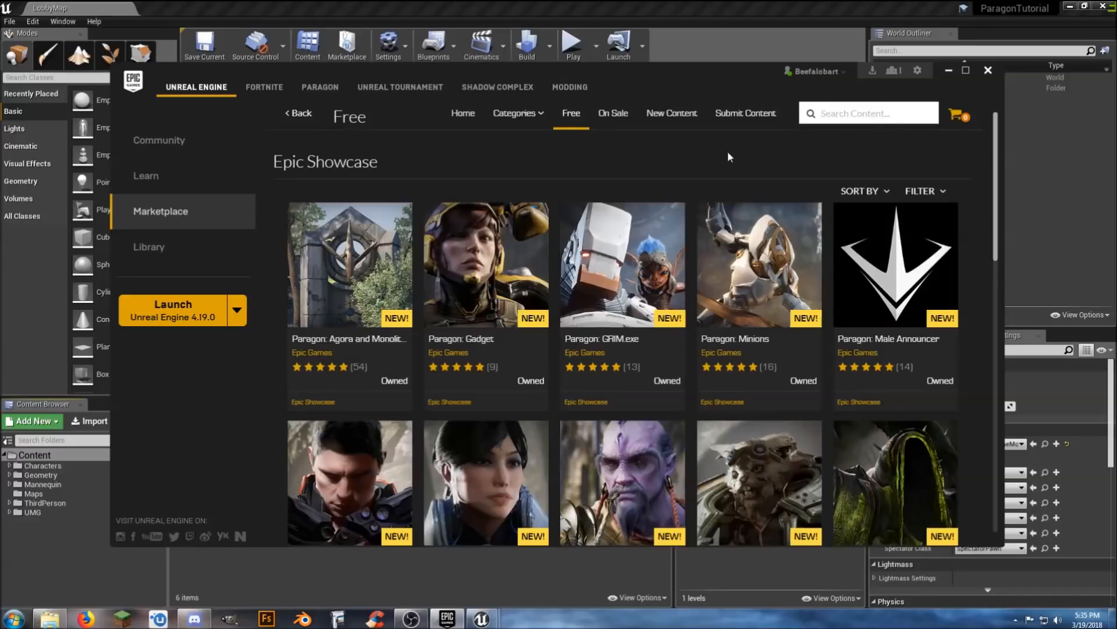
pyautogui.scroll(-3)
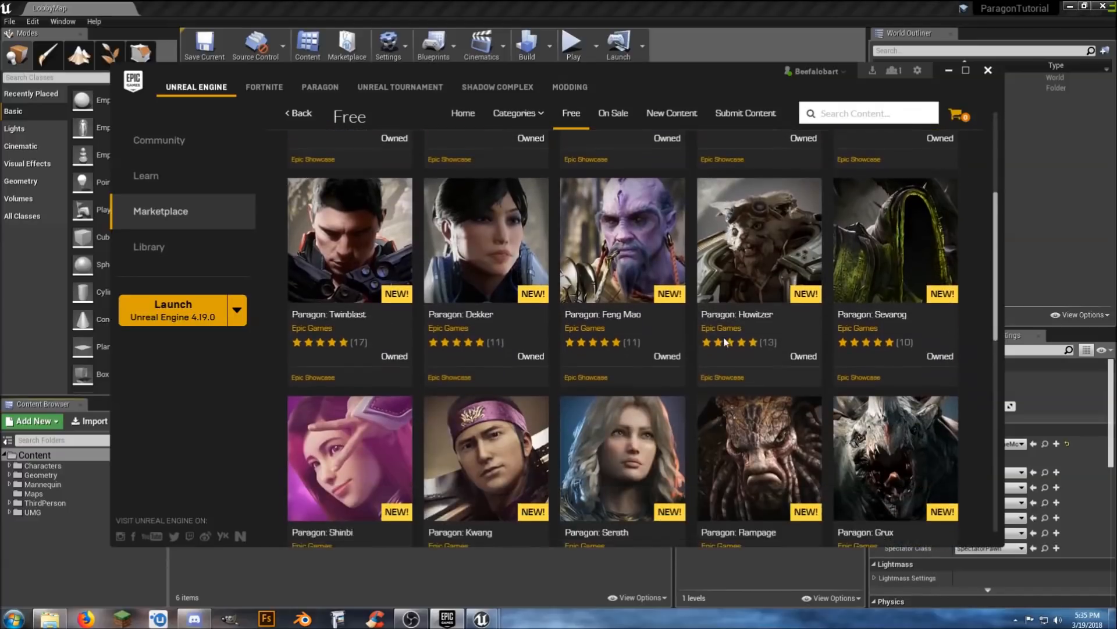
pyautogui.scroll(-3)
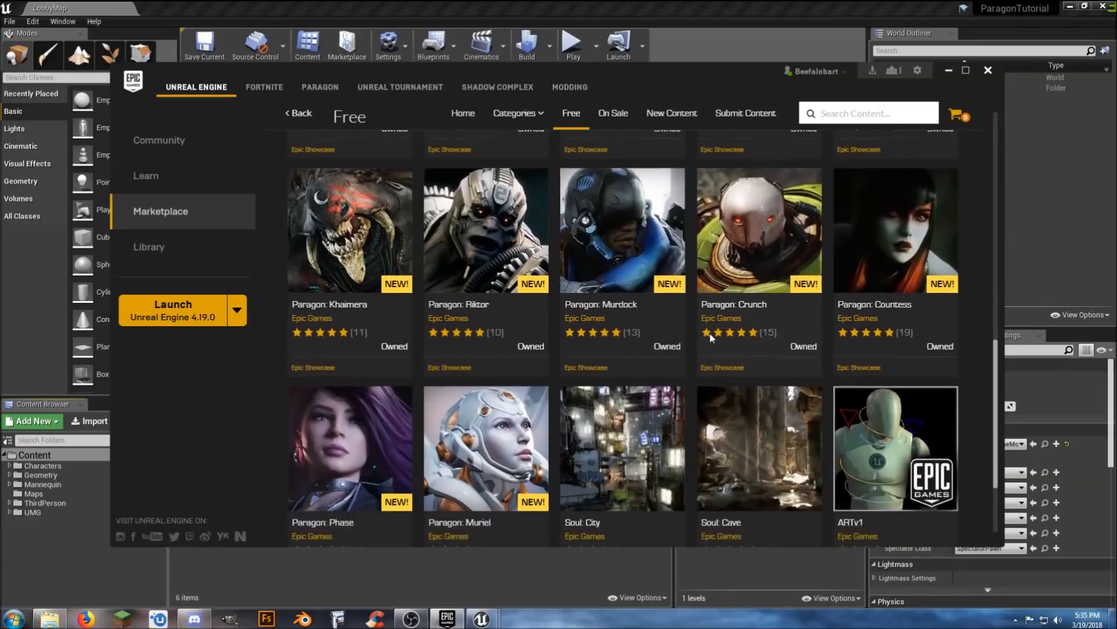
pyautogui.scroll(-3)
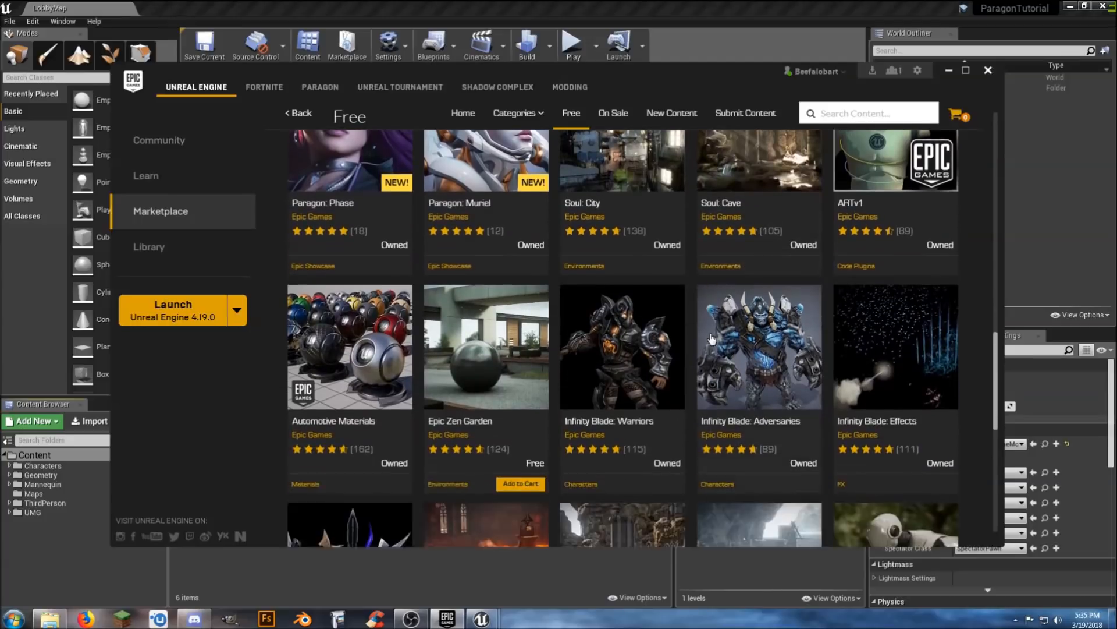
pyautogui.scroll(-3)
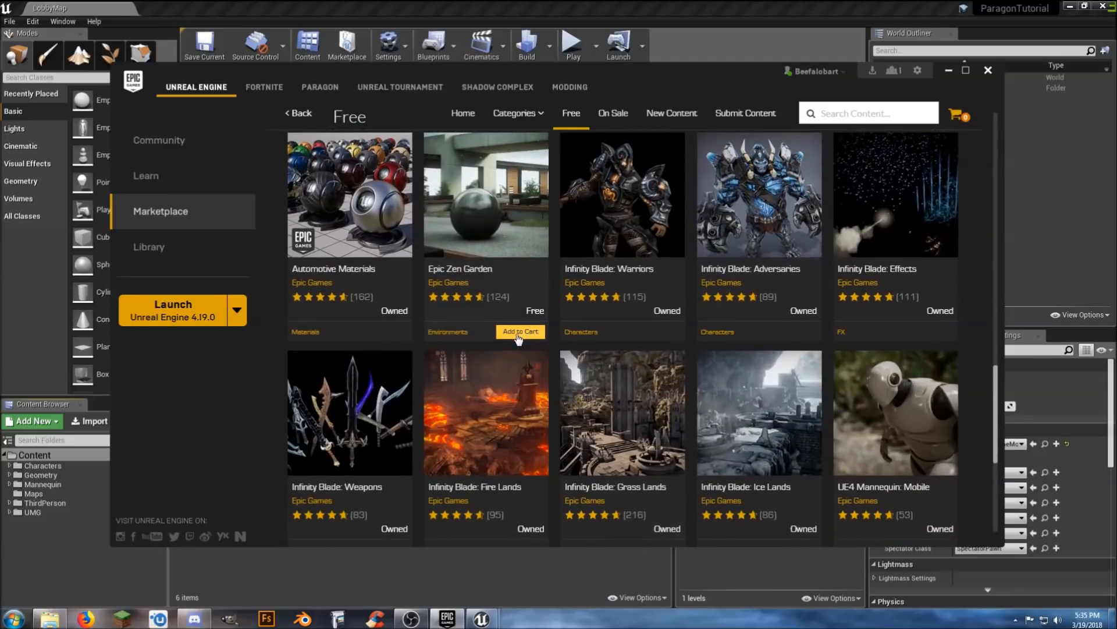
pyautogui.moveTo(568, 297)
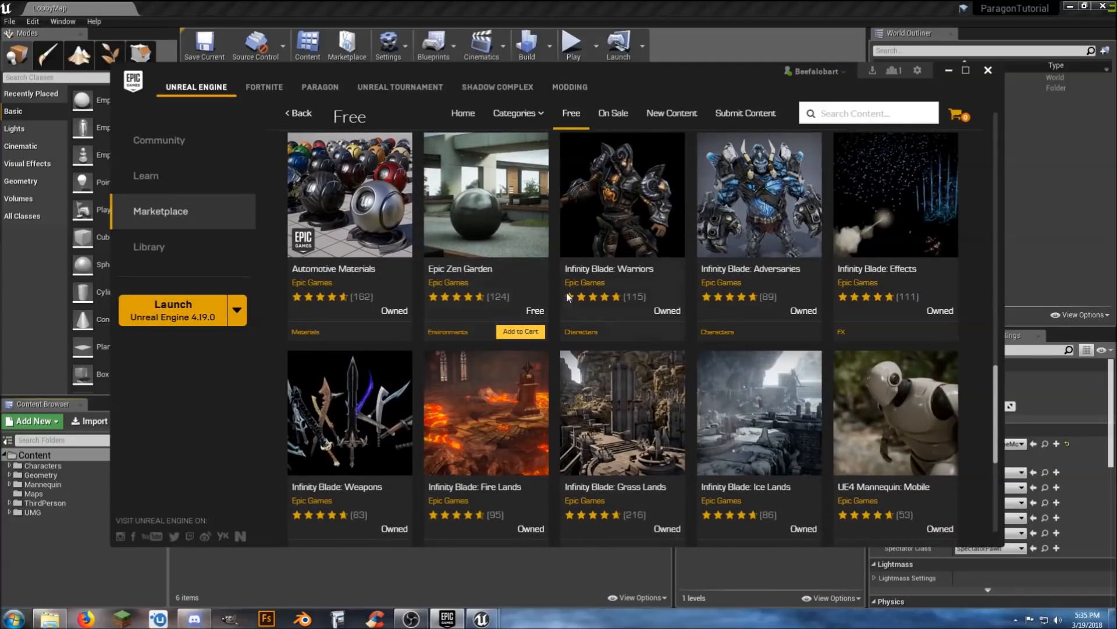
pyautogui.moveTo(970, 175)
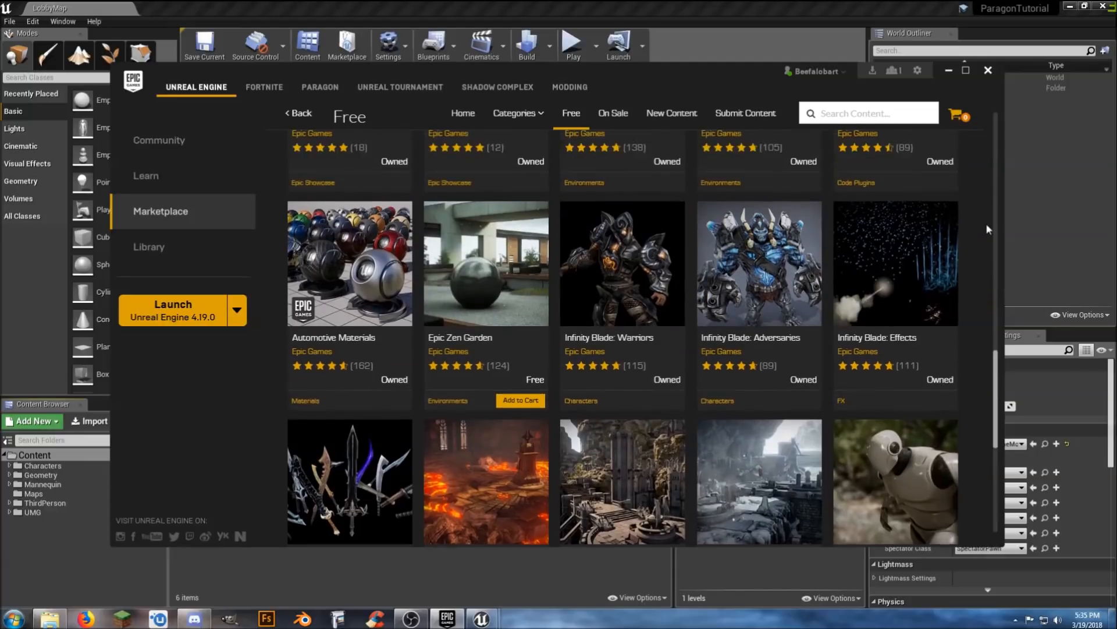
pyautogui.scroll(-3)
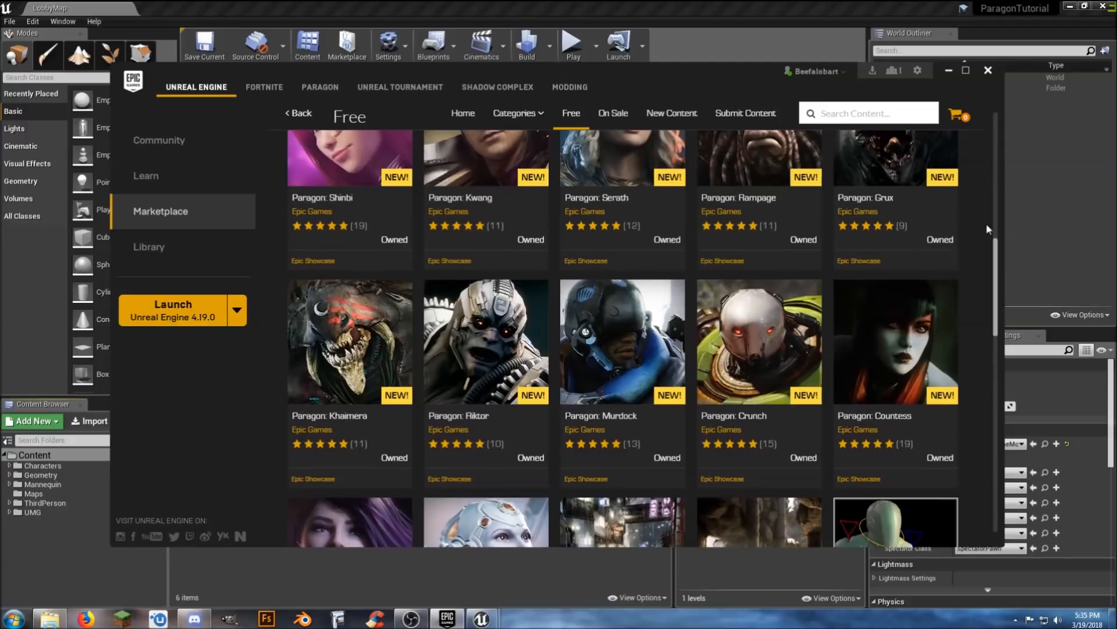
pyautogui.scroll(-3)
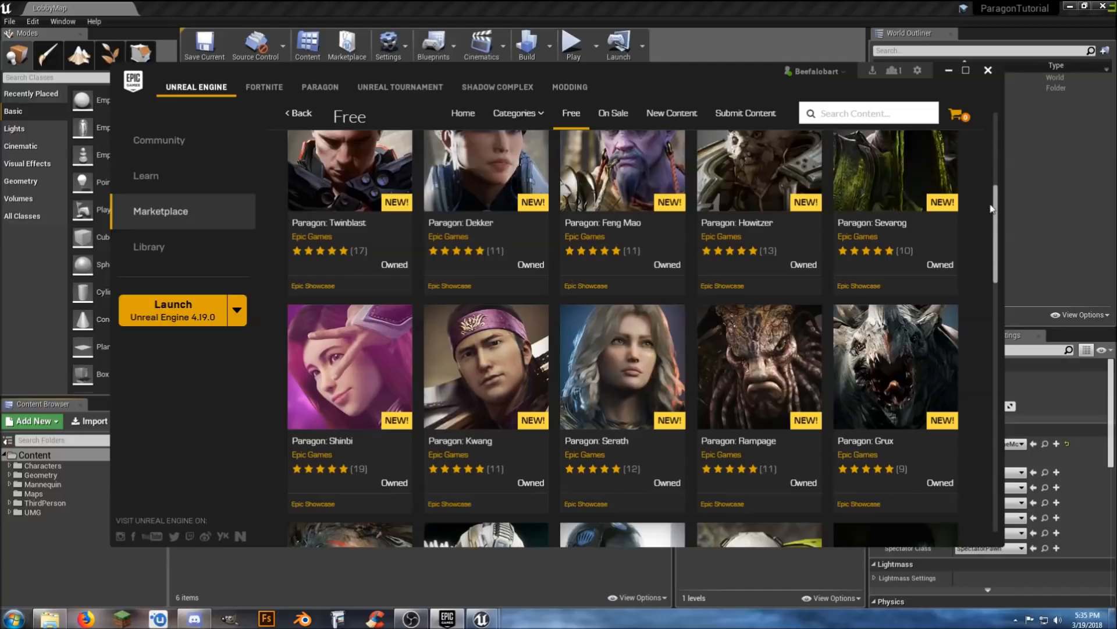
# - Scroll the Library Vault down to the Paragon: Shinbi pack
pyautogui.click(149, 247)
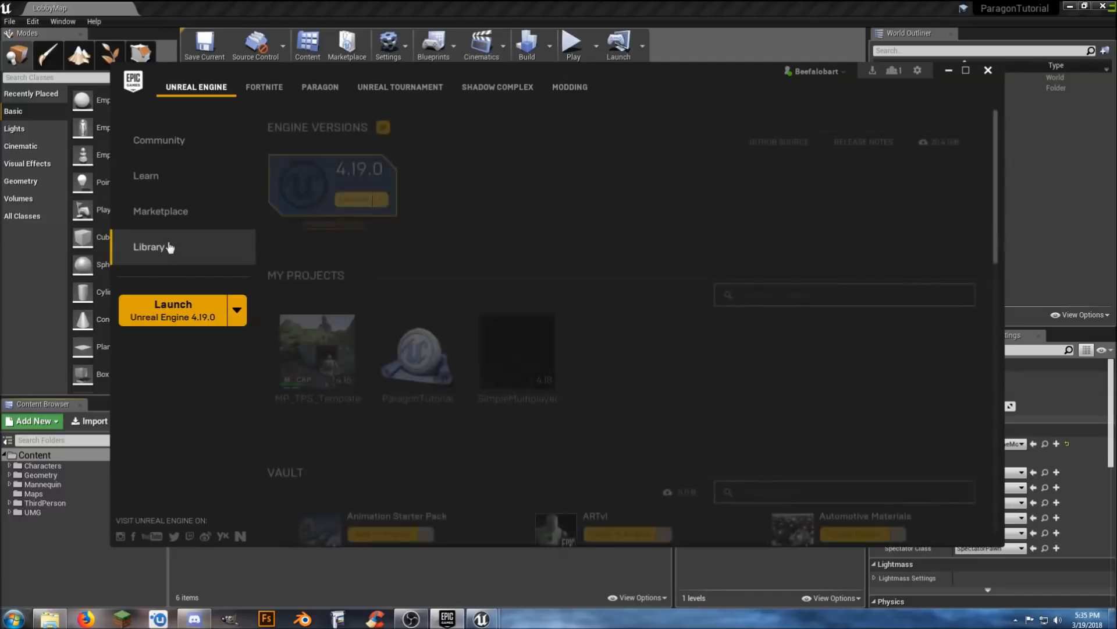
pyautogui.scroll(-3)
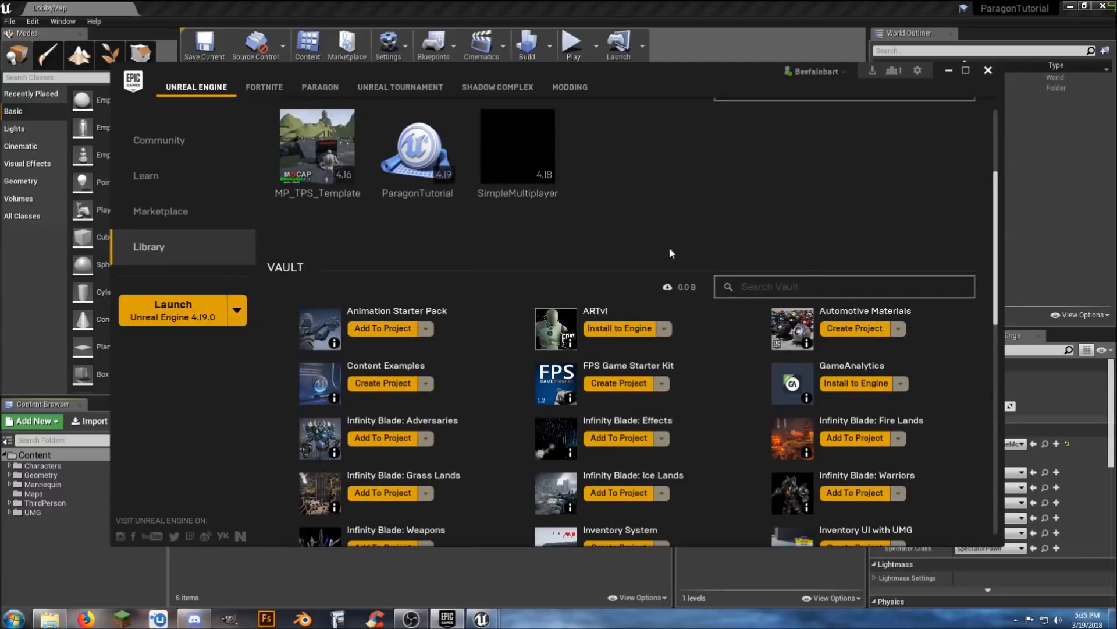
pyautogui.scroll(-3)
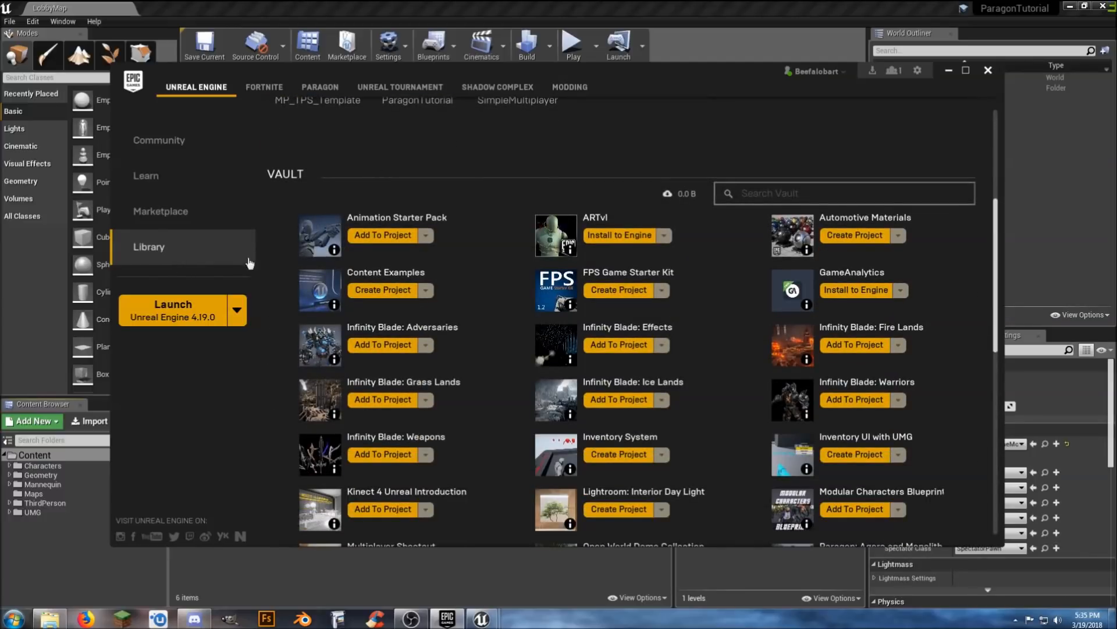
pyautogui.scroll(-3)
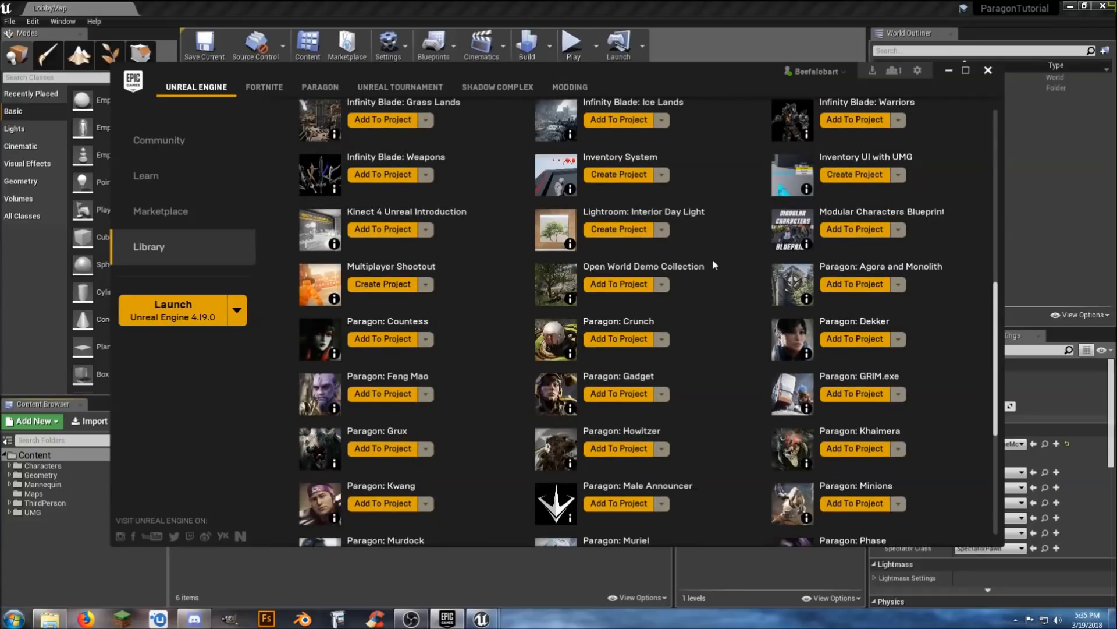
pyautogui.scroll(-3)
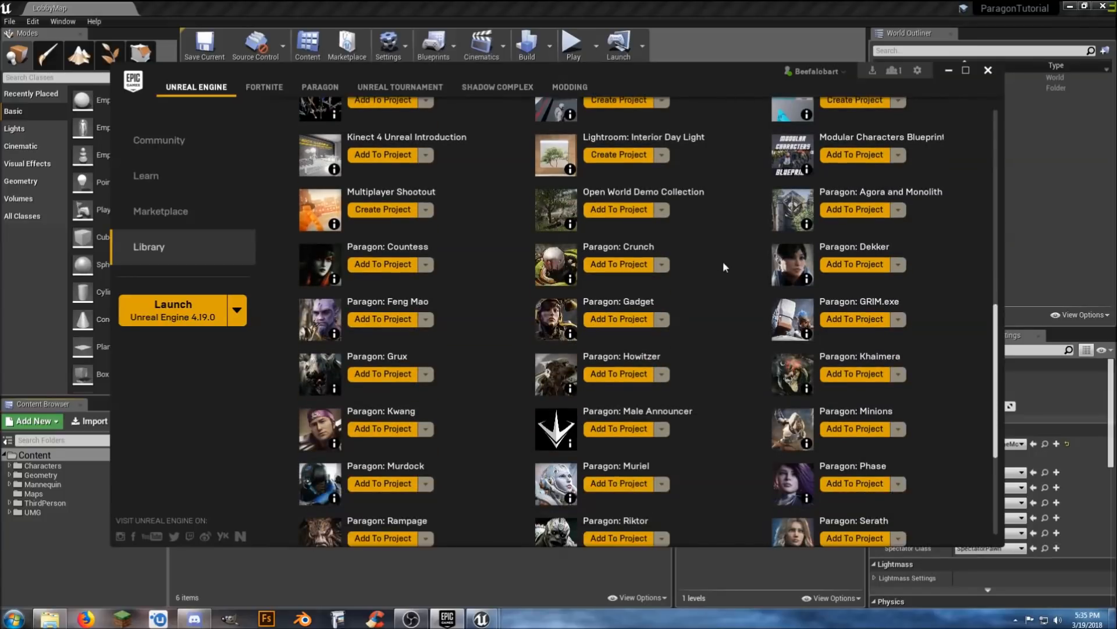
pyautogui.scroll(-3)
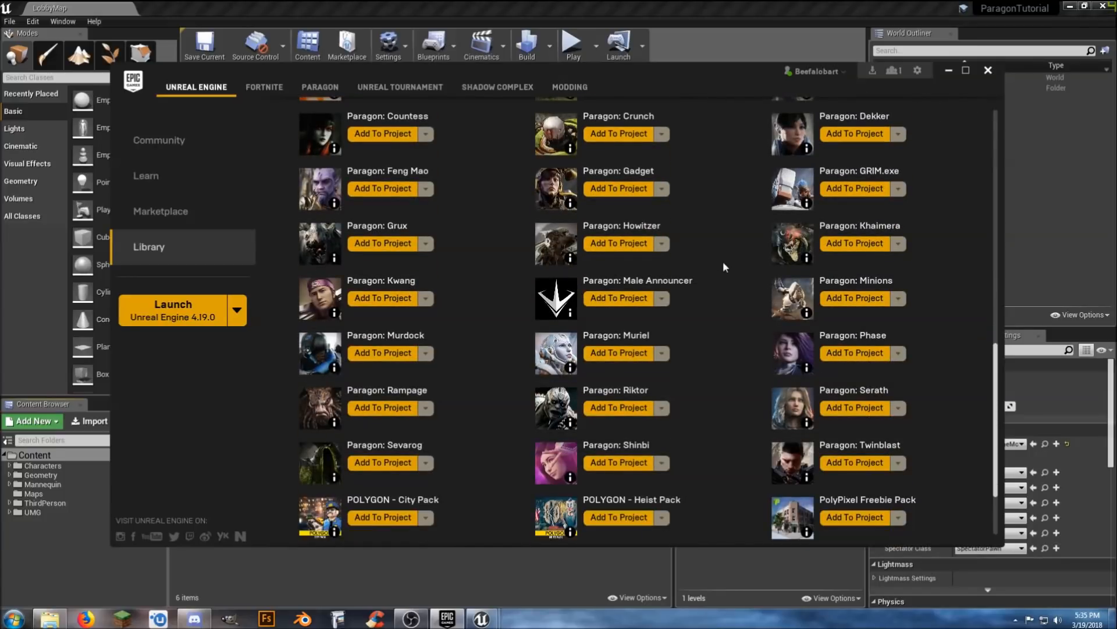
pyautogui.scroll(-3)
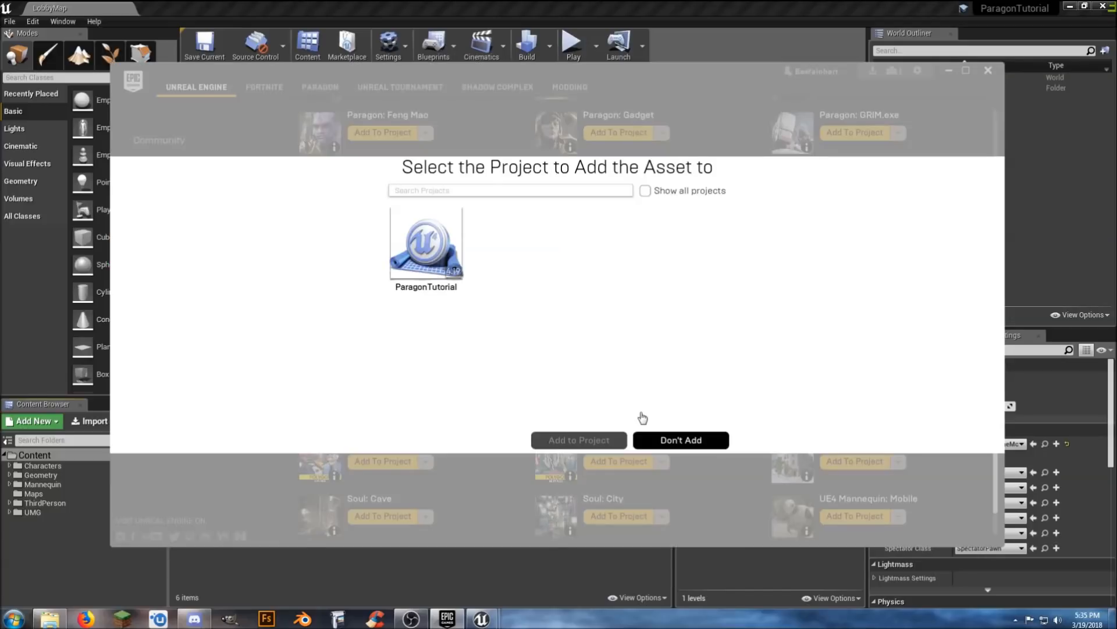
# - Choose ParagonTutorial as the project to receive Paragon: Shinbi
pyautogui.click(426, 247)
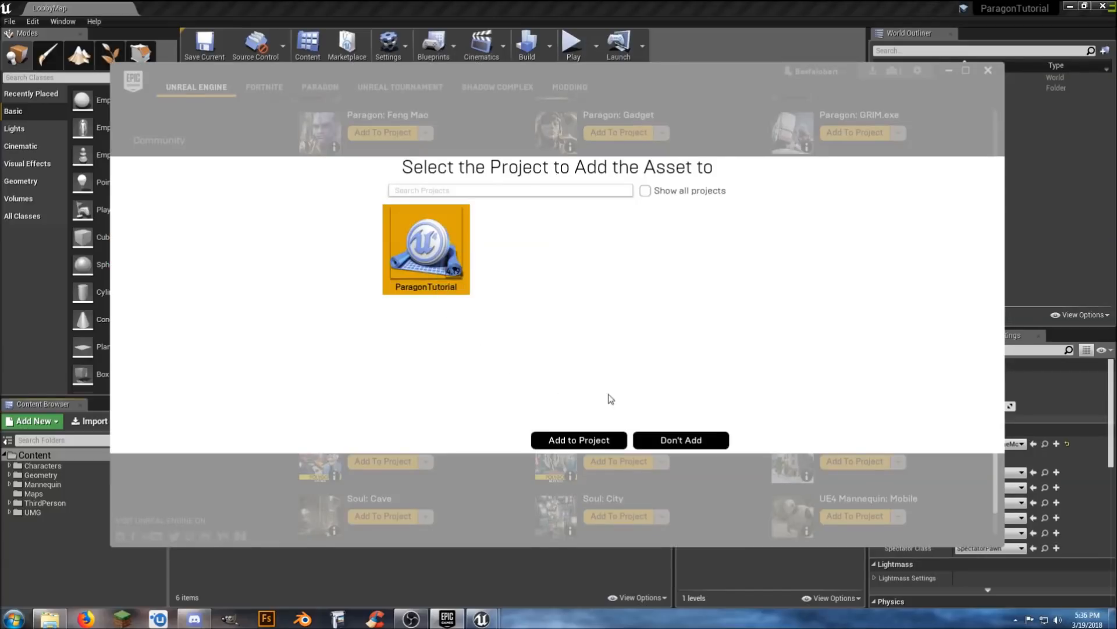
pyautogui.click(679, 440)
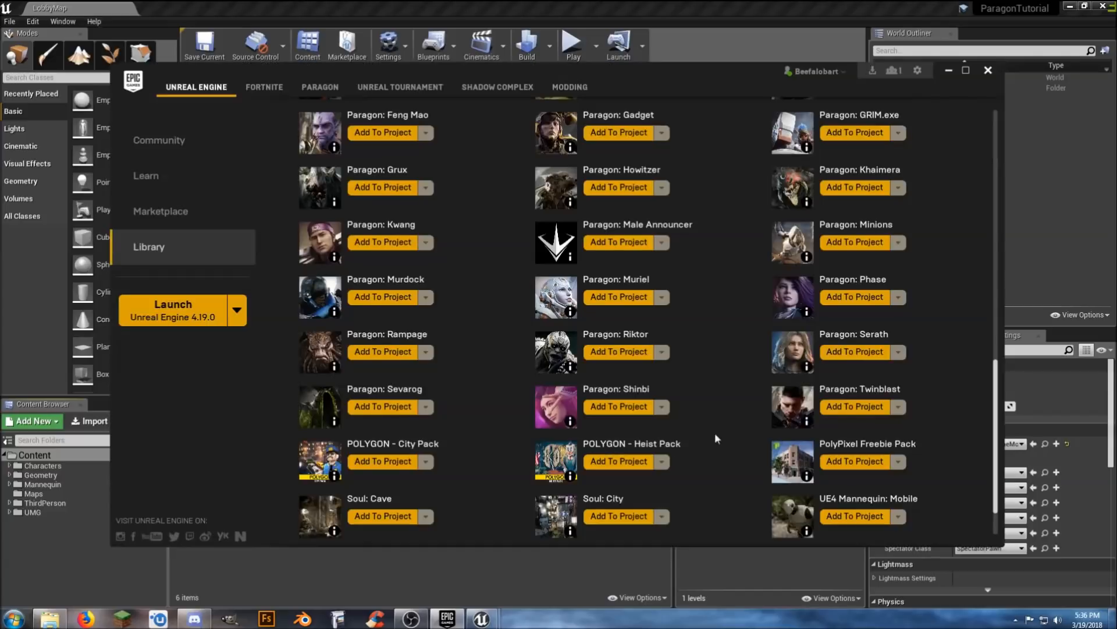
# - Start the 871.0 MB Paragon: Shinbi download and scroll the Vault while it fills
pyautogui.click(618, 405)
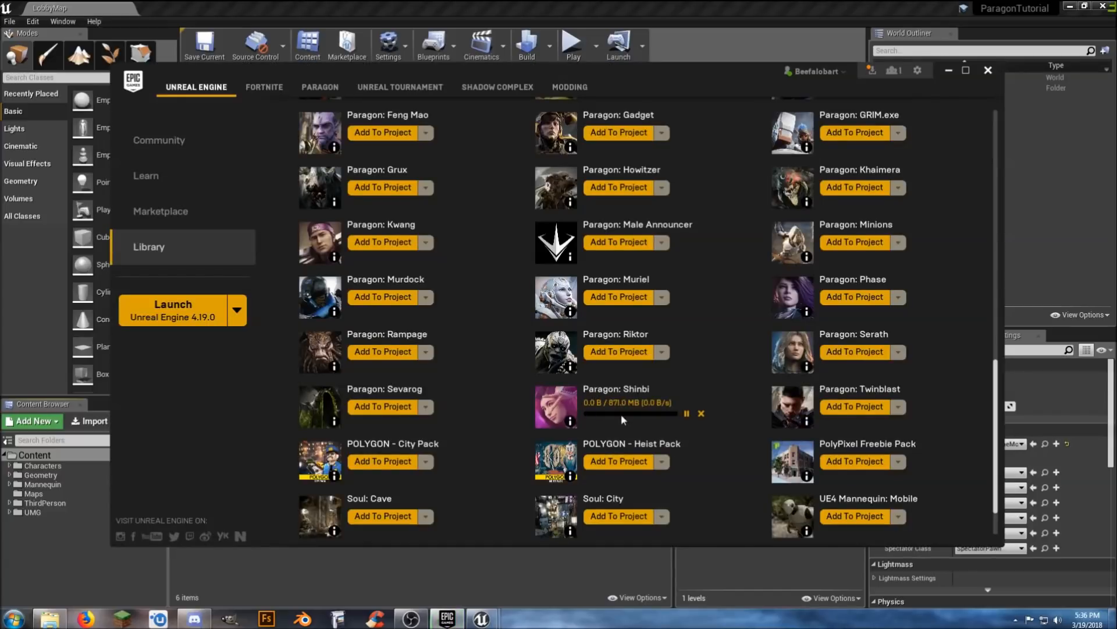
pyautogui.moveTo(702, 426)
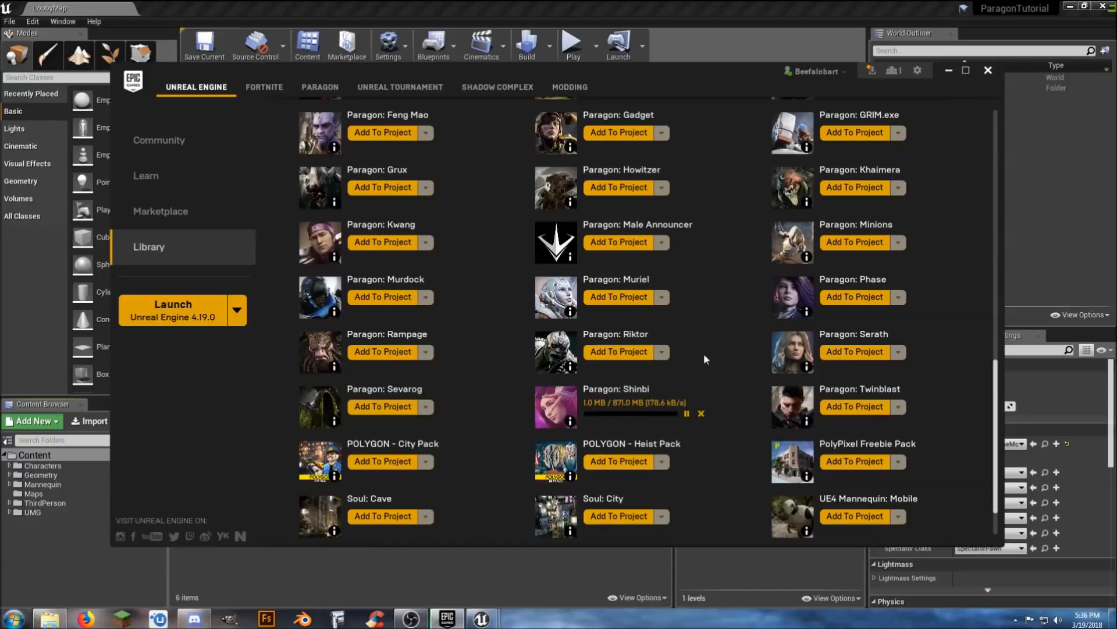
pyautogui.scroll(-3)
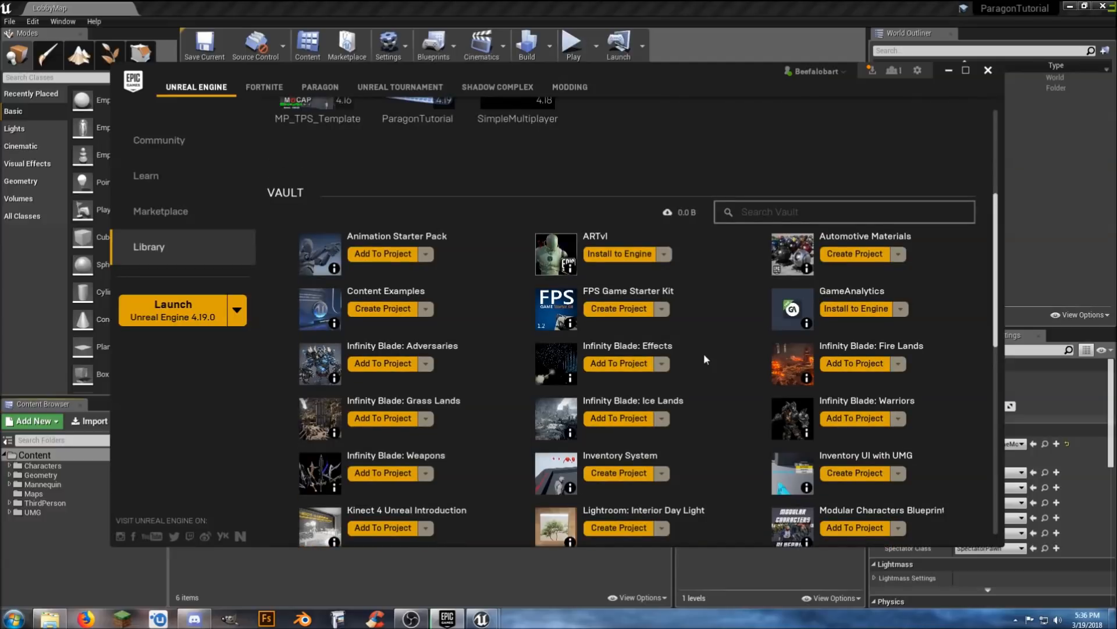
pyautogui.moveTo(447, 383)
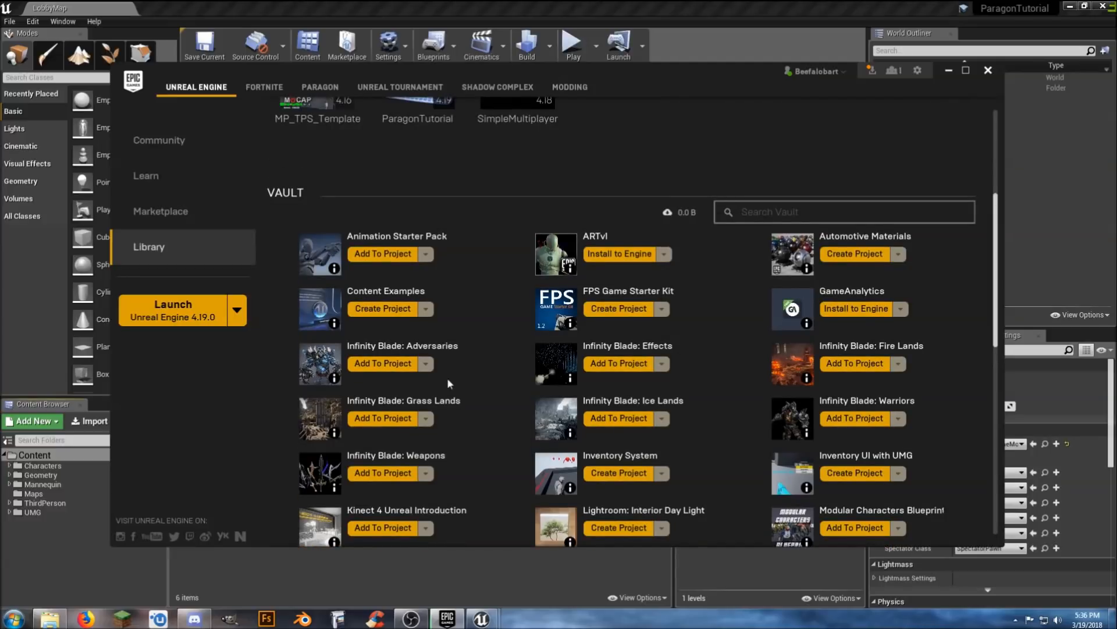
pyautogui.scroll(-3)
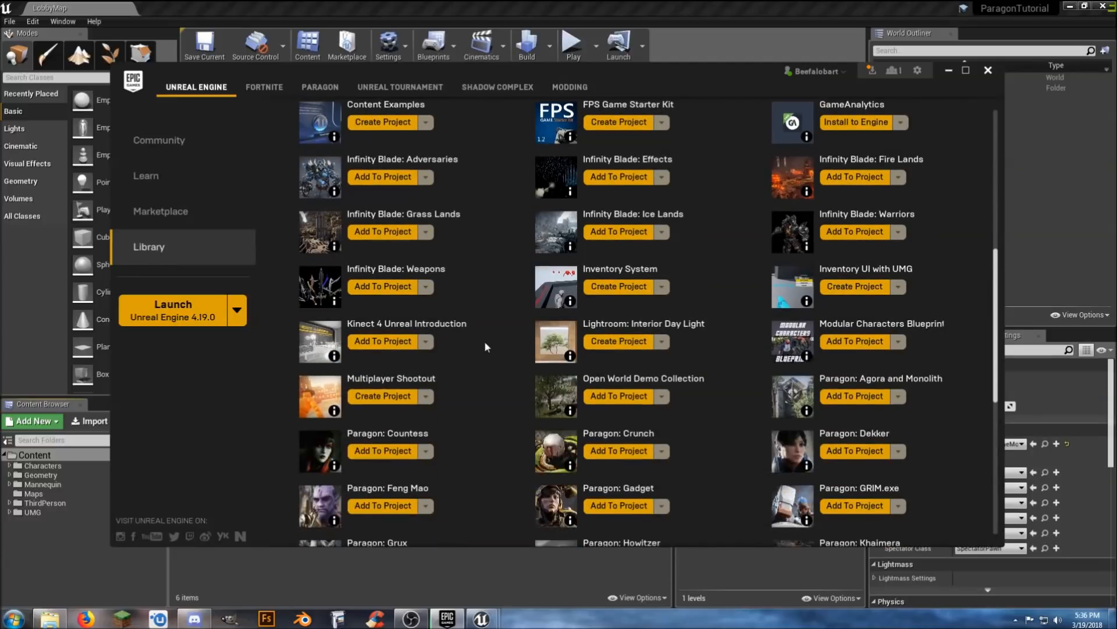
pyautogui.scroll(-3)
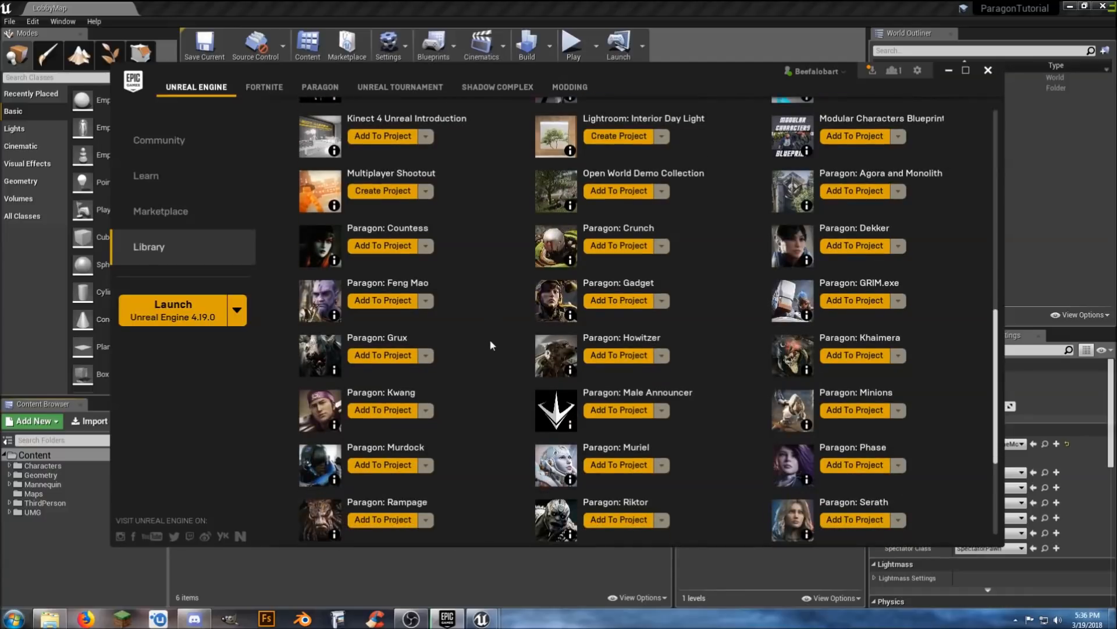
pyautogui.scroll(-3)
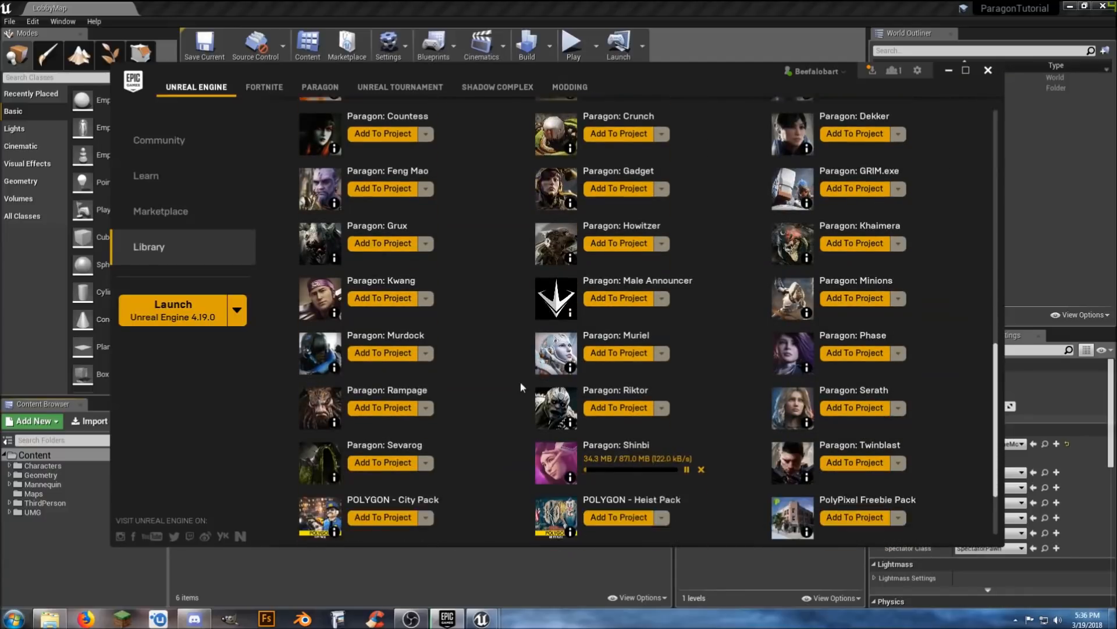
pyautogui.scroll(-3)
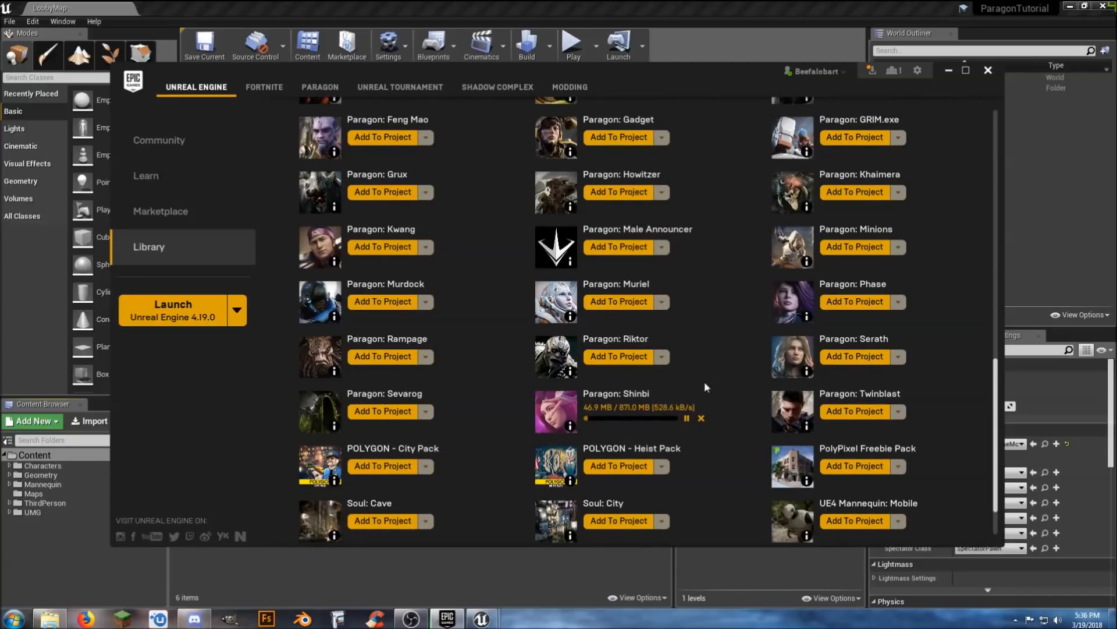
pyautogui.moveTo(715, 377)
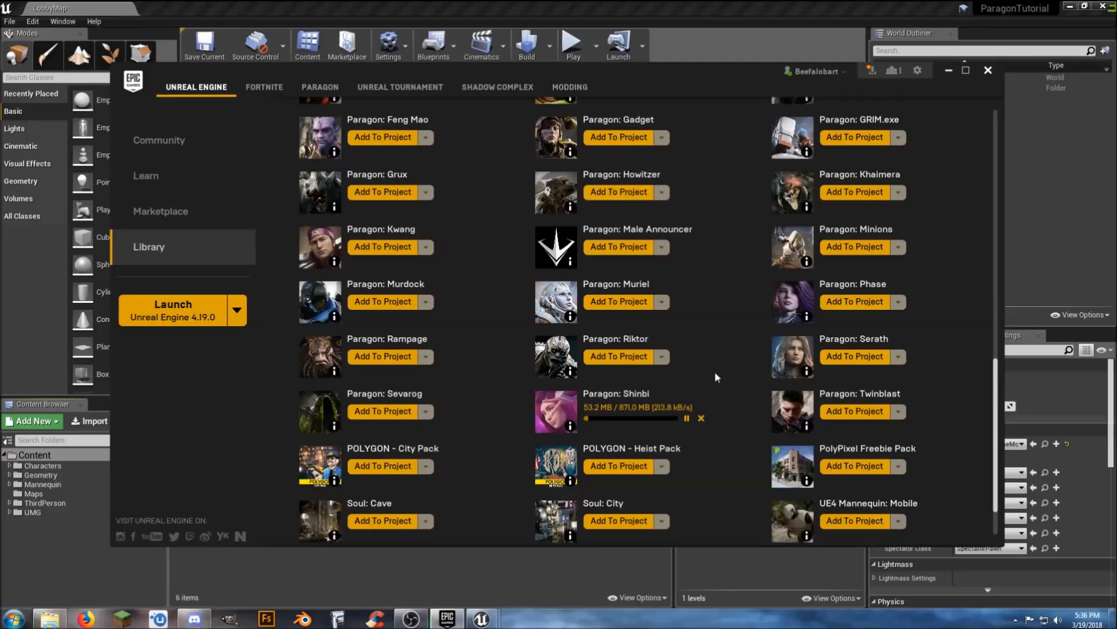
pyautogui.moveTo(706, 412)
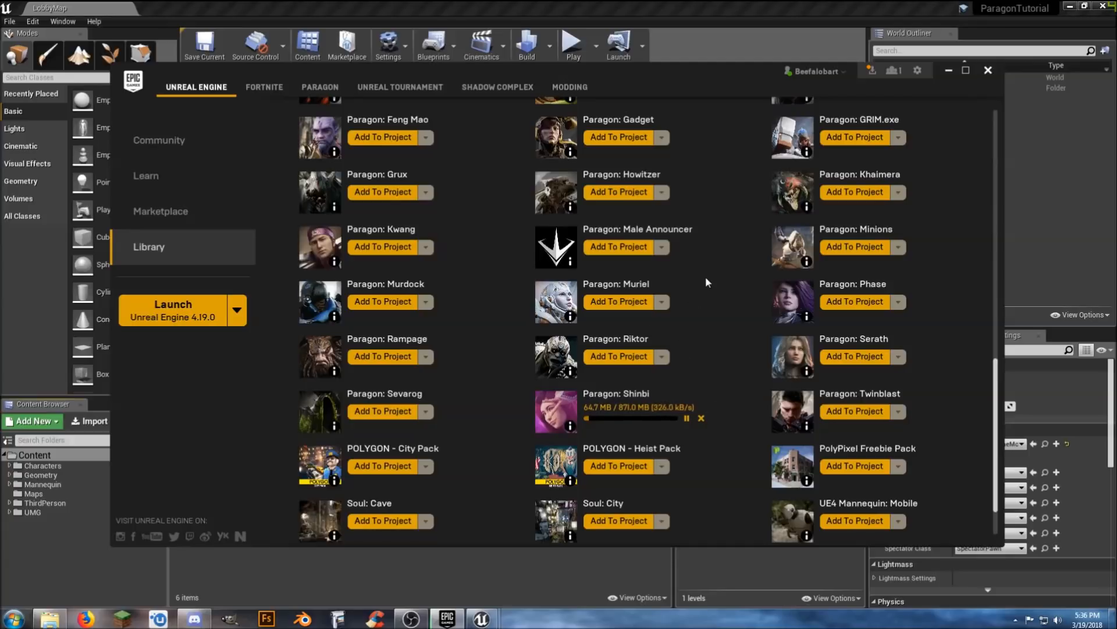
pyautogui.moveTo(702, 357)
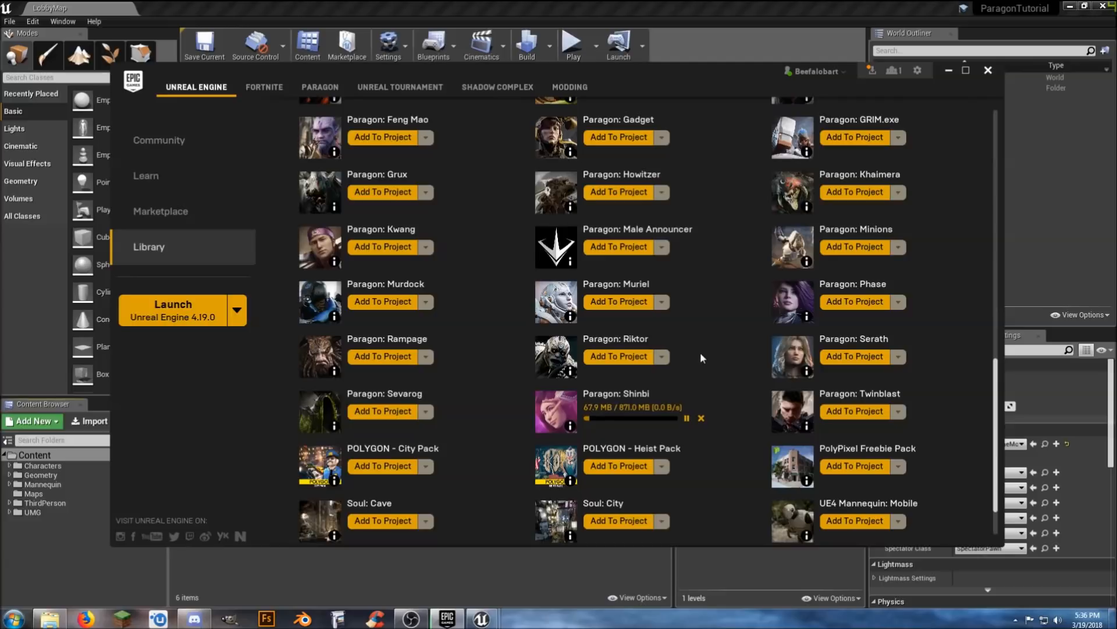